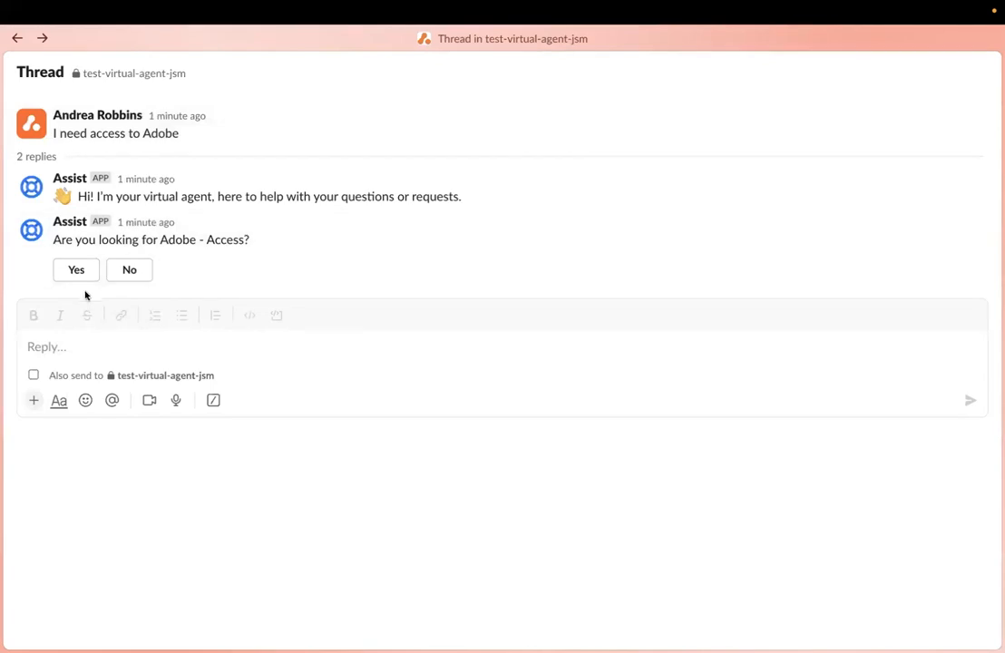
mouse_move(76, 279)
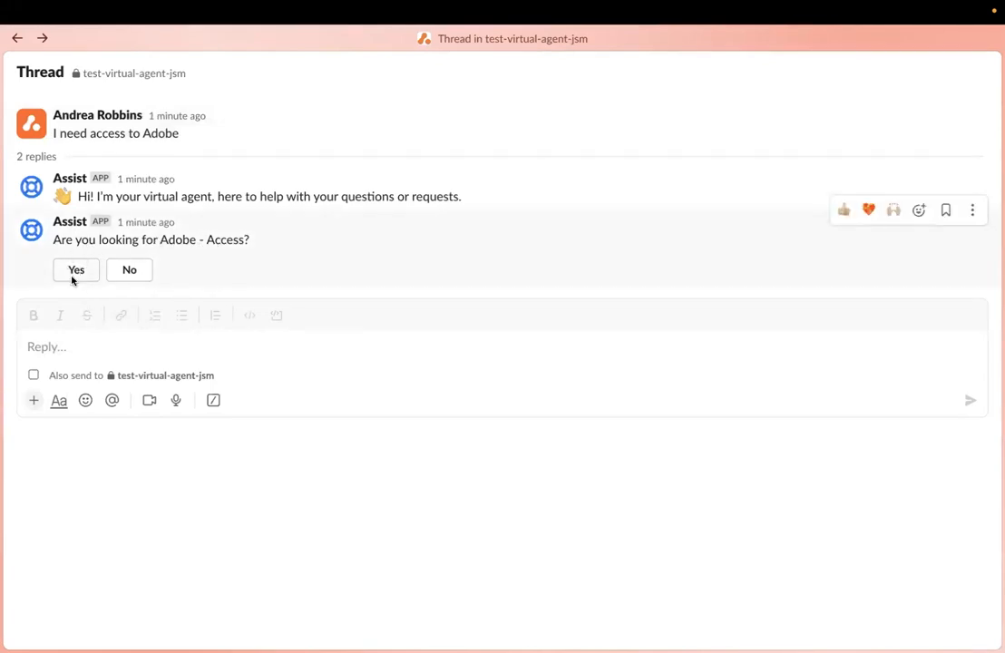
Step: Accept the Adobe - Access request, give day-to-day job activities as the reason, and confirm resolution
click(76, 270)
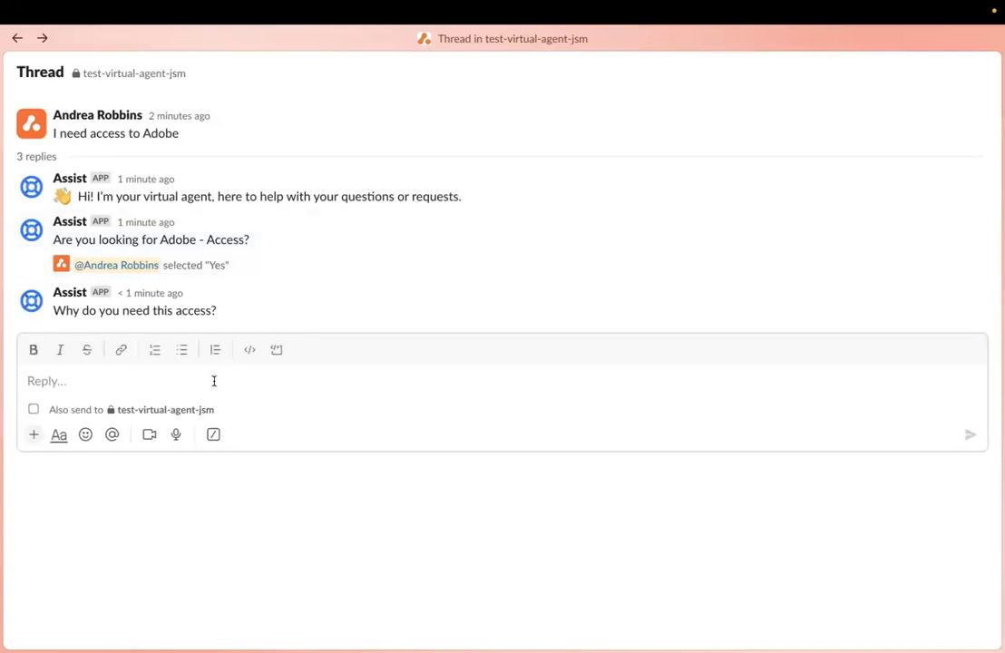
text(for day to day activ)
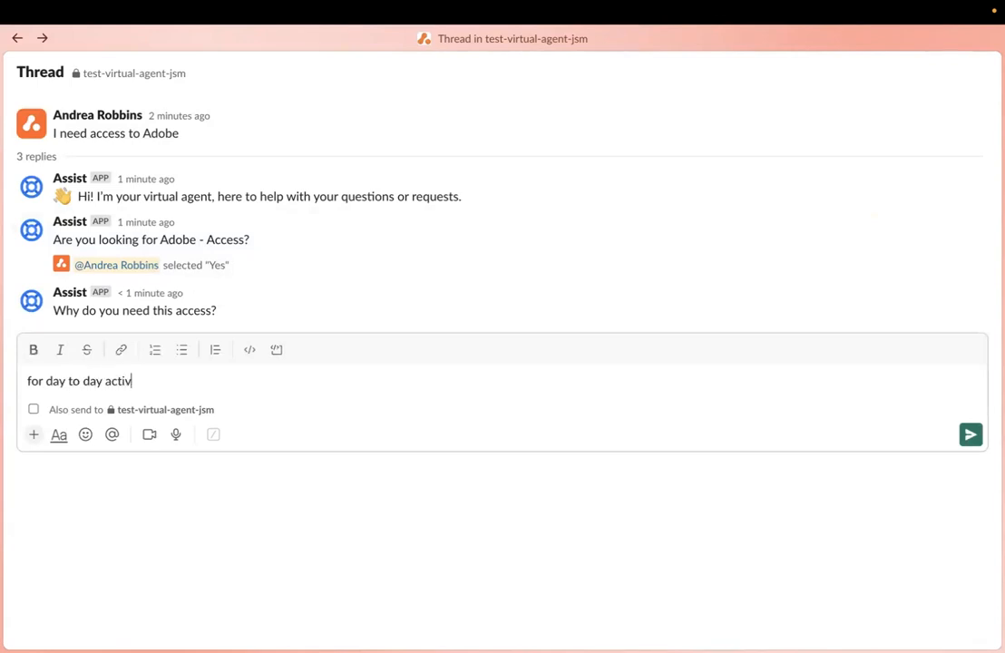
text(ities in my job)
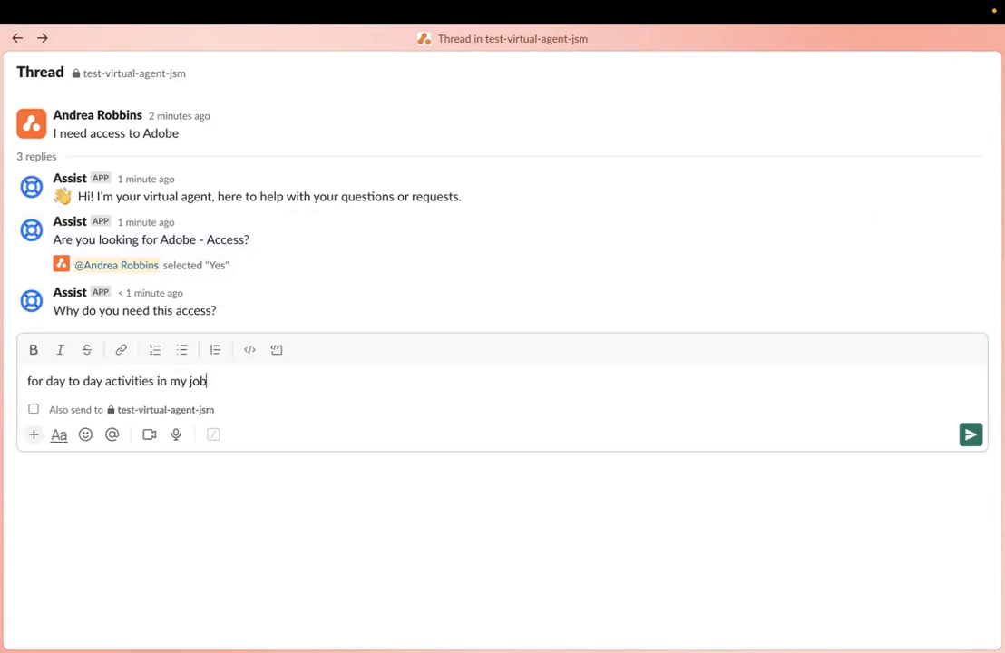
click(970, 434)
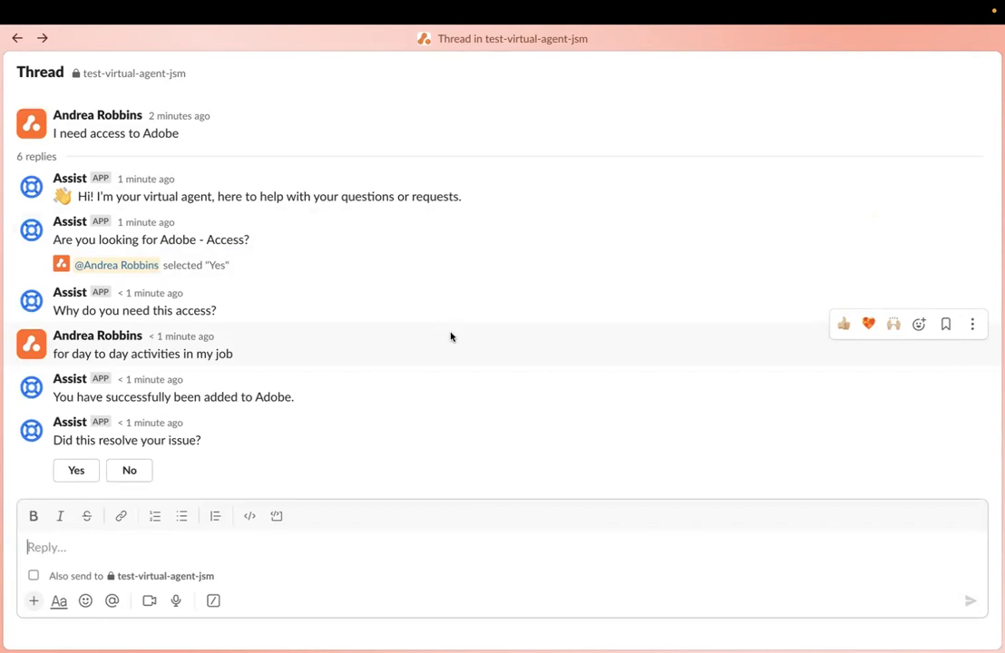
mouse_move(418, 397)
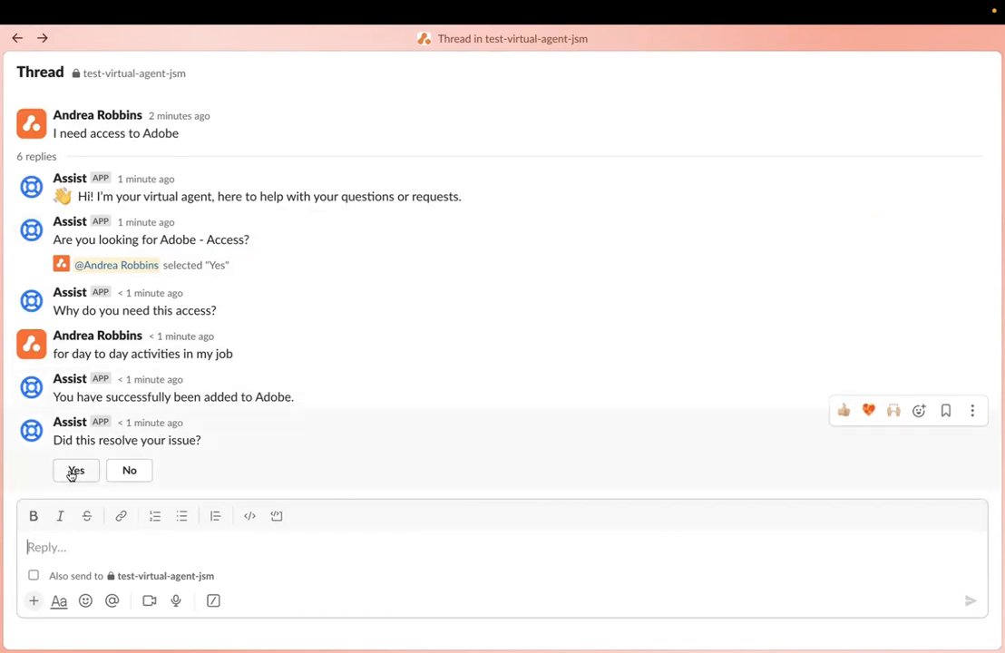
click(74, 470)
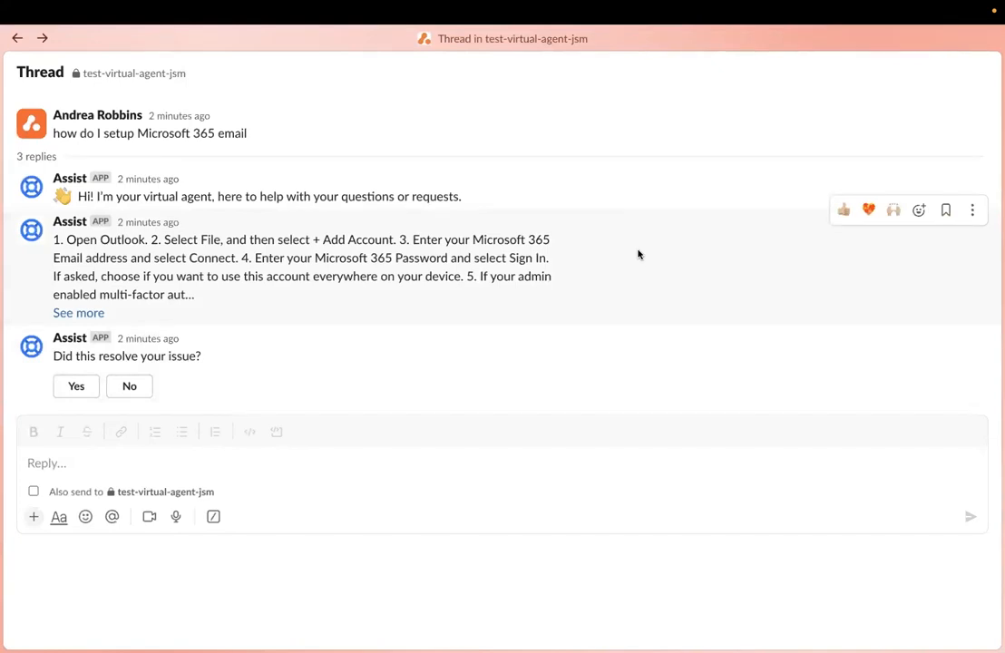
mouse_move(226, 251)
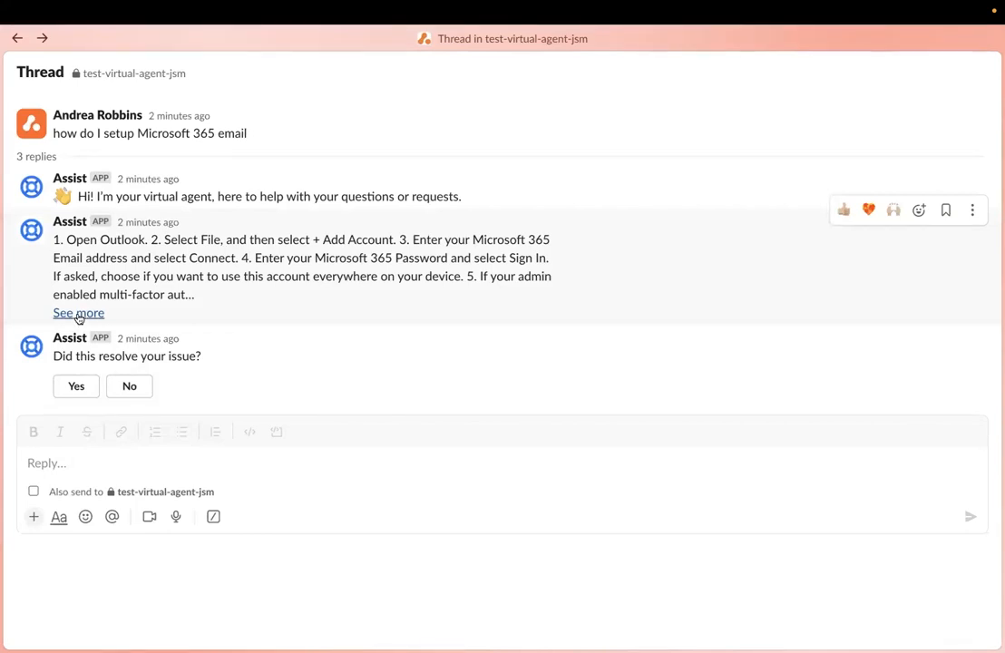
Step: Expand the Assist answer in the Microsoft 365 email thread with 'See more'
click(79, 313)
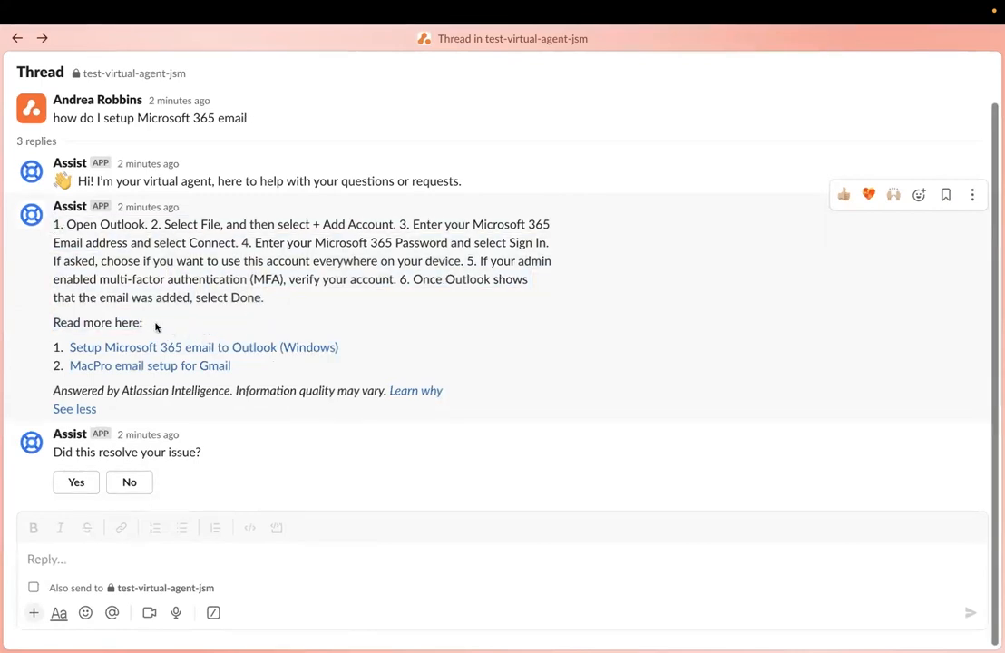
mouse_move(150, 366)
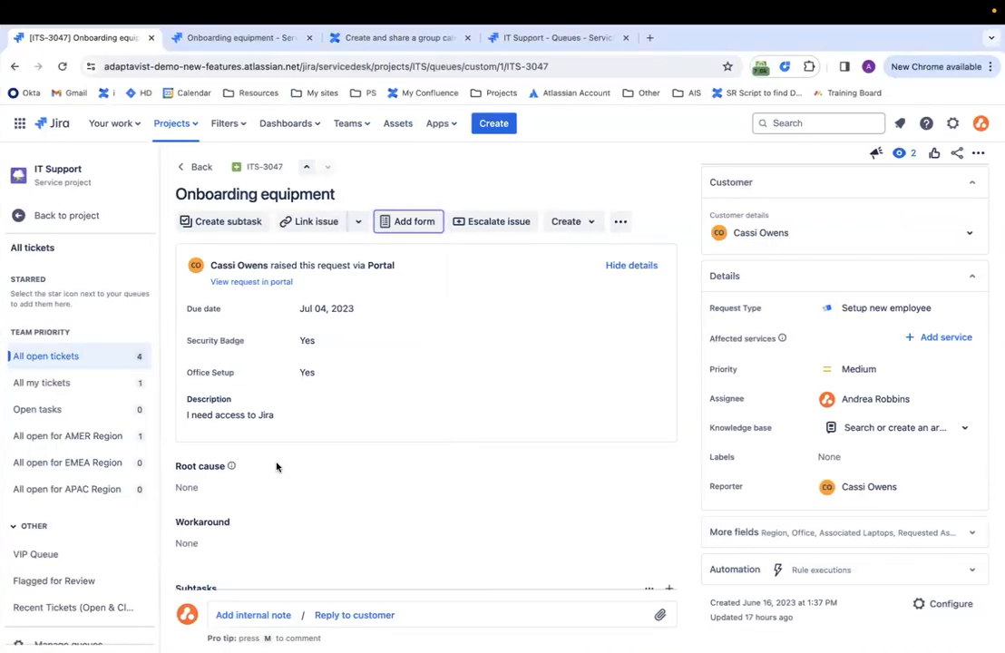
mouse_move(542, 396)
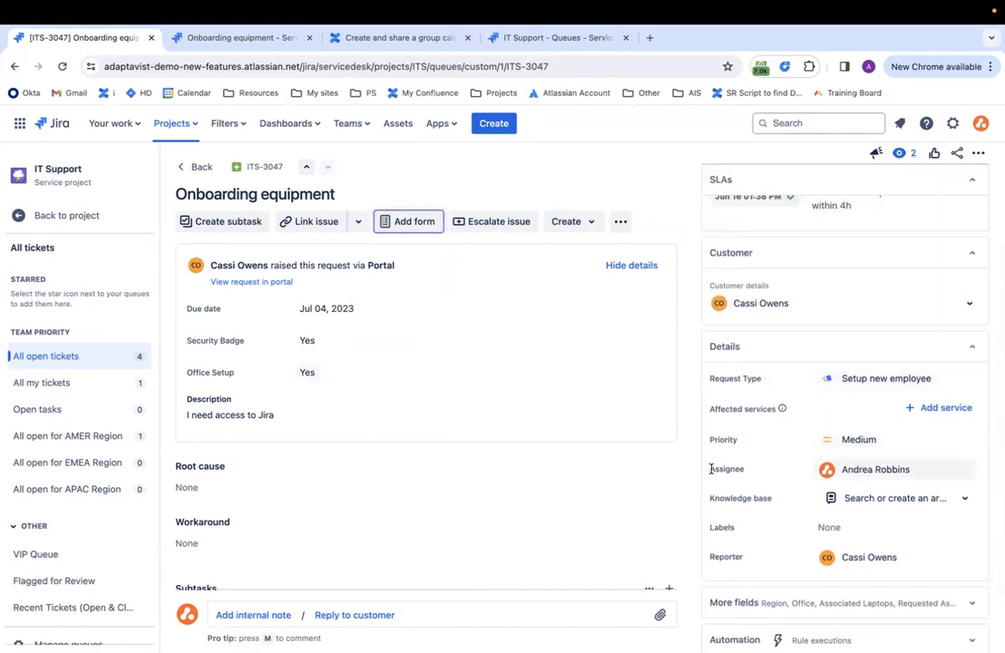
Step: Scroll ITS-3047 past Subtasks and Linked issues to the Activity comments
scroll(down, 3)
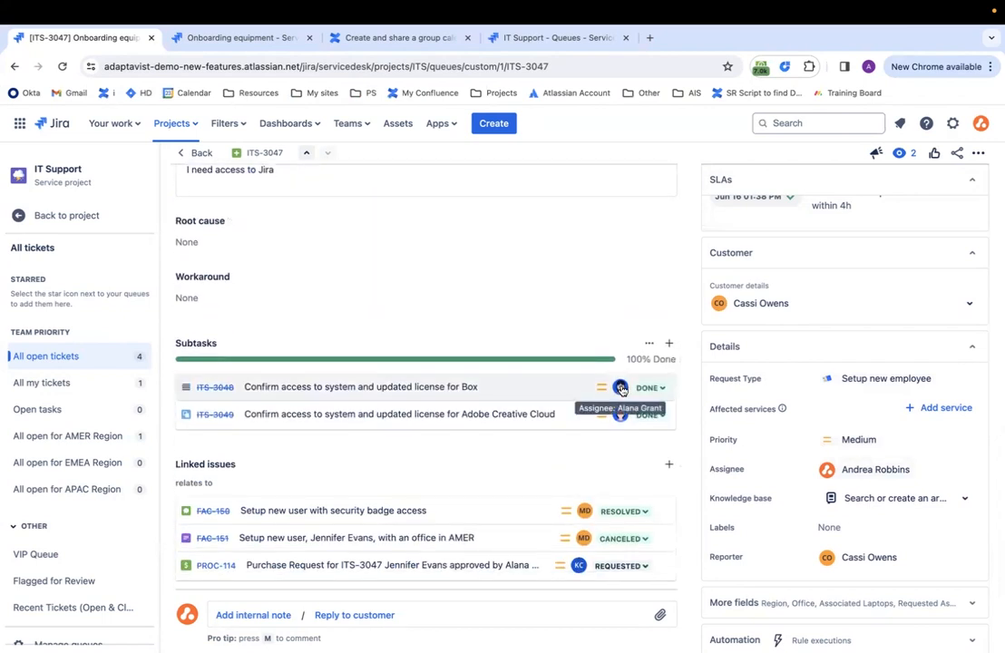
scroll(down, 3)
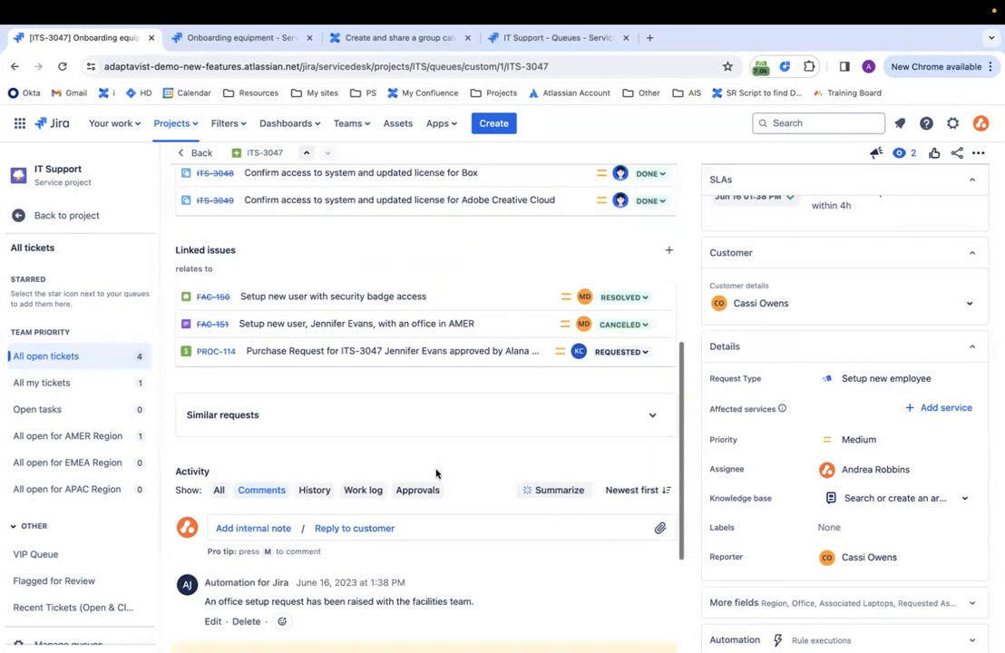
scroll(down, 3)
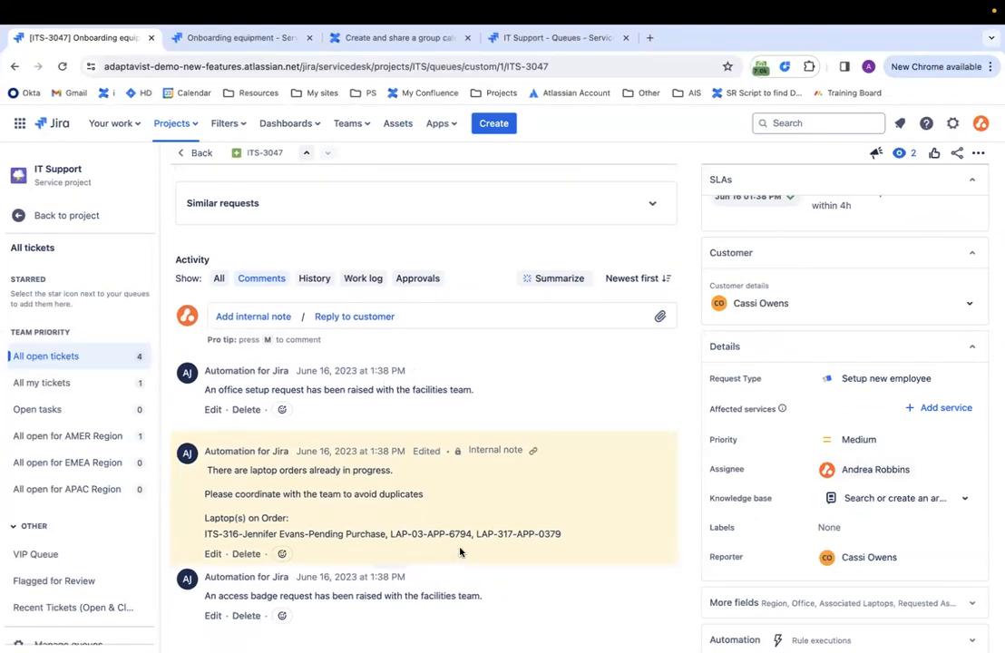
mouse_move(565, 378)
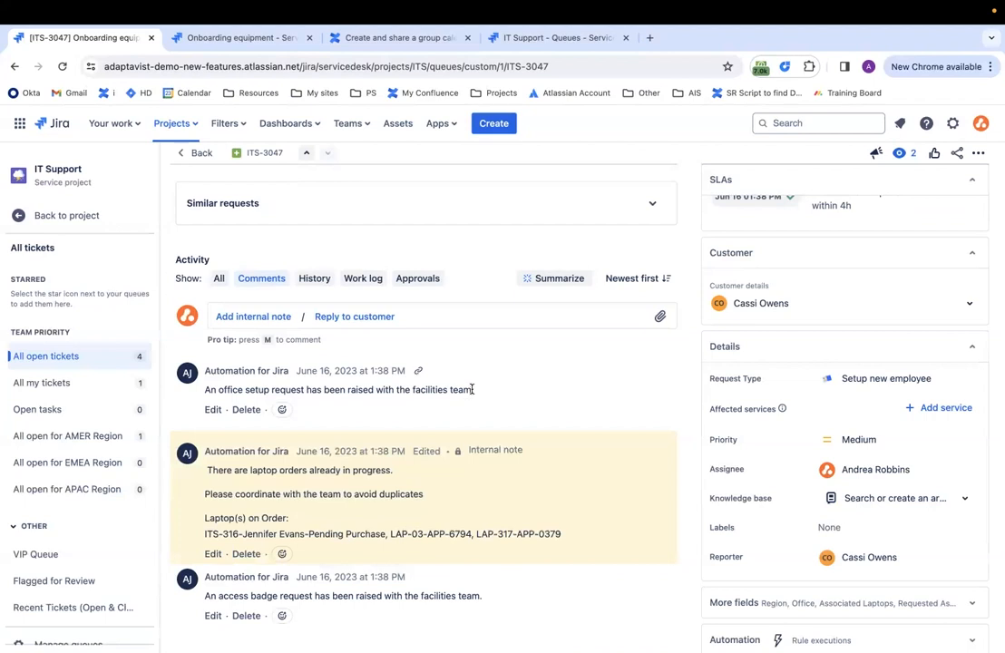
Step: Generate an Atlassian Intelligence summary of ITS-3047 from the Activity section
click(559, 278)
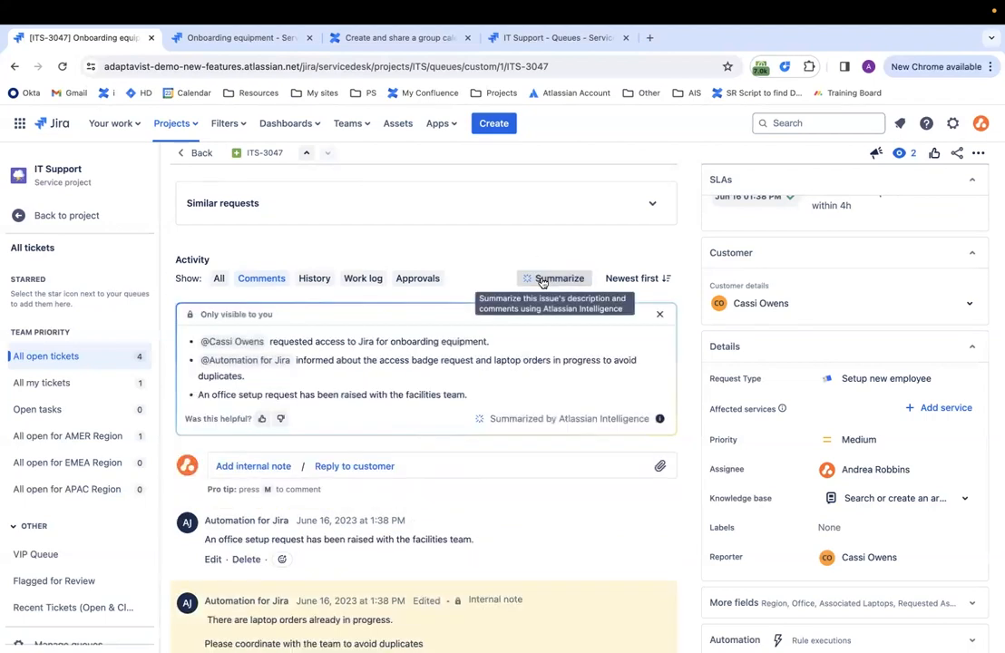
mouse_move(461, 258)
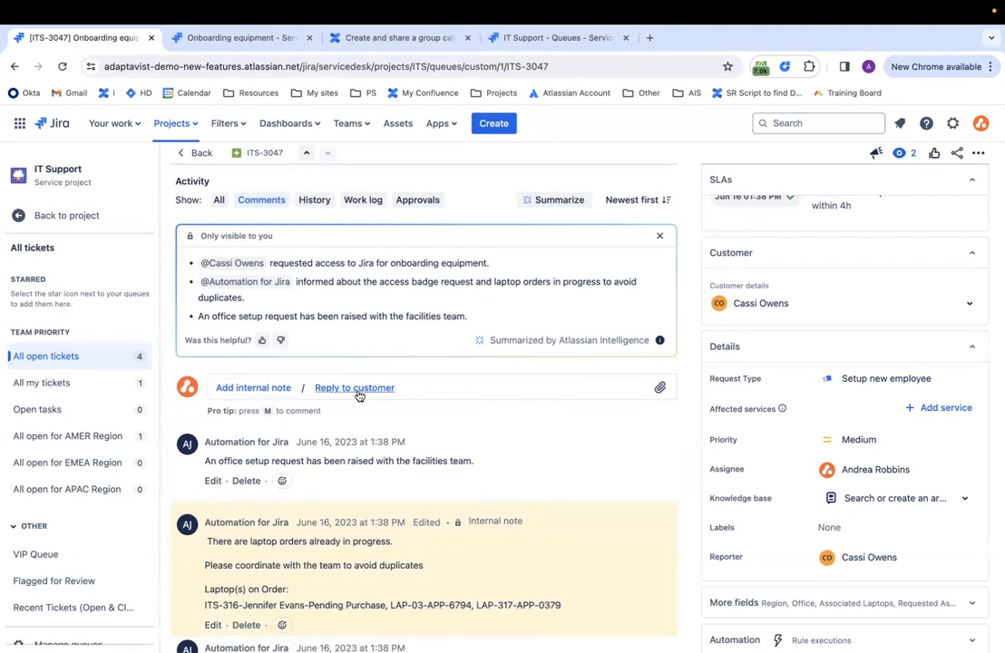
click(353, 387)
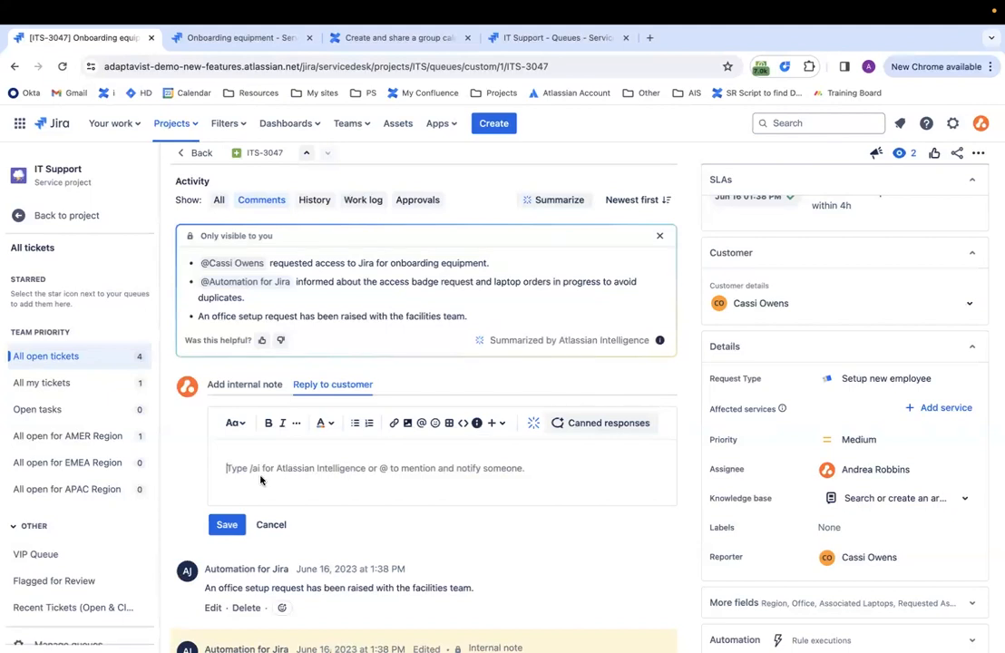
text(Hi @casi)
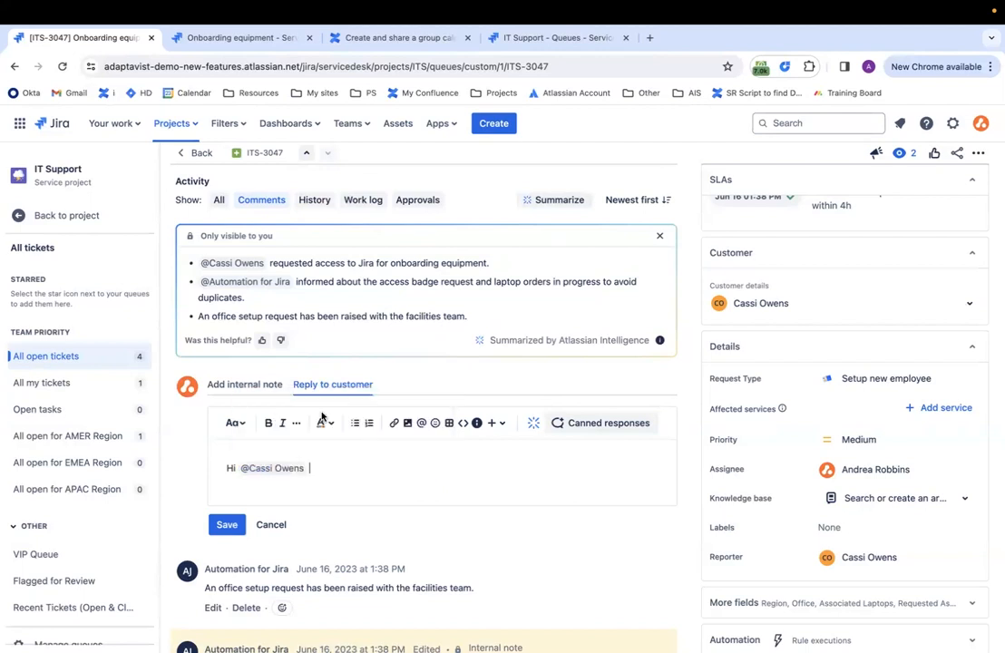
text(!)
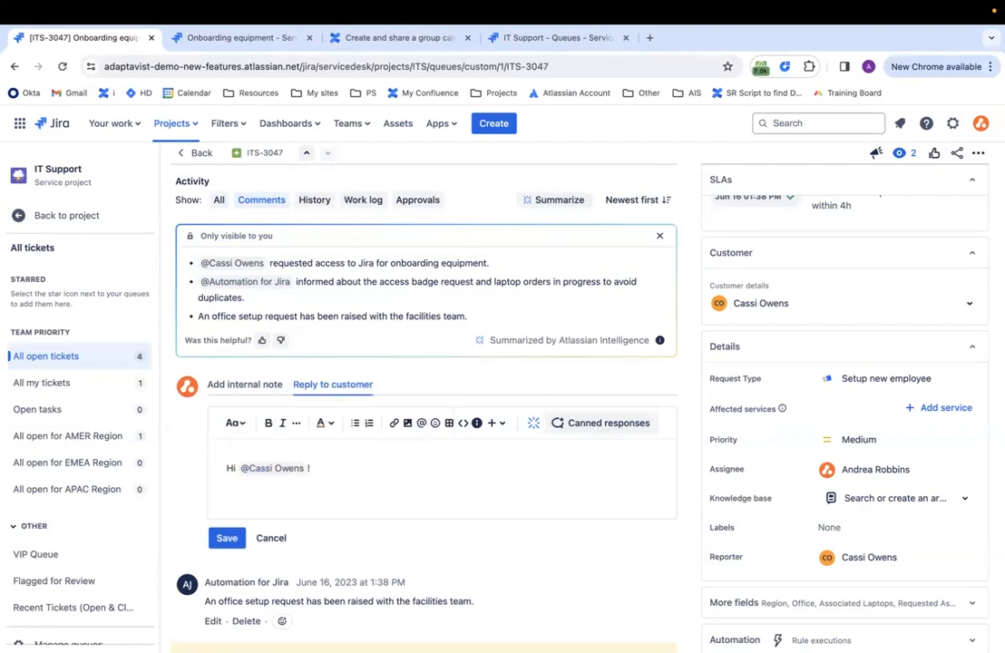
text(Your Jira ac)
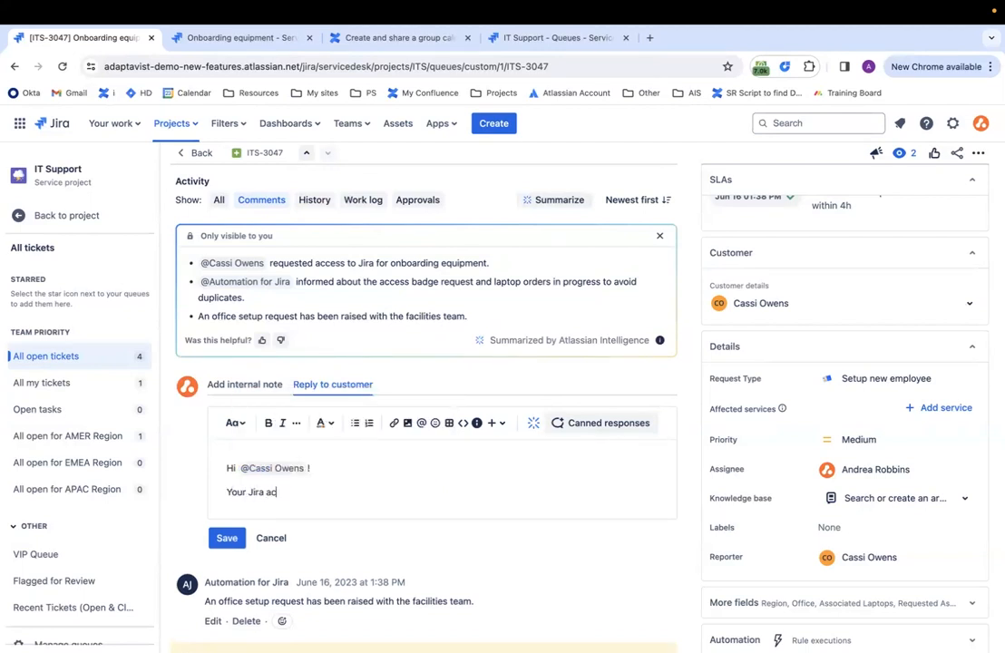
text(cess is all set)
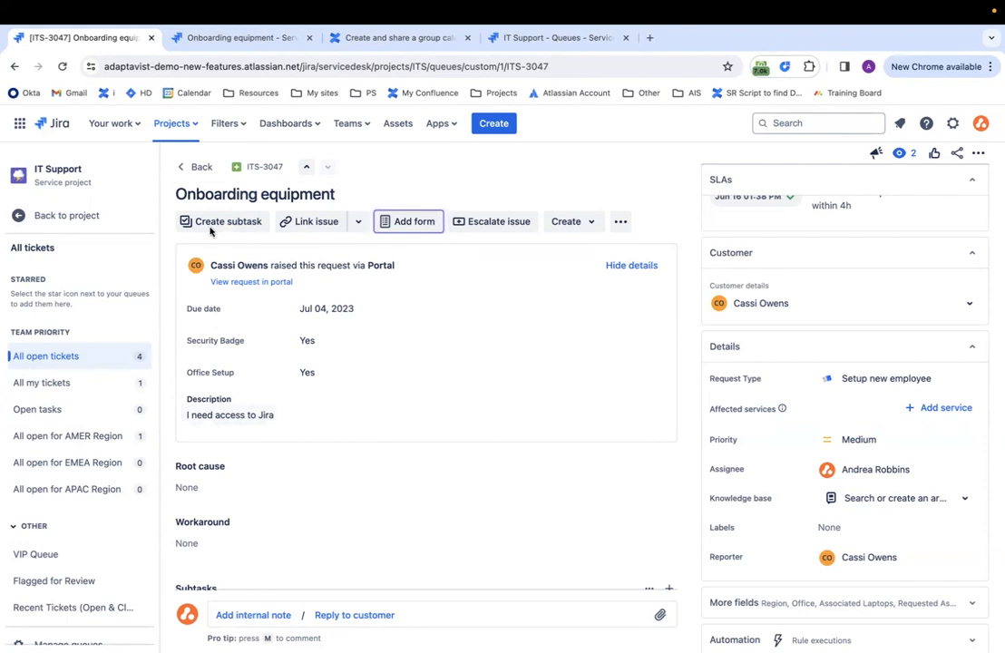
click(240, 37)
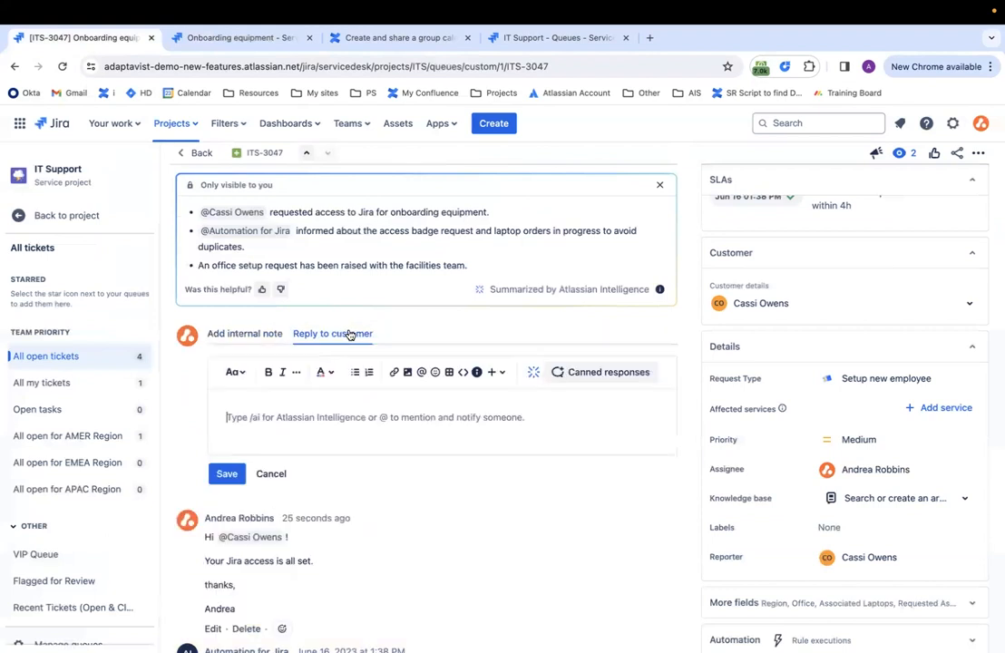
scroll(down, 3)
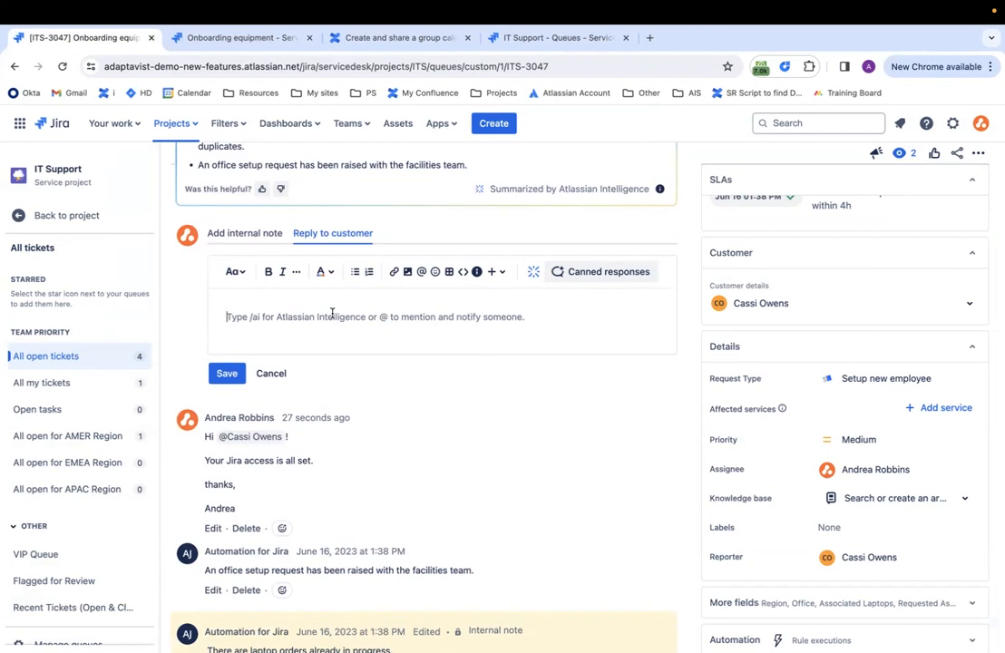
text(@c)
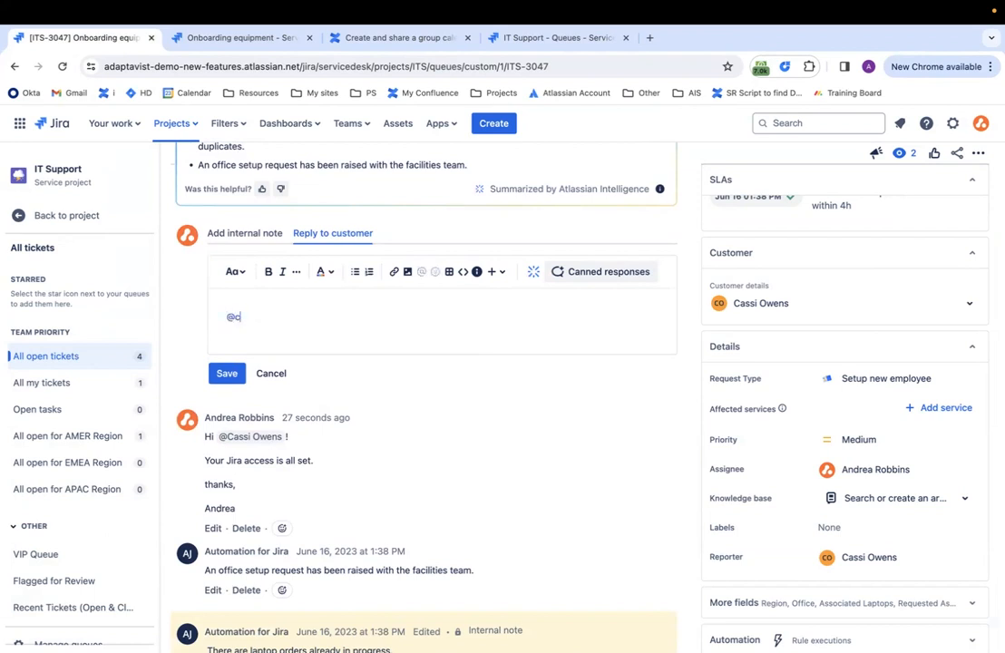
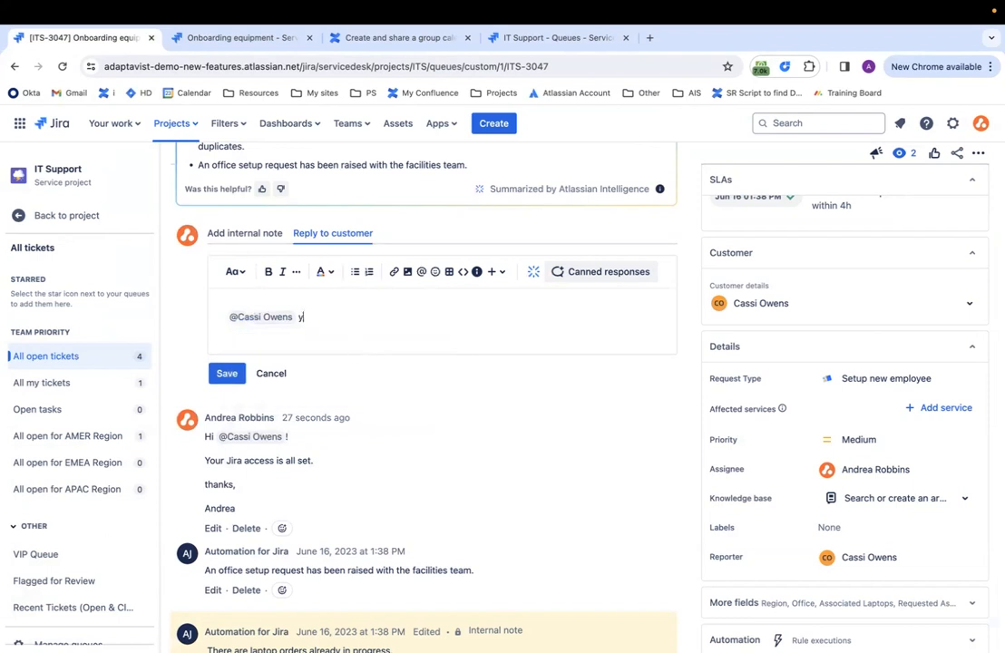
text(ou totally forgot to add)
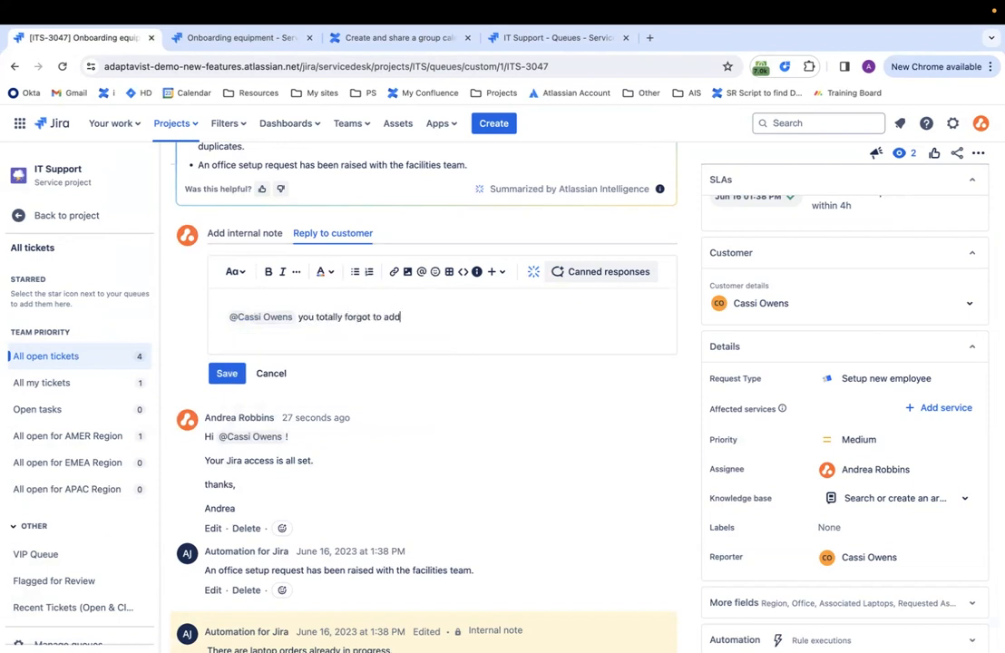
text(what level of per)
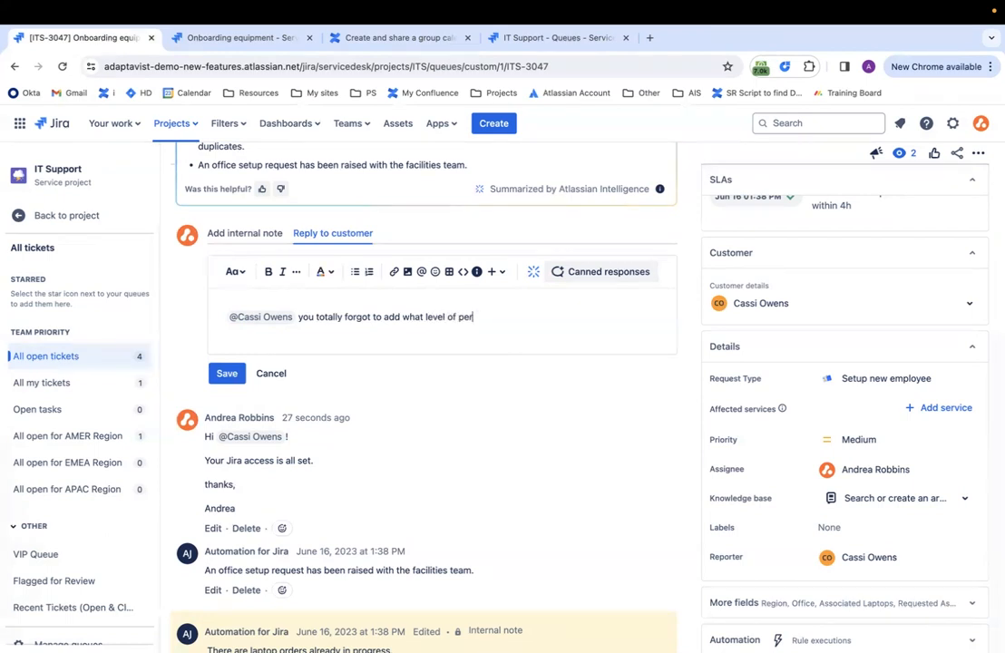
text(missions and roles)
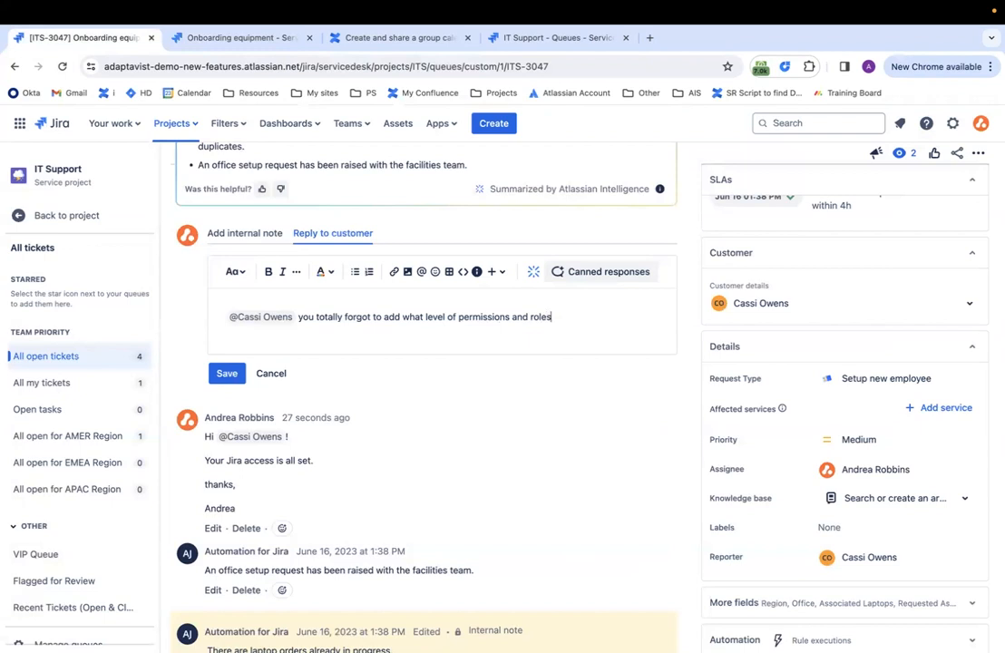
text(you need with)
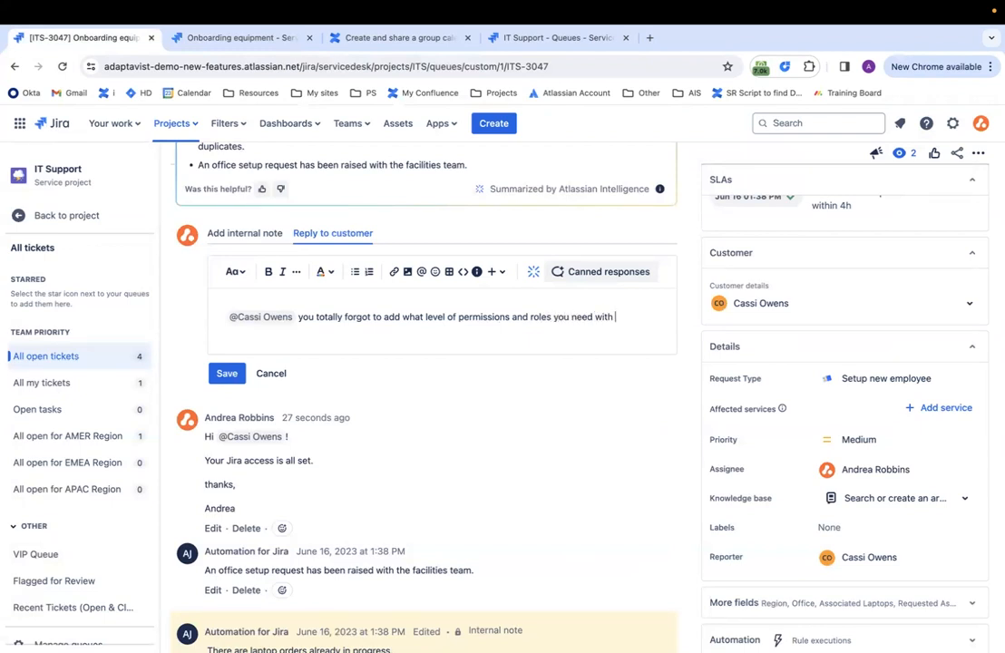
text(Jira.)
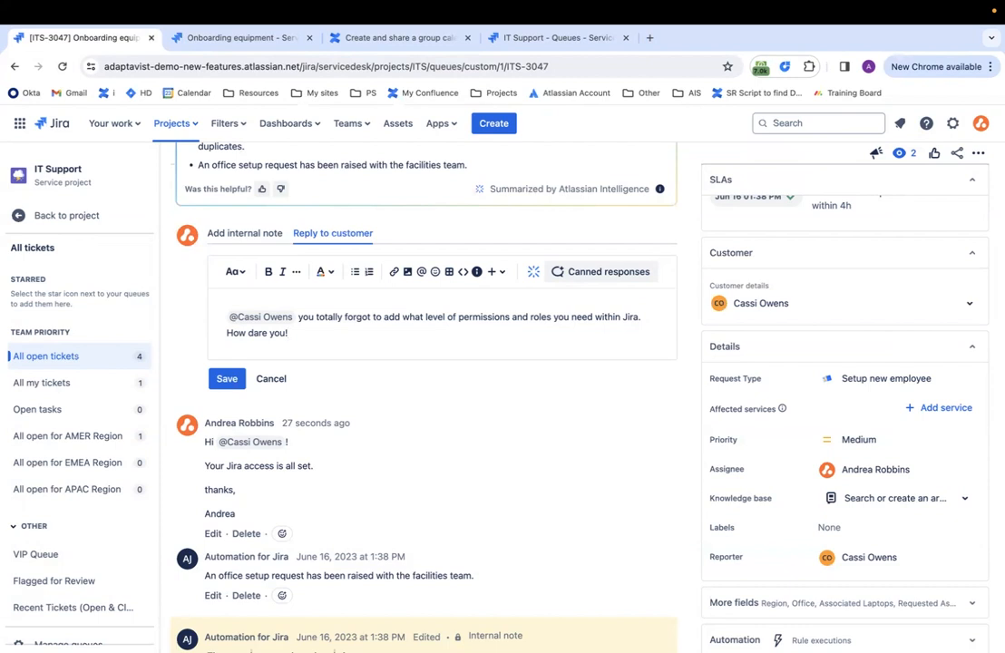
mouse_move(271, 358)
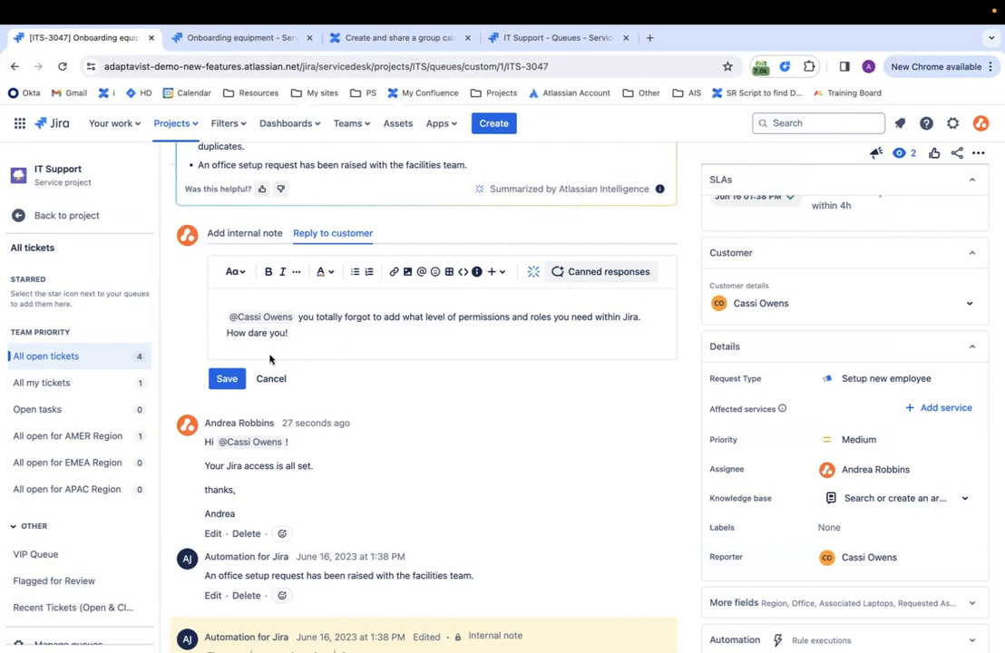
key(ctrl+a)
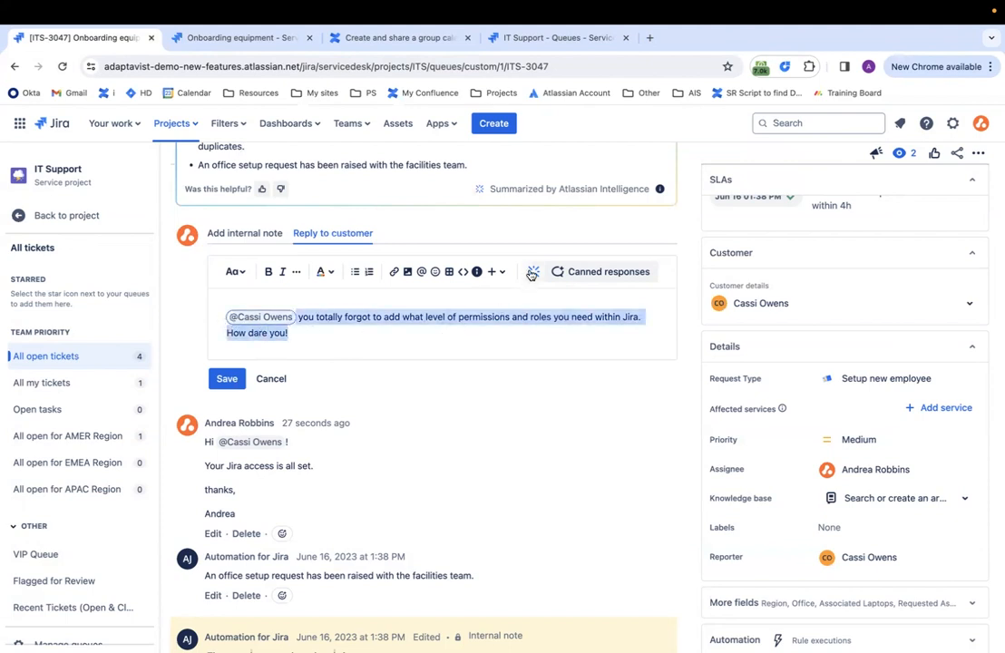
mouse_move(534, 271)
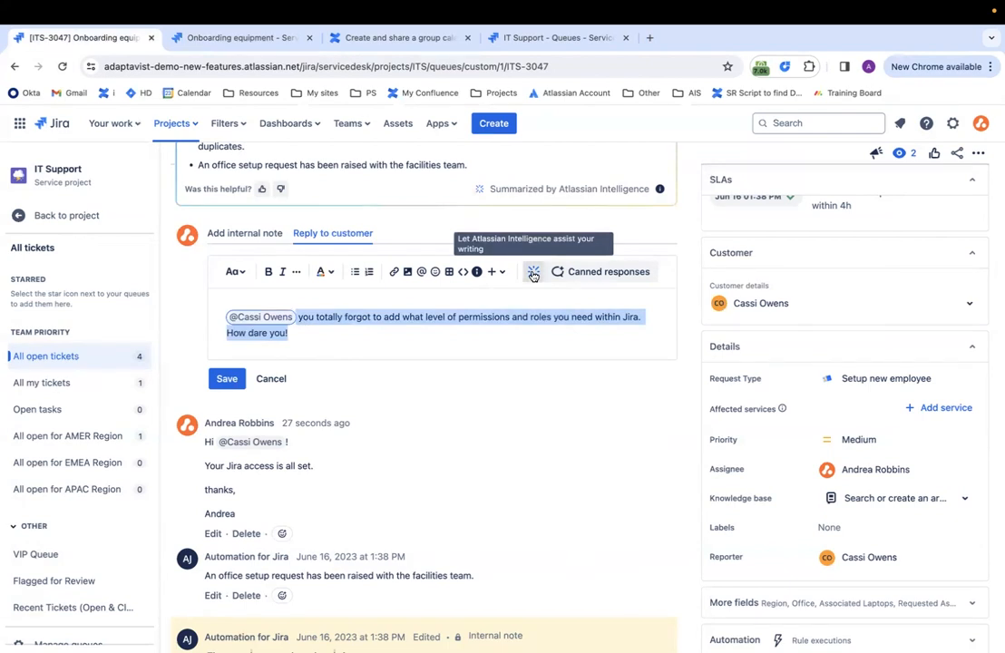
Step: Apply Atlassian Intelligence's 'Change tone to professional' to the reply, retrying for another version
click(533, 272)
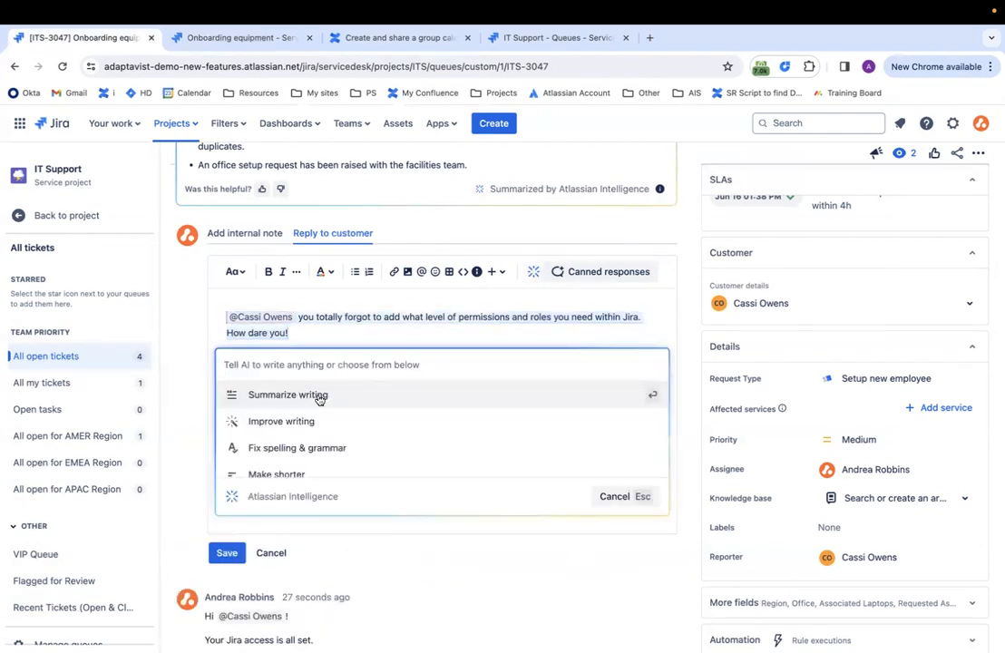
scroll(down, 3)
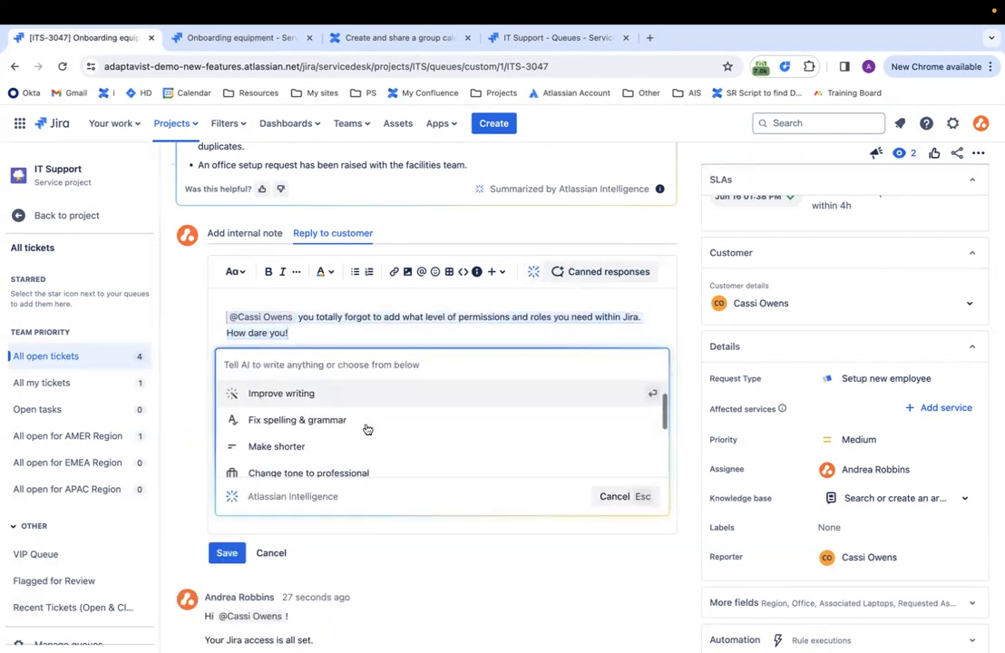
scroll(down, 3)
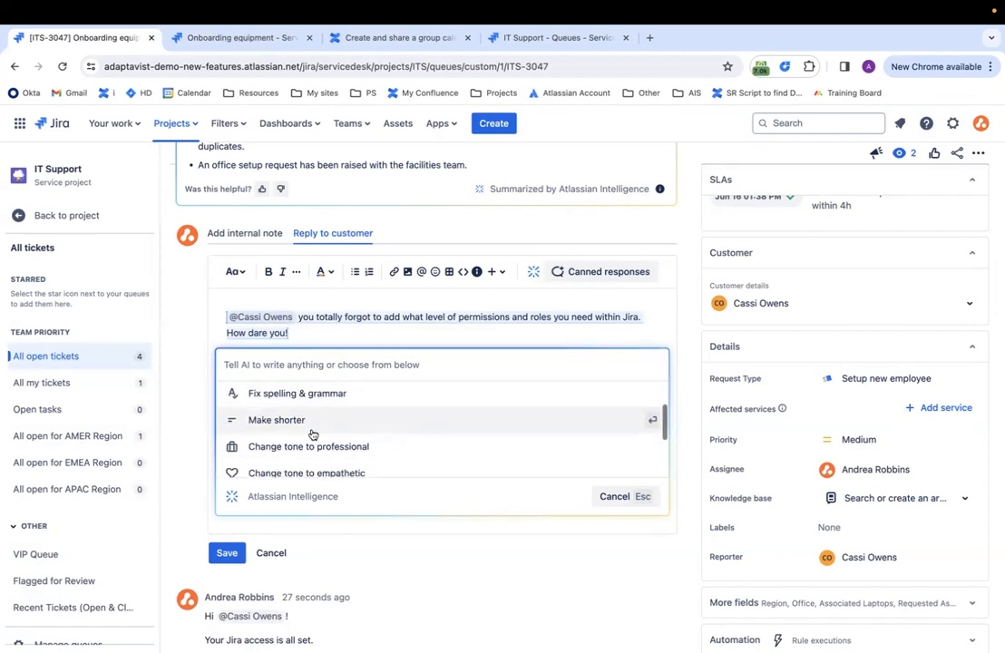
scroll(down, 3)
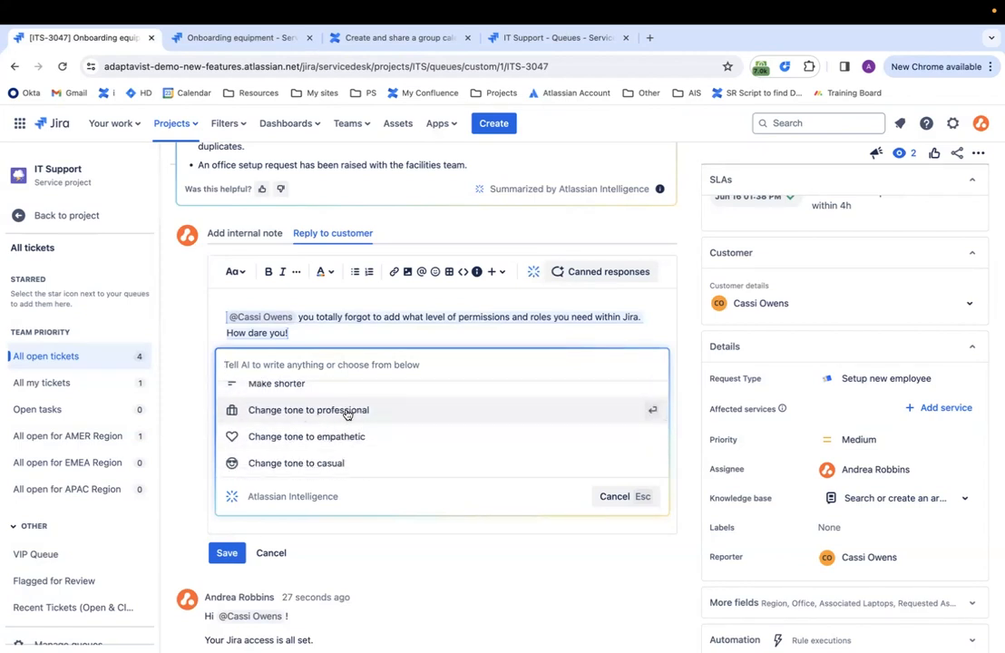
scroll(down, 3)
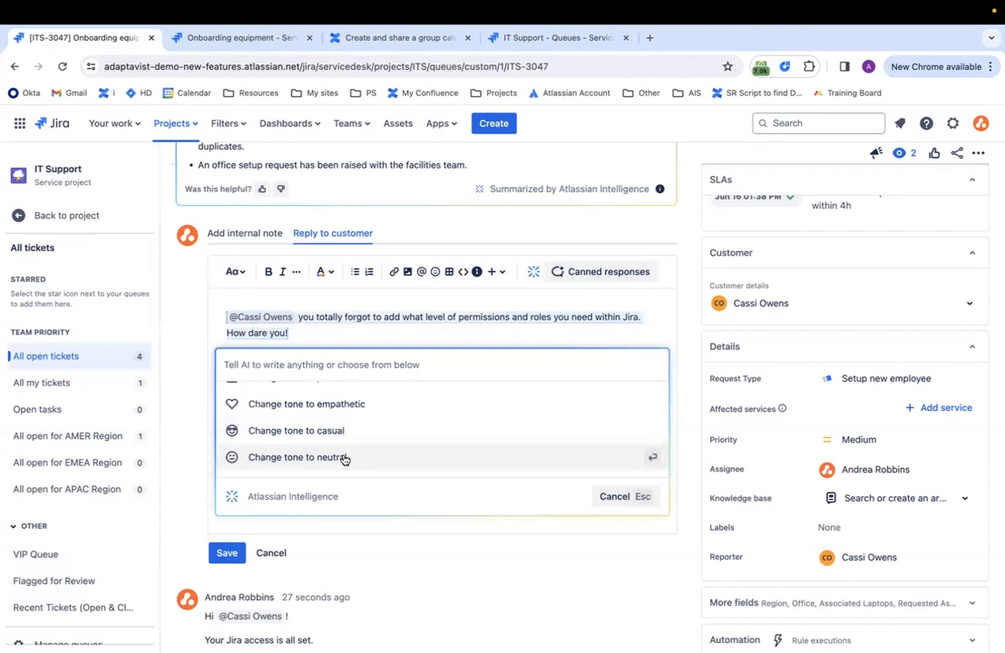
scroll(up, 3)
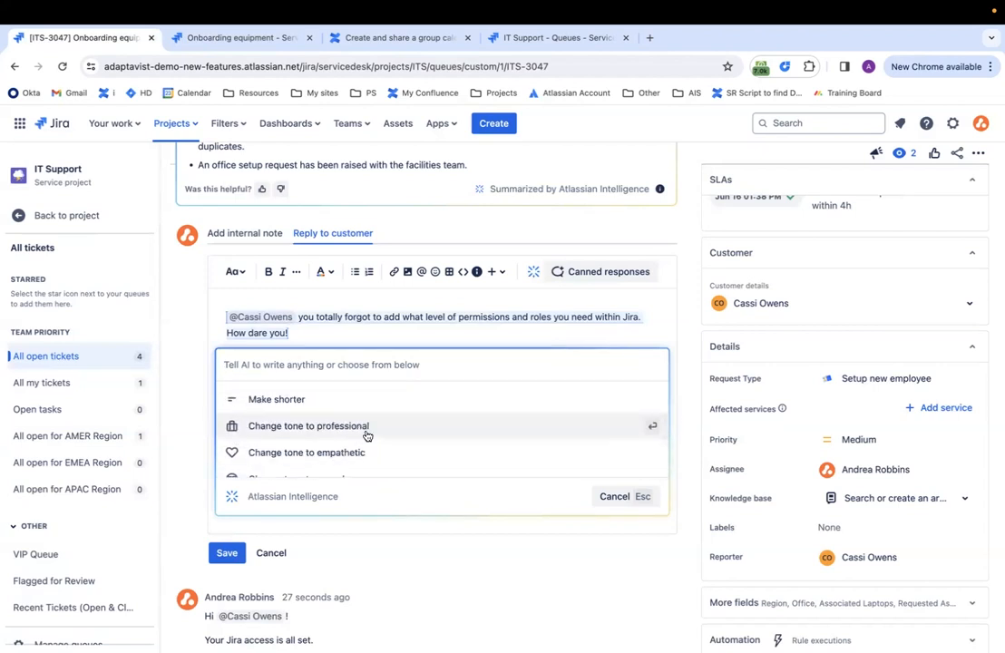
click(309, 426)
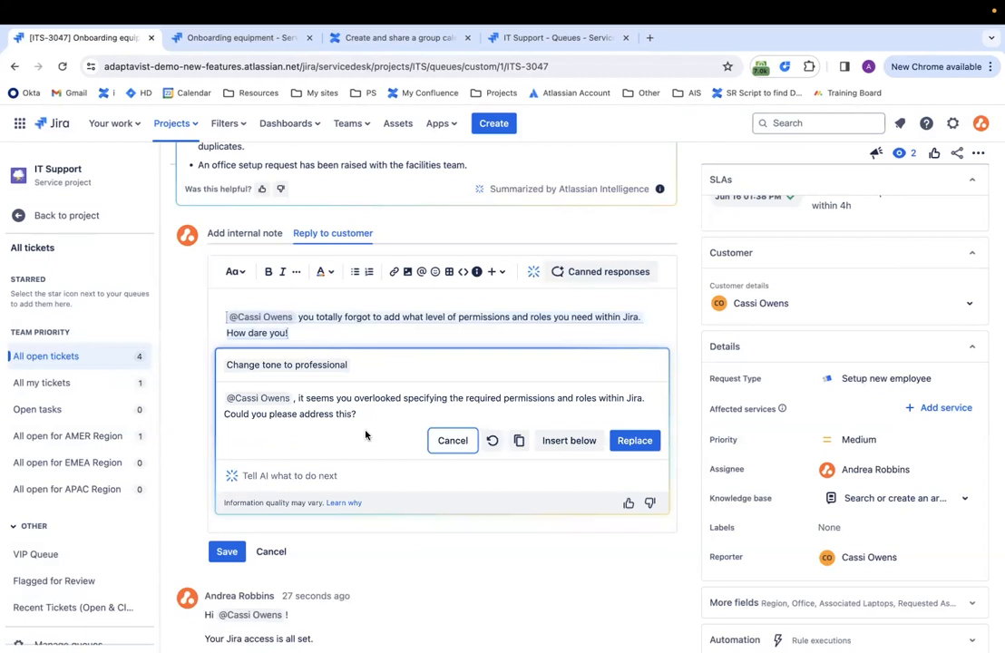
mouse_move(492, 441)
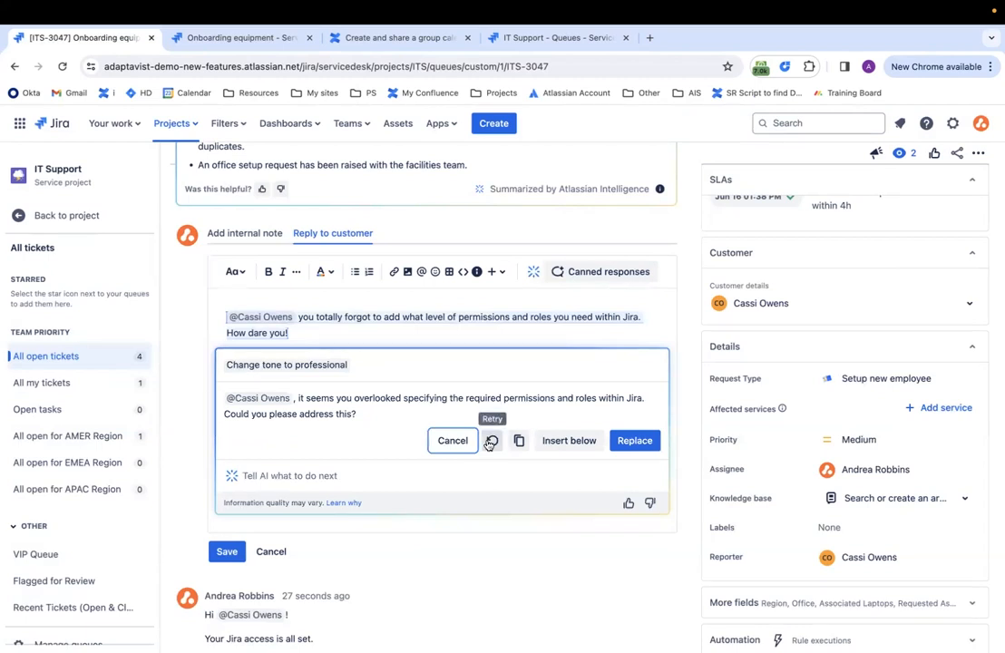
click(491, 441)
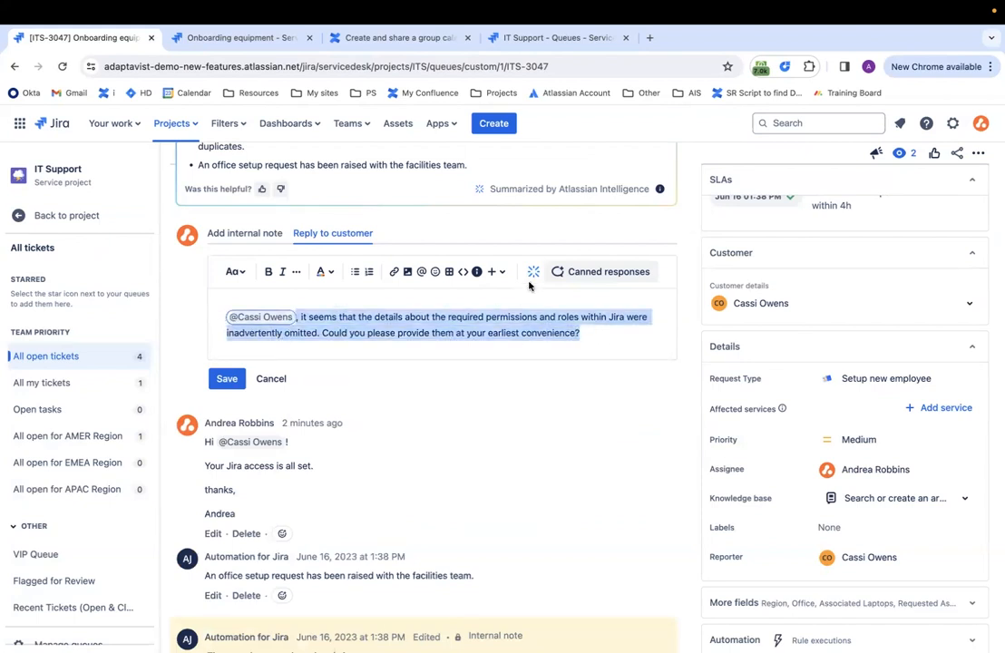
Step: Try and discard AI 'Make shorter' versions, then save the professional reply to Cassi
click(534, 271)
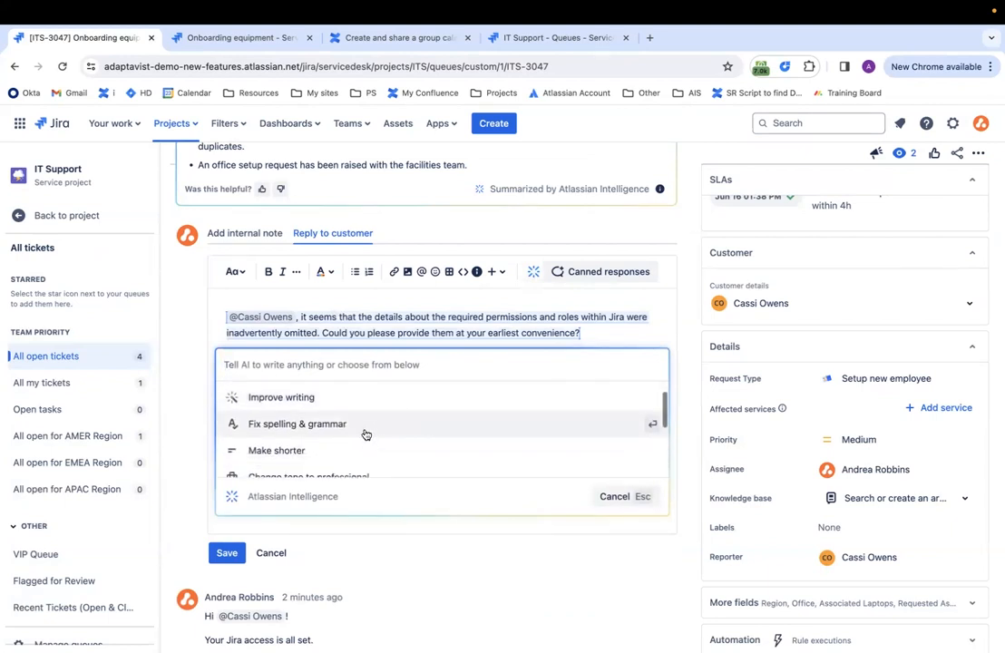
click(276, 451)
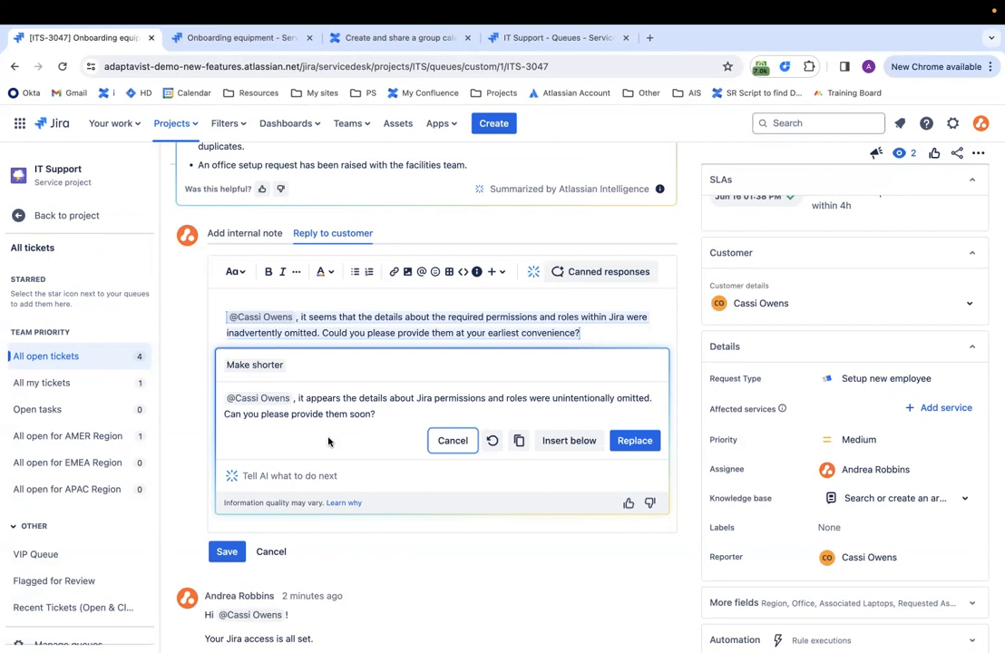
click(493, 440)
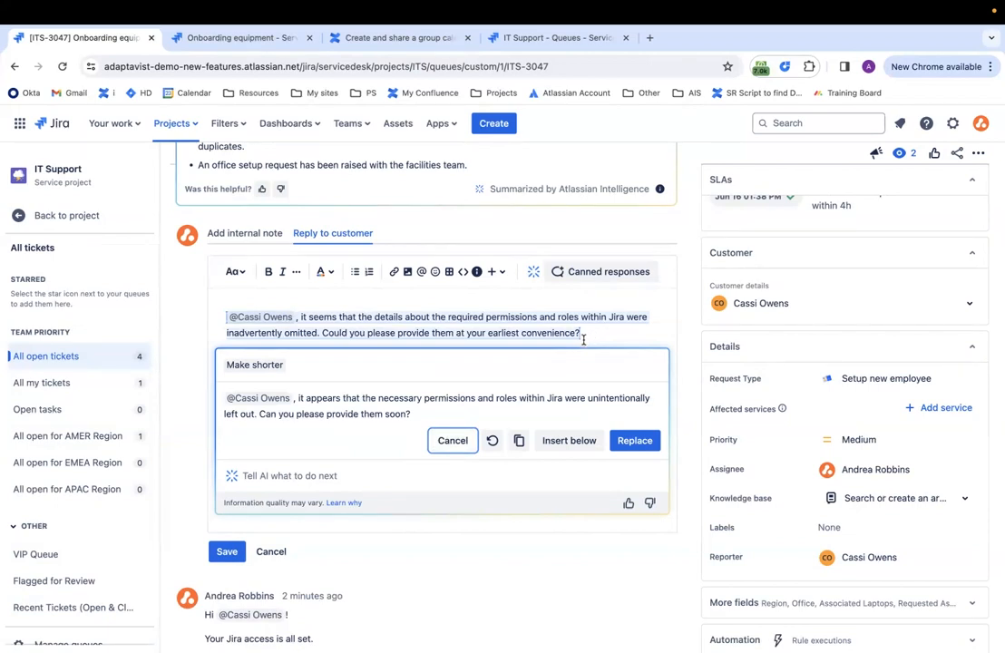
click(452, 440)
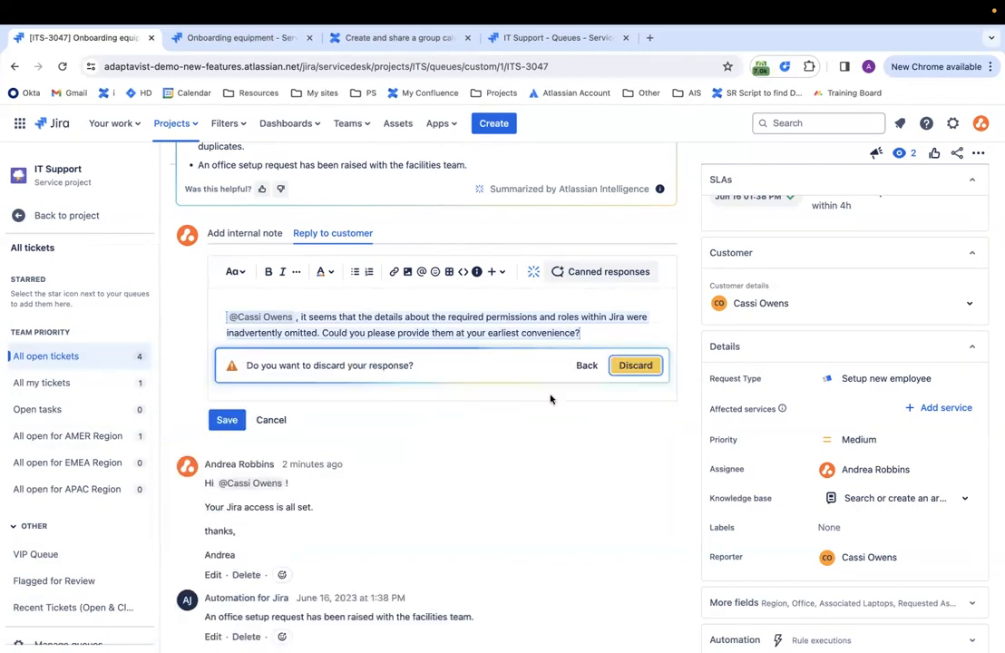
click(587, 366)
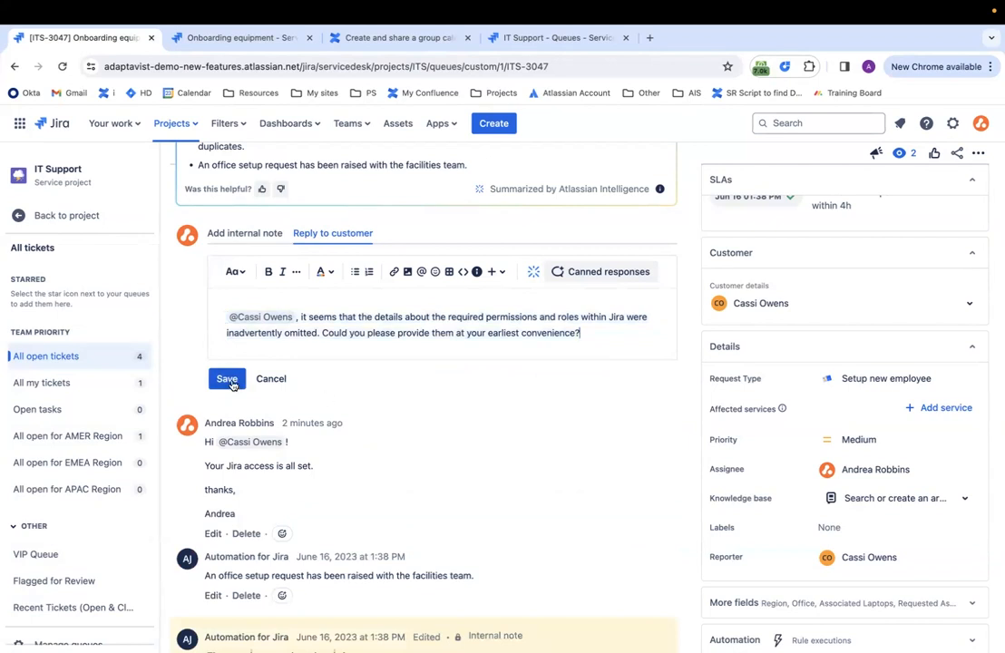
click(227, 378)
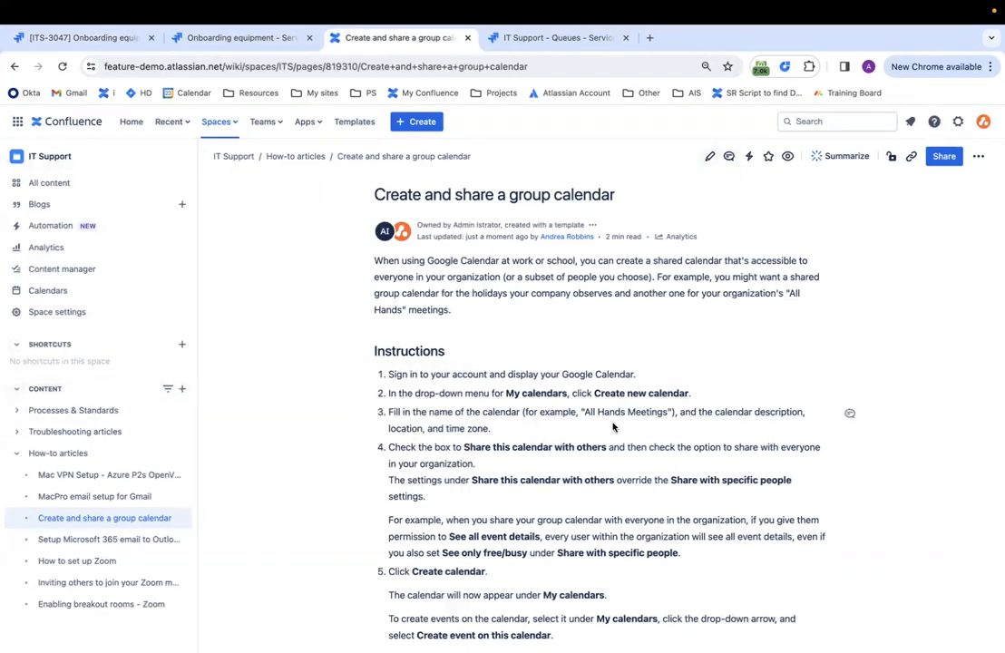
mouse_move(320, 427)
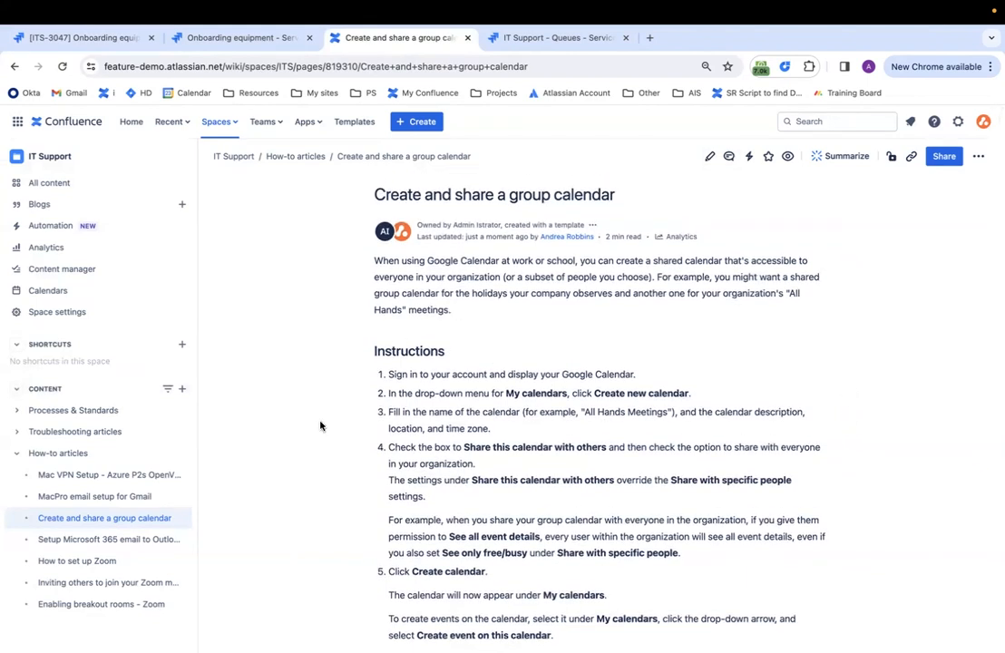
mouse_move(375, 337)
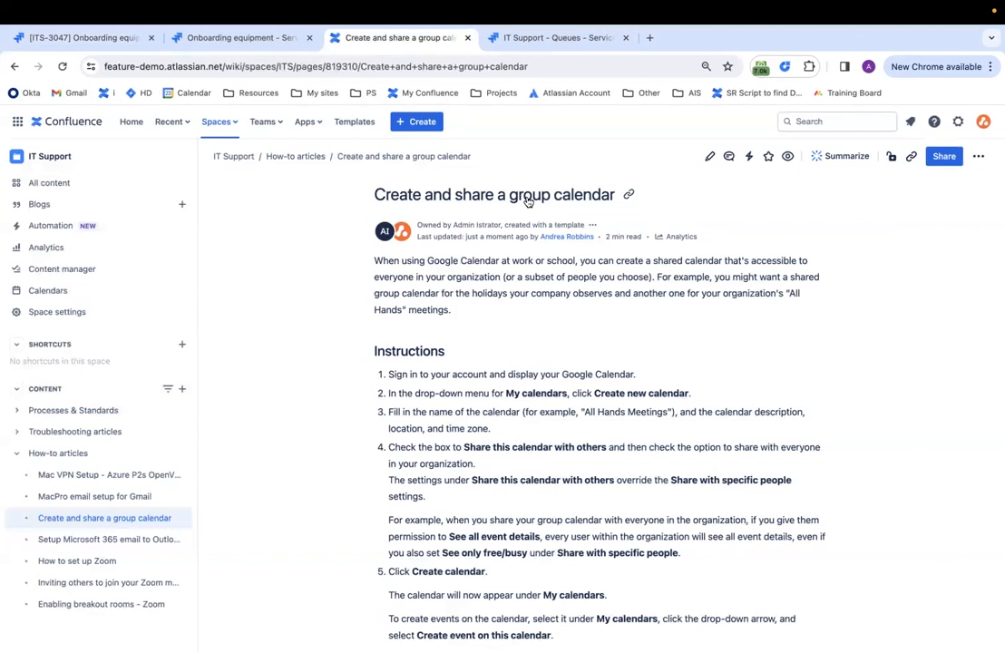
mouse_move(711, 156)
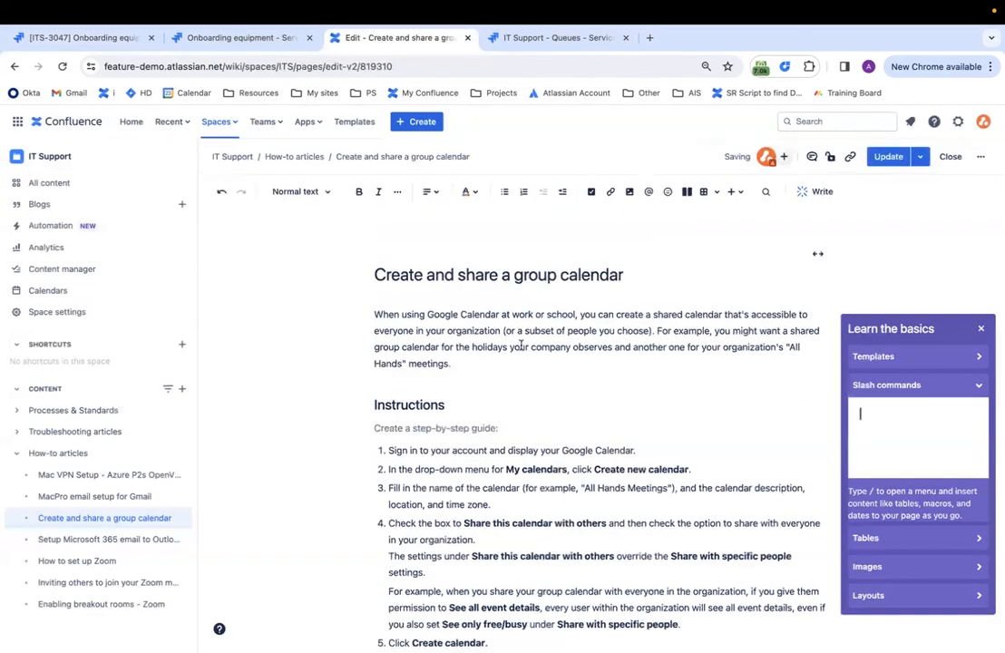
Step: Apply Atlassian Intelligence's 'Improve writing' to the calendar article text and review the page
click(219, 629)
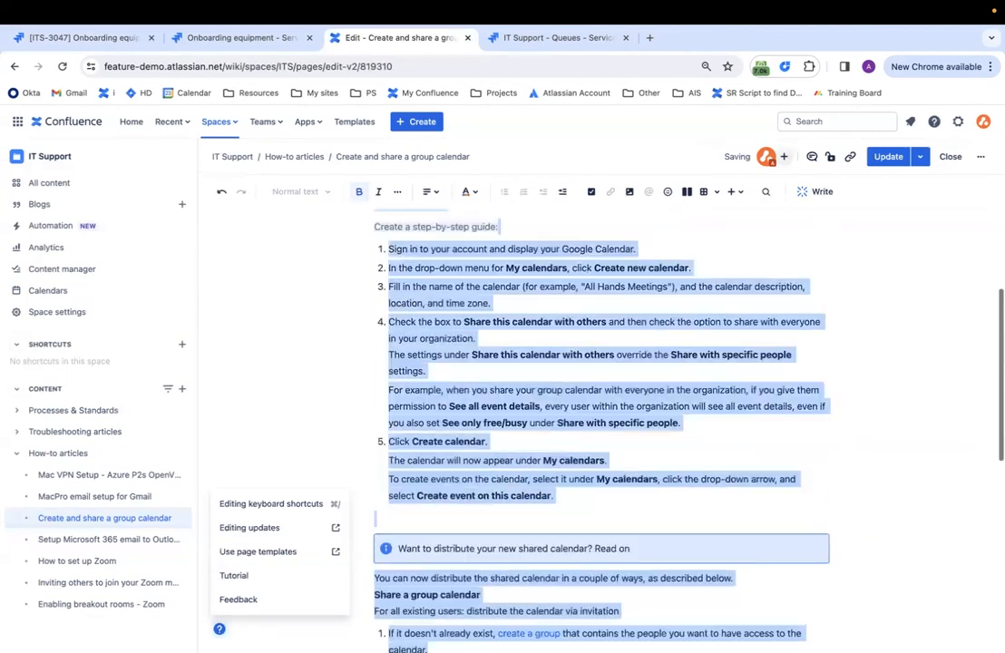
scroll(down, 3)
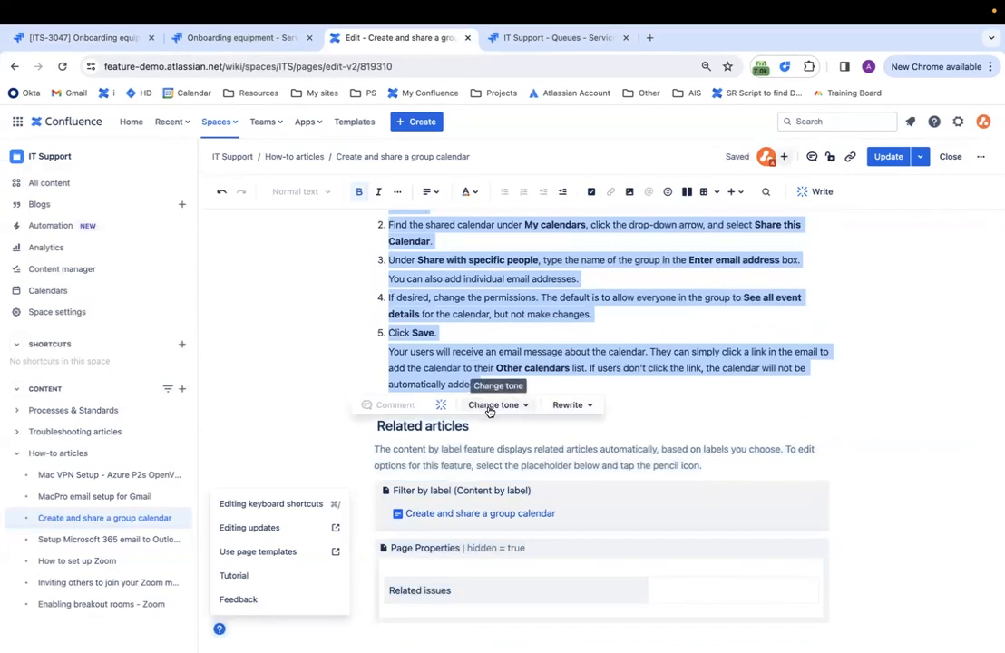
click(569, 405)
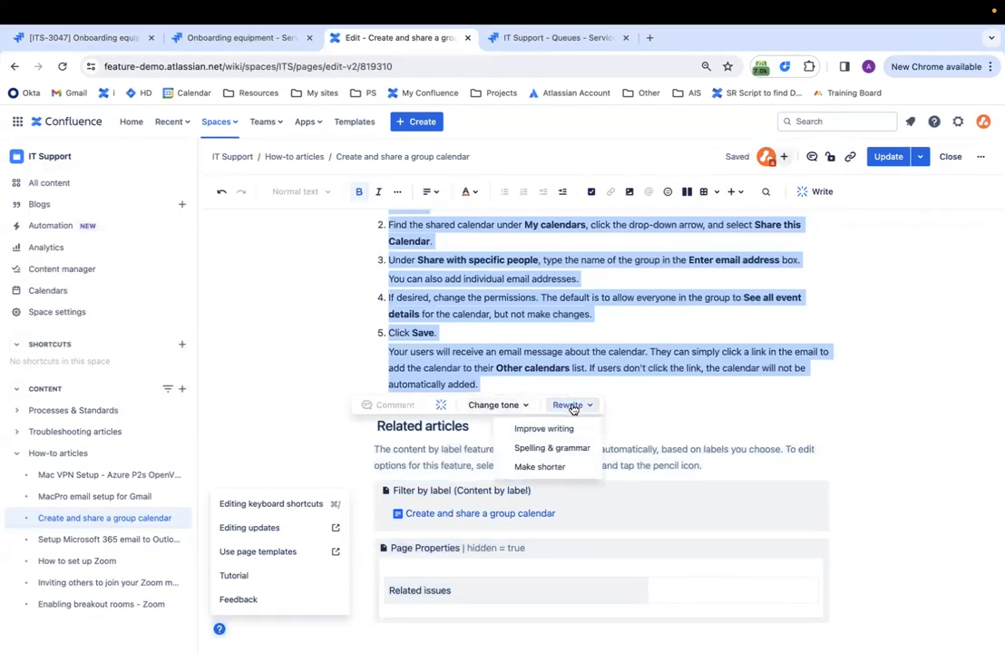
mouse_move(544, 429)
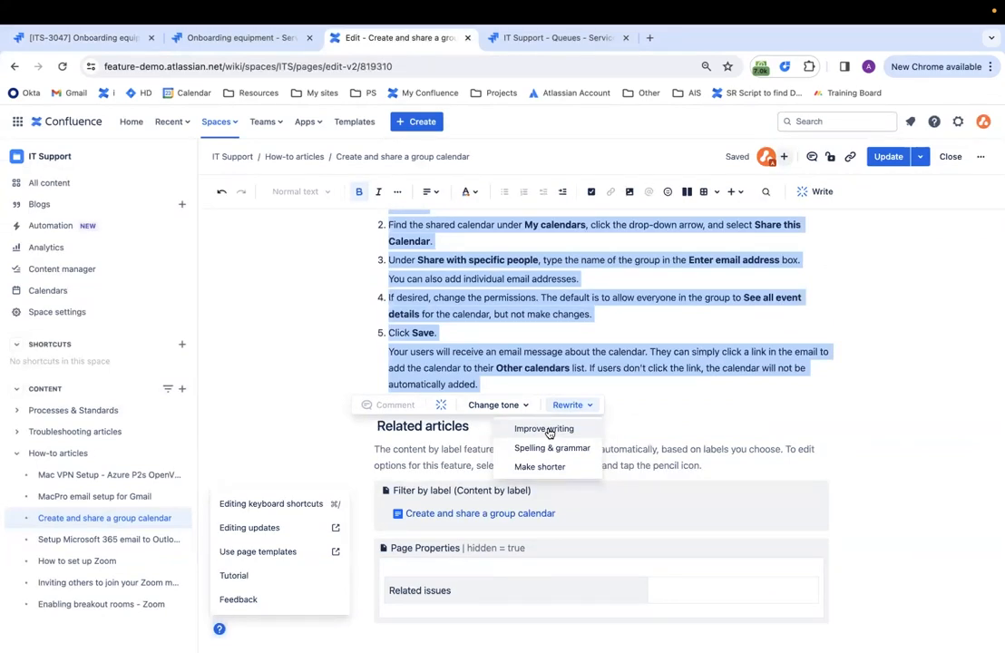
click(543, 429)
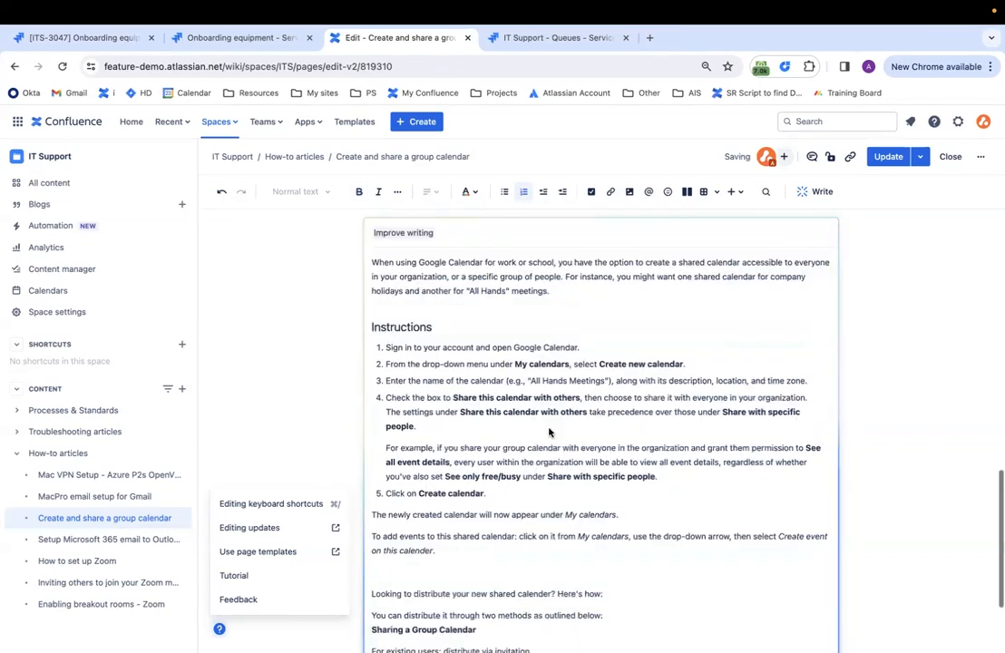
scroll(down, 3)
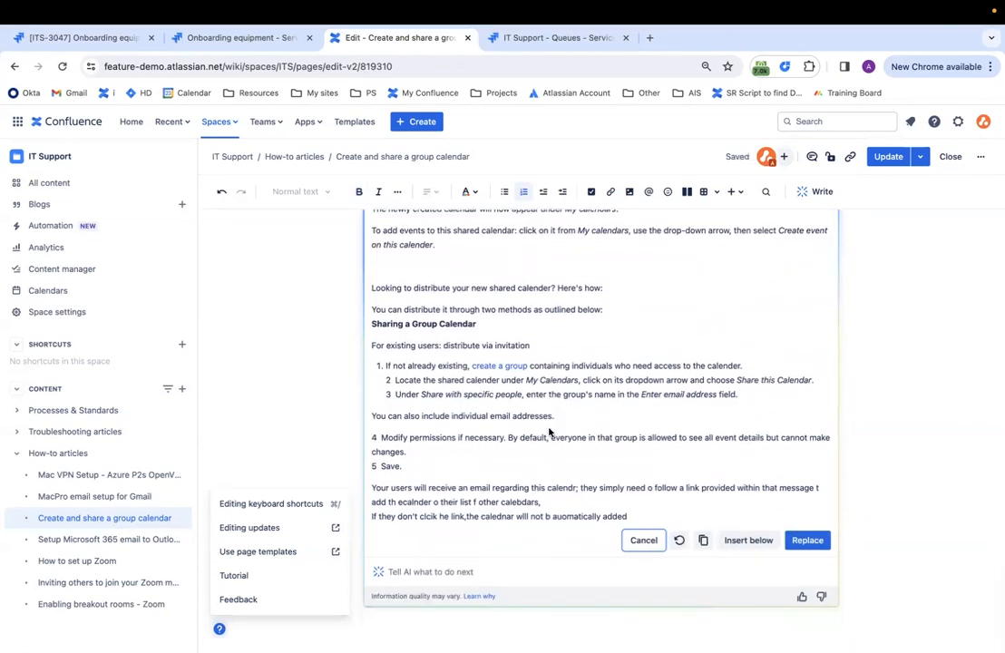
scroll(up, 3)
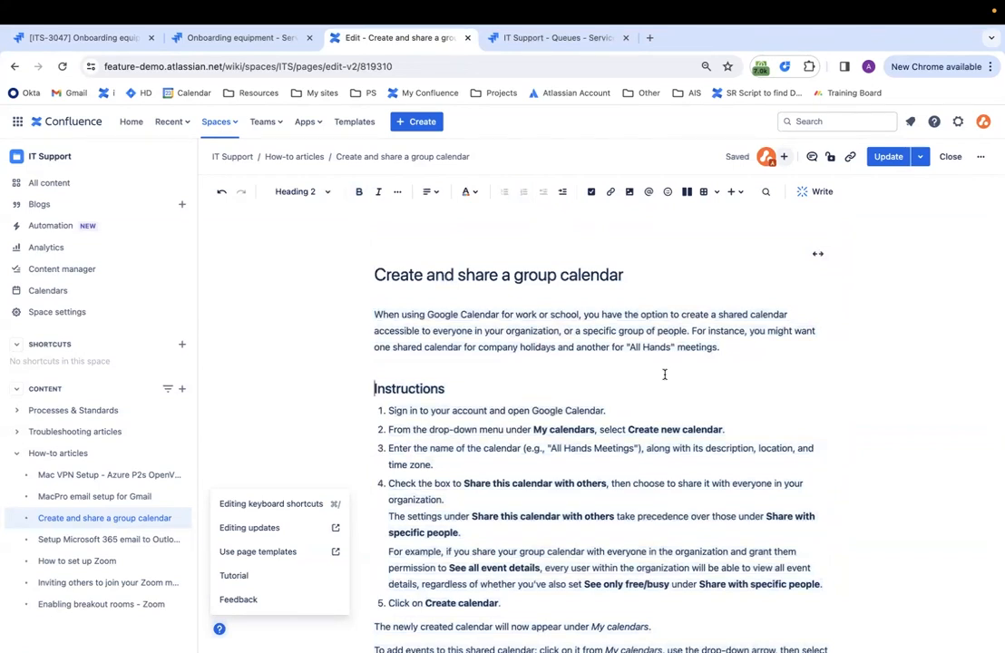
scroll(down, 3)
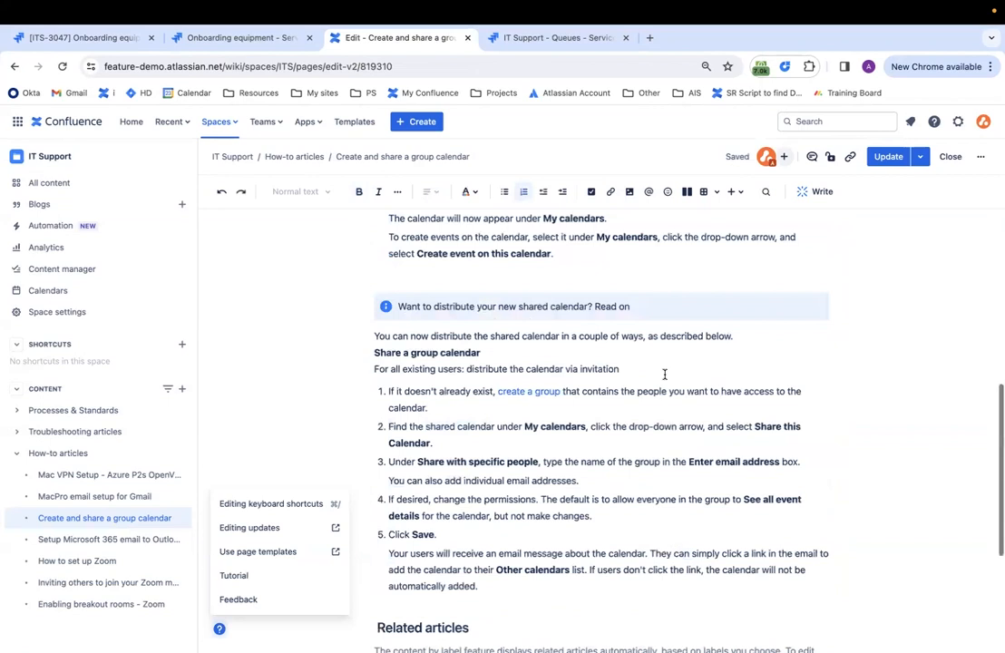
Step: Replace the article text with an Educational-tone AI rewrite and publish the page with Update
scroll(down, 3)
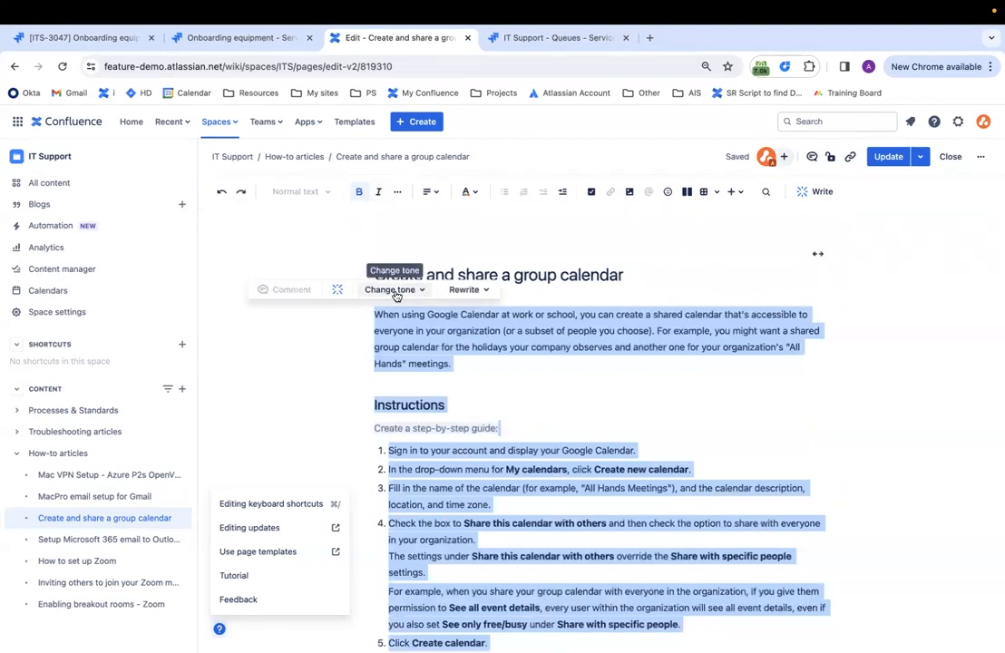
click(390, 290)
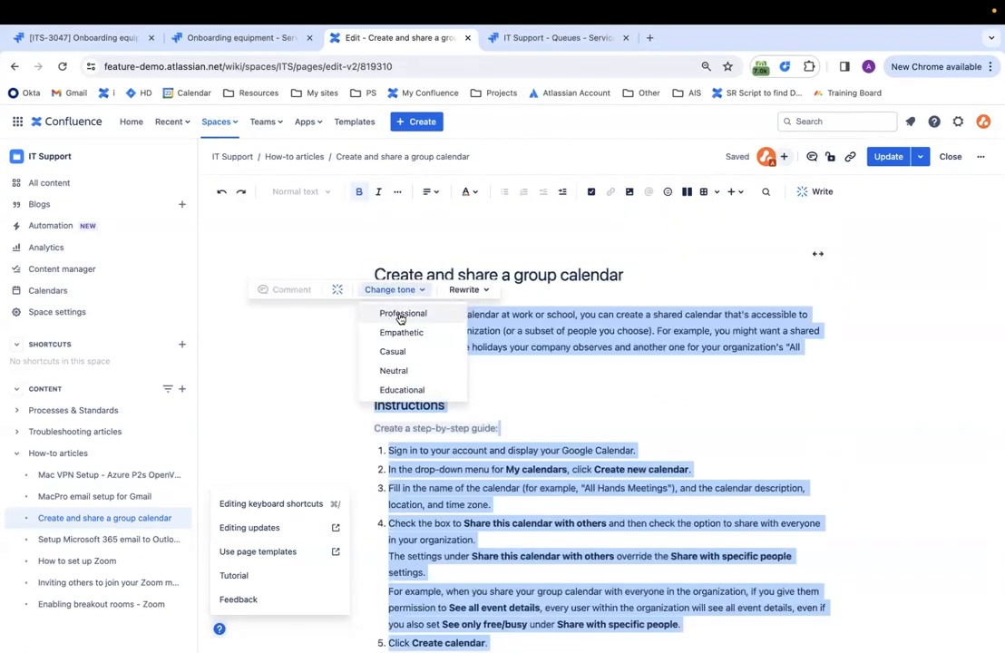
mouse_move(401, 390)
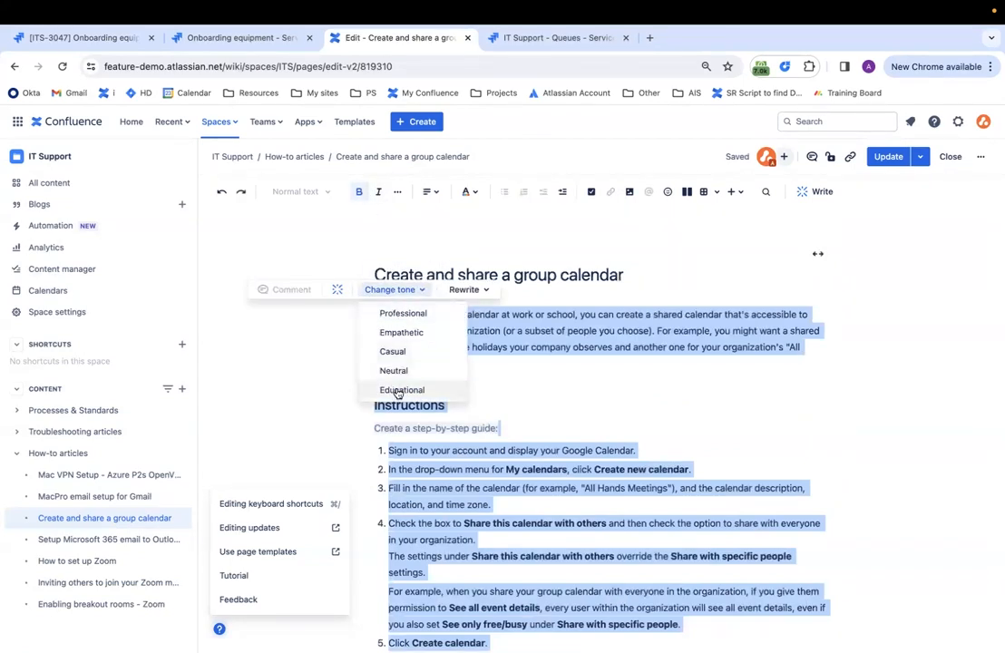
click(402, 390)
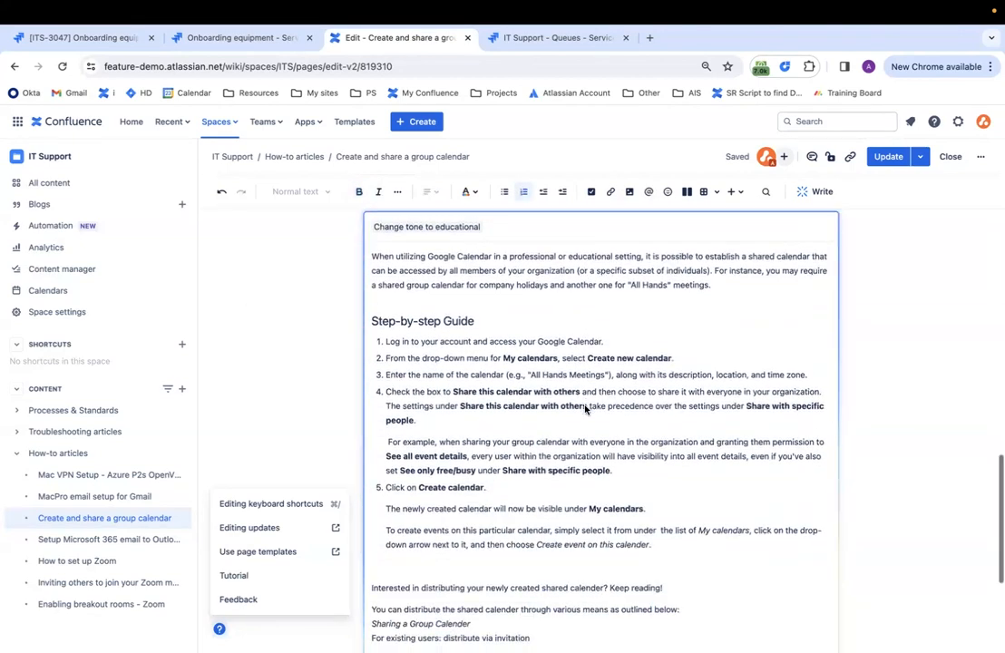
scroll(down, 3)
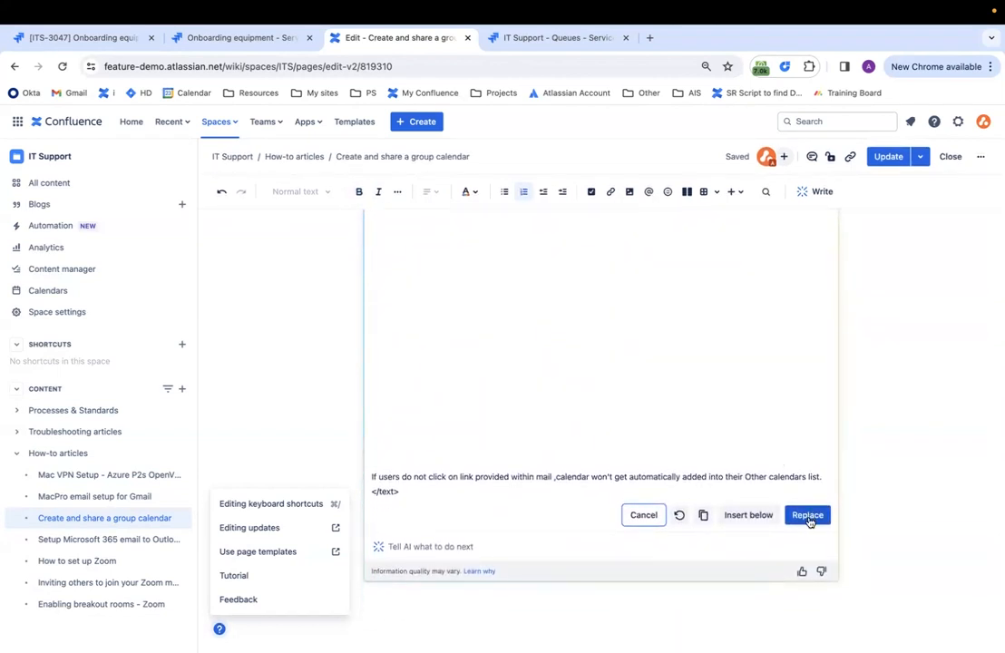
click(808, 515)
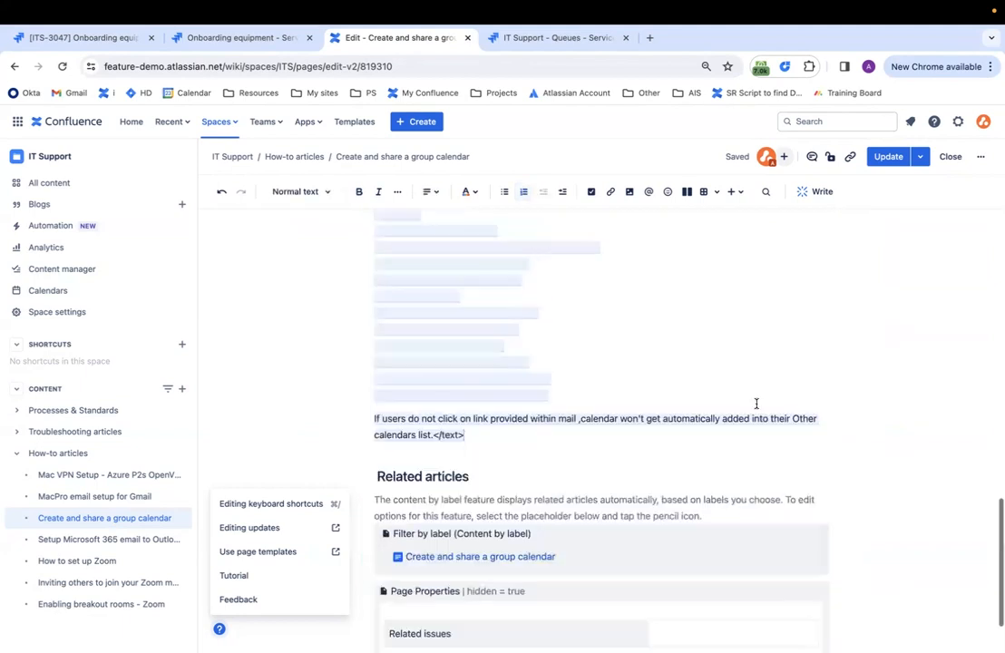
scroll(up, 3)
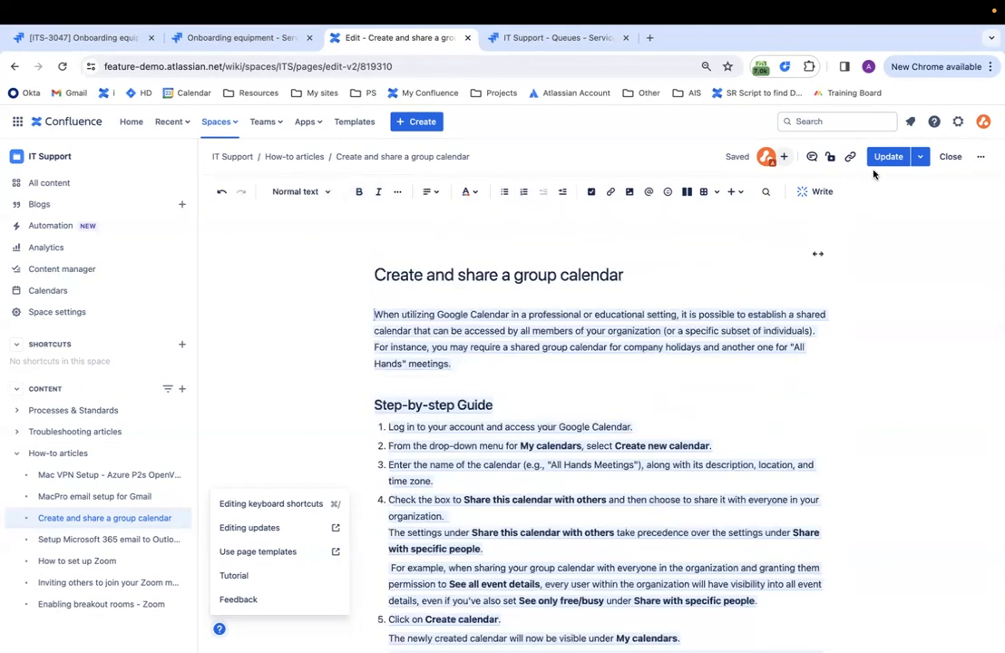
click(887, 156)
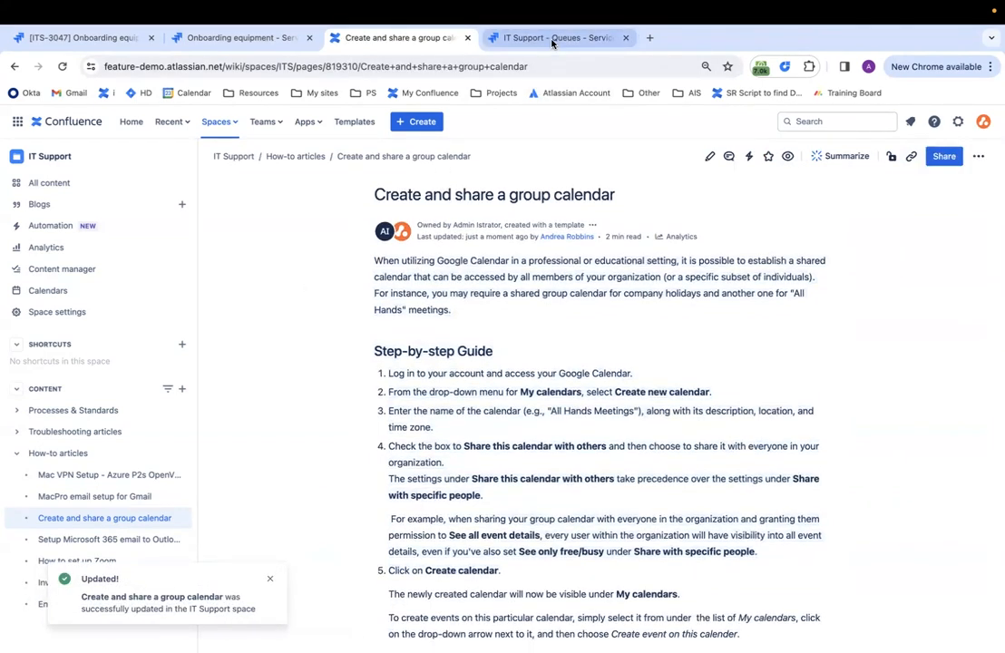
Step: Show the Request types list in the IT Support project's settings
click(558, 37)
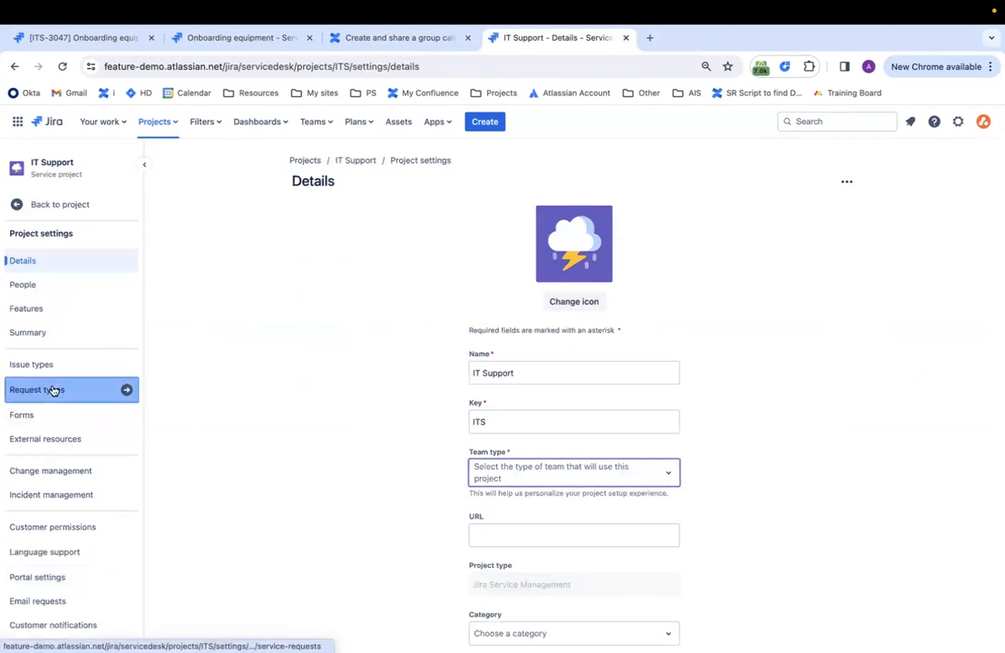
click(36, 389)
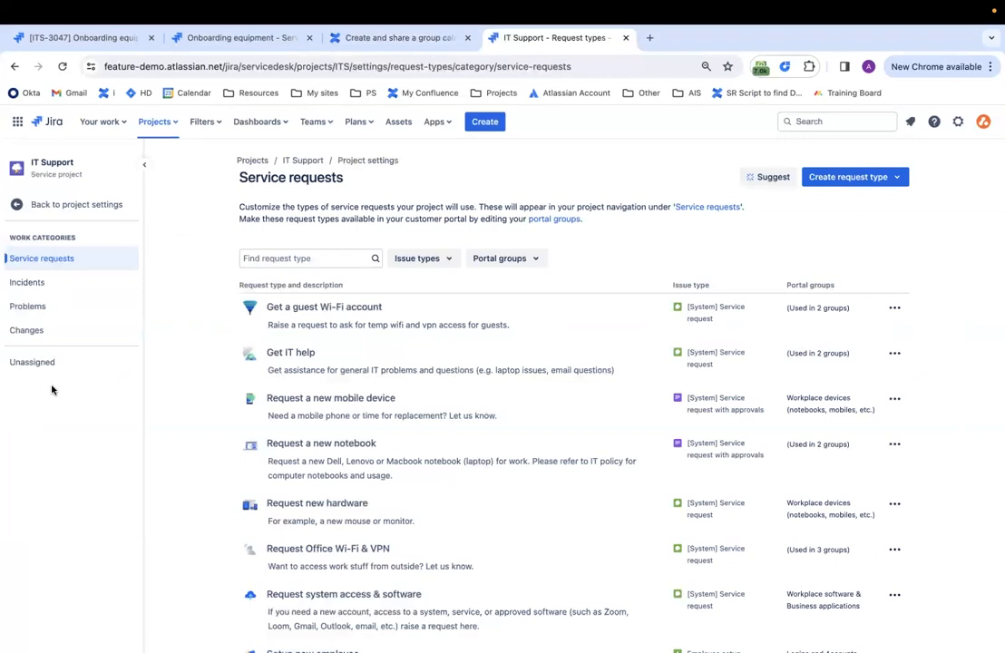
mouse_move(772, 177)
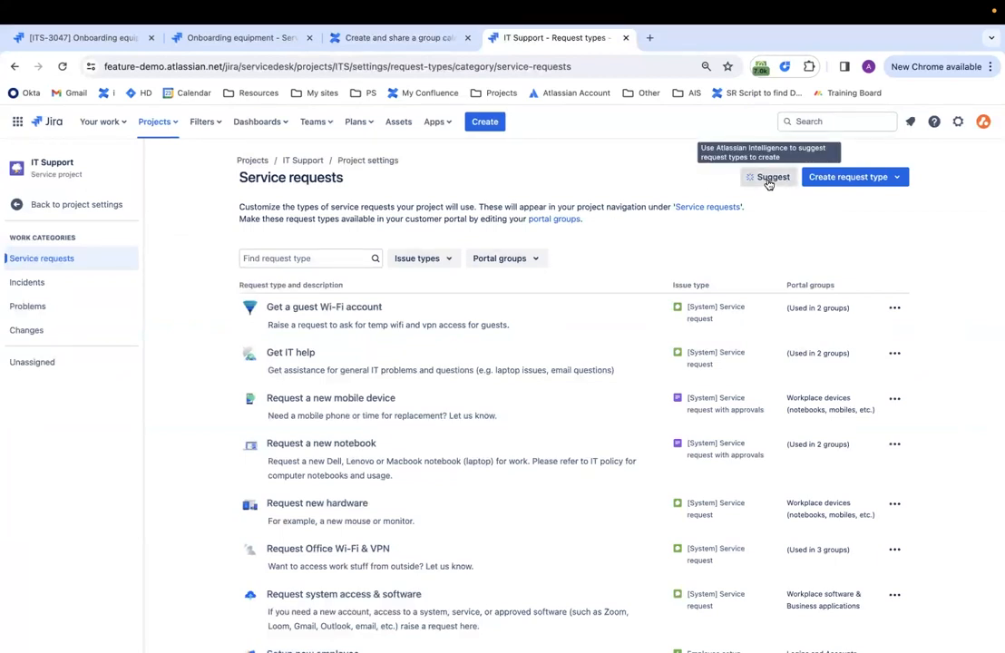
Step: Get Atlassian Intelligence to suggest Incidents request types for 'security breach detected'
click(26, 282)
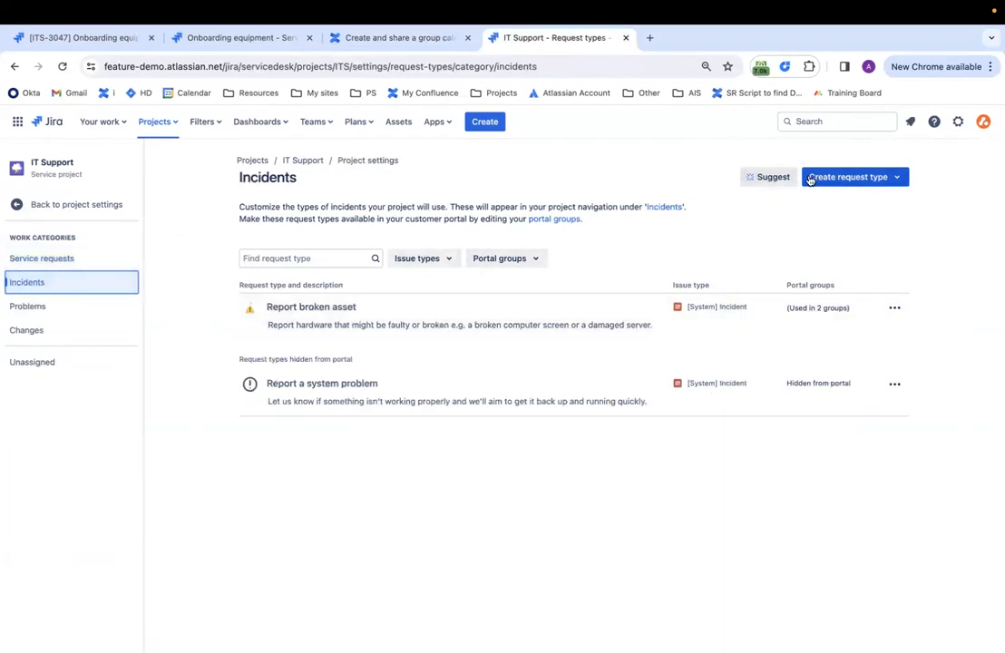
click(772, 177)
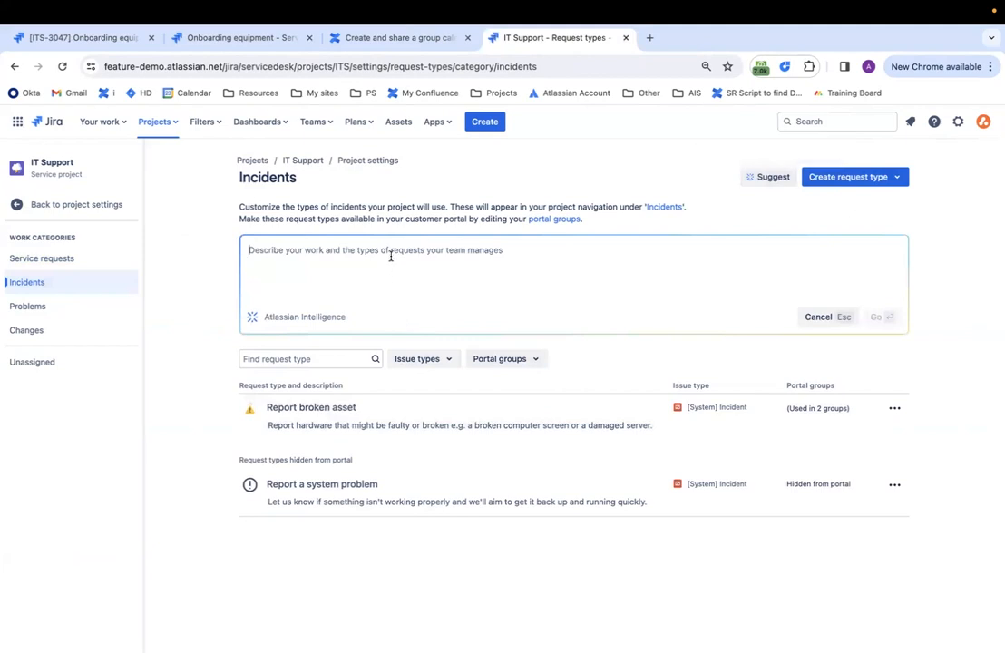
text(I work in an HR team that)
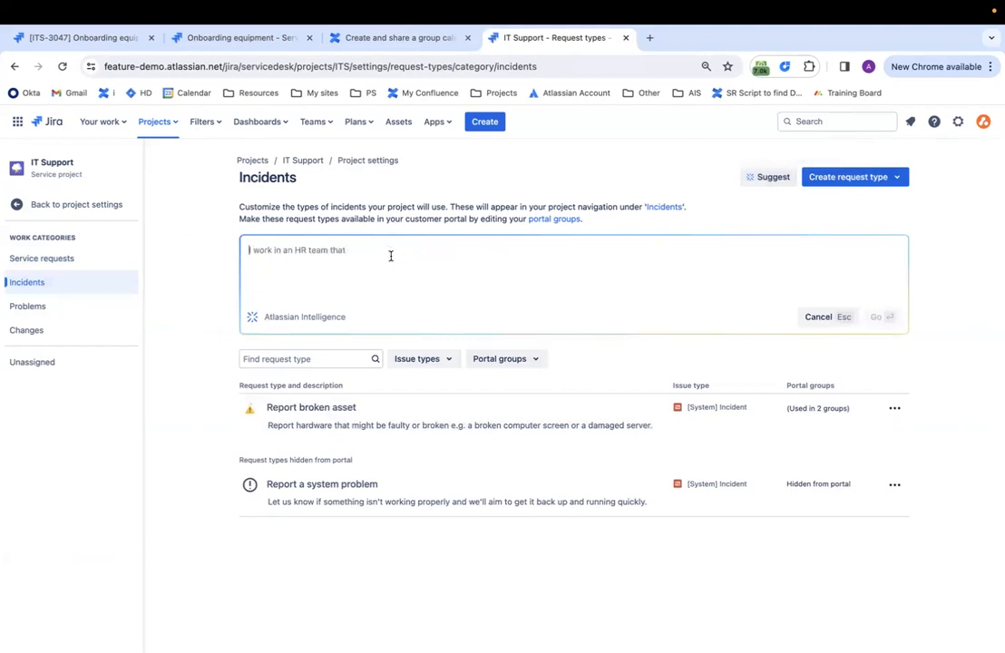
text(manages onboarding)
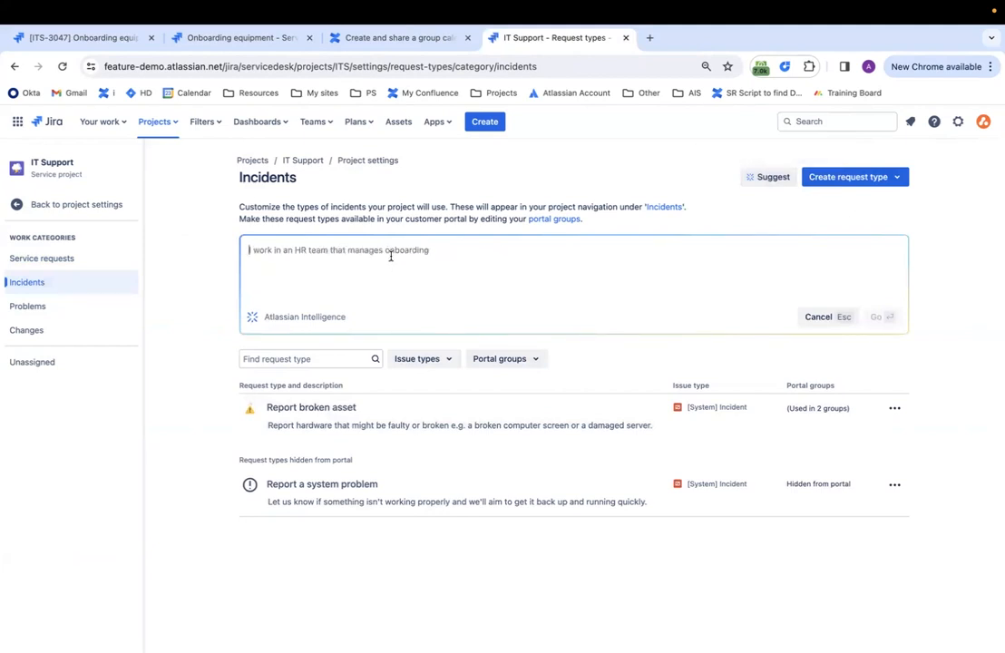
text(My team provides I)
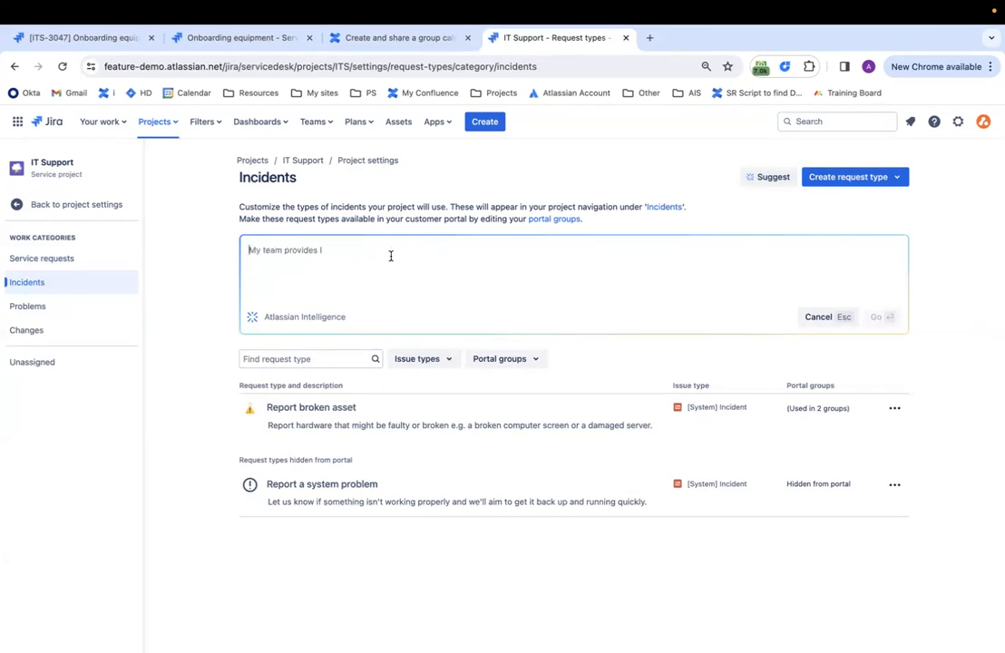
text(sec)
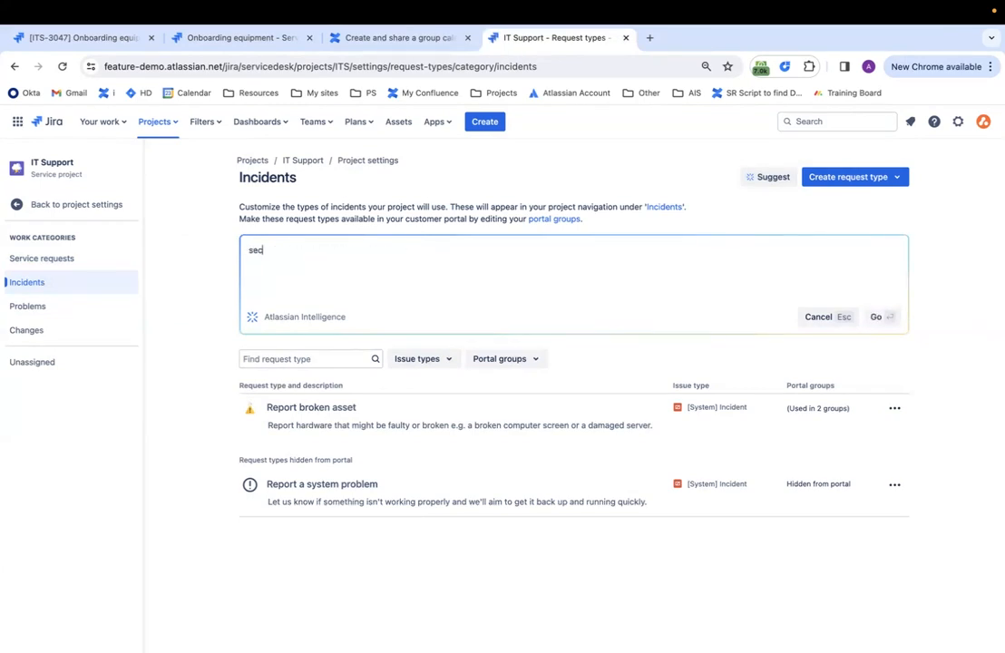
text(ecurity breach)
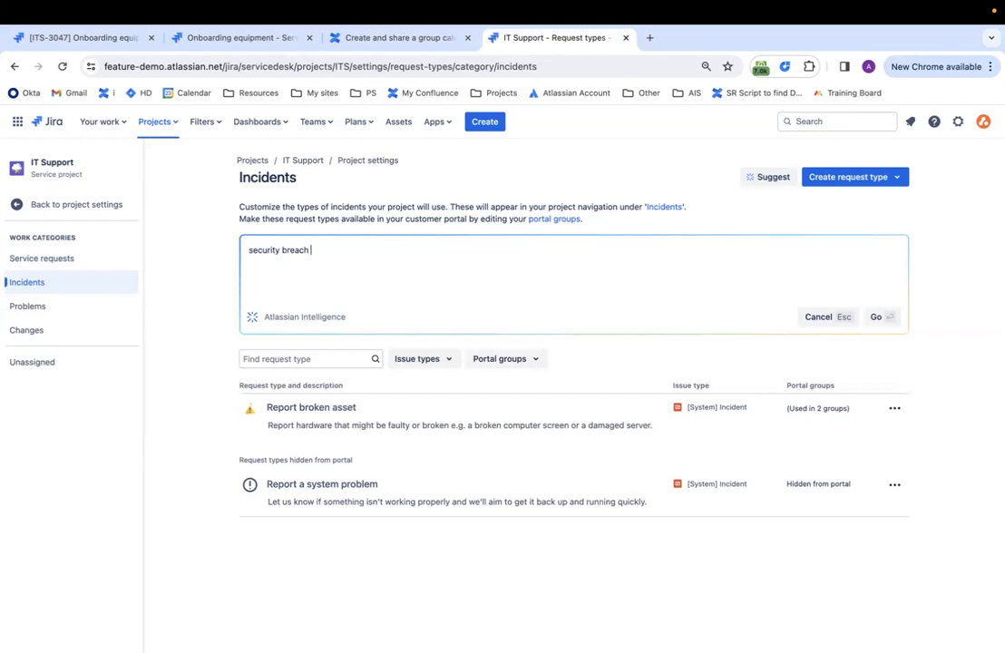
text(dedtected)
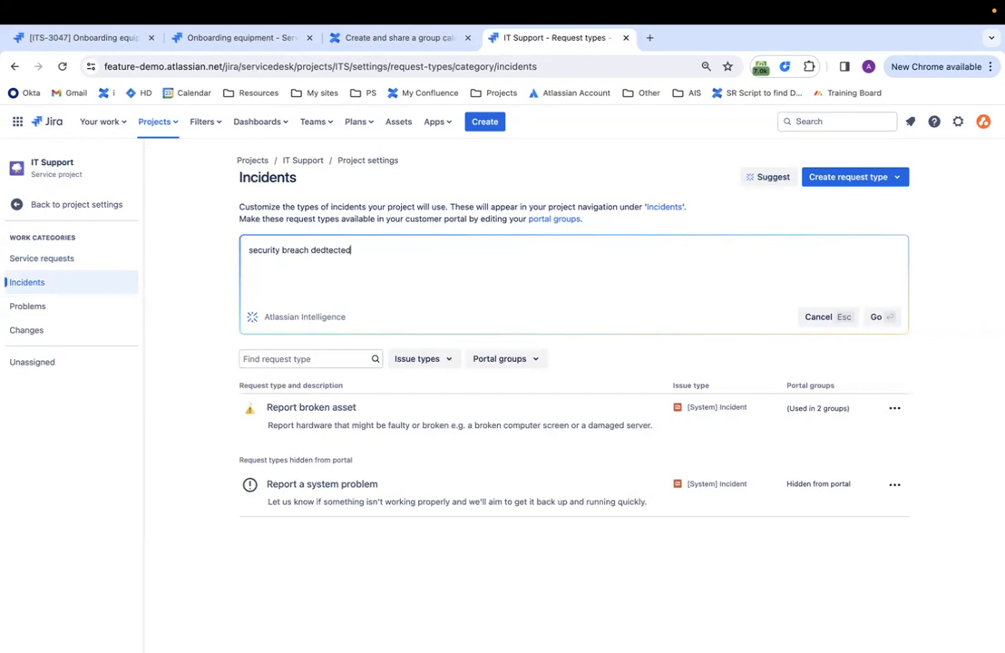
key(BackSpace)
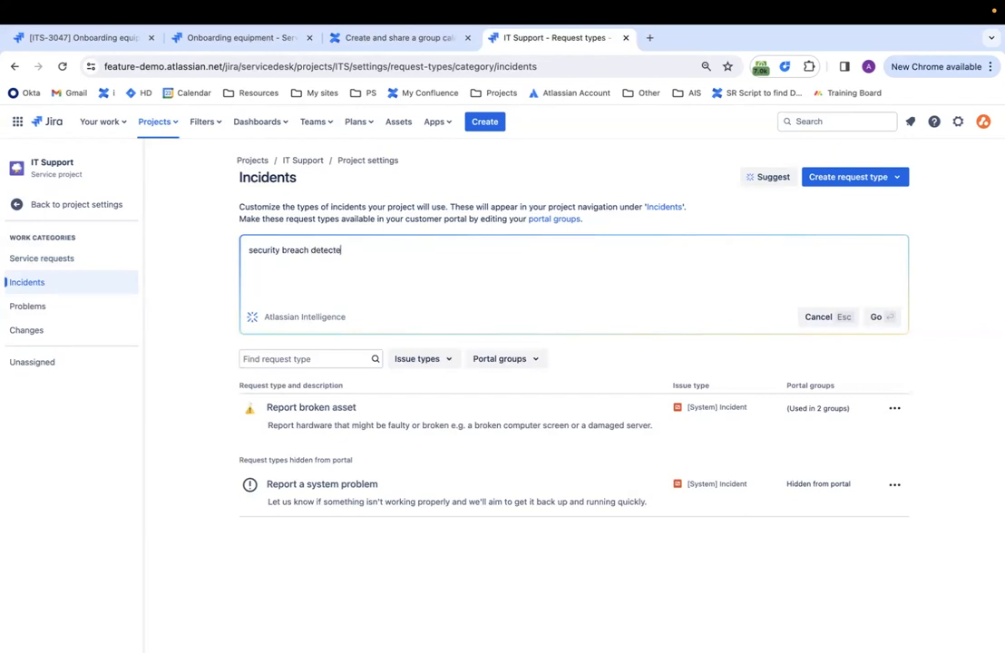
click(876, 316)
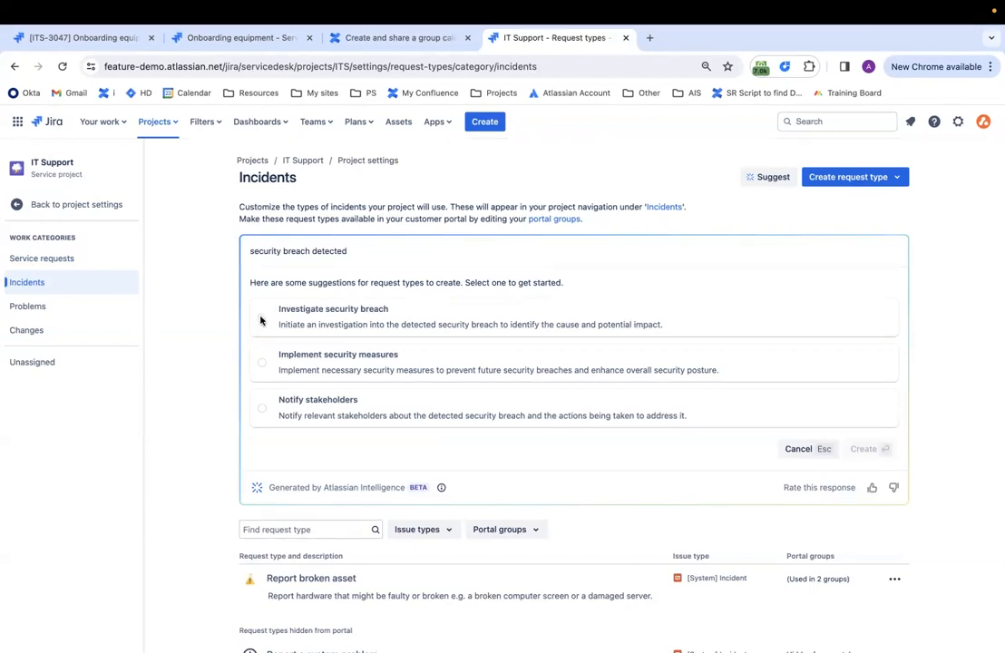
Step: Pick the 'Investigate security breach' suggestion to prefill a new incident request type
click(263, 317)
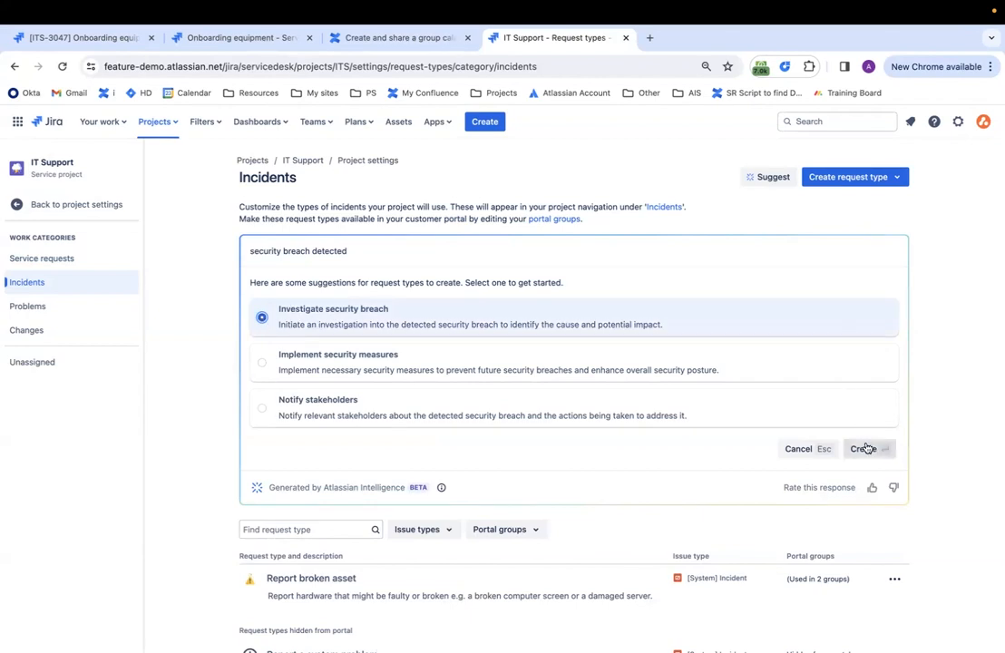
click(863, 449)
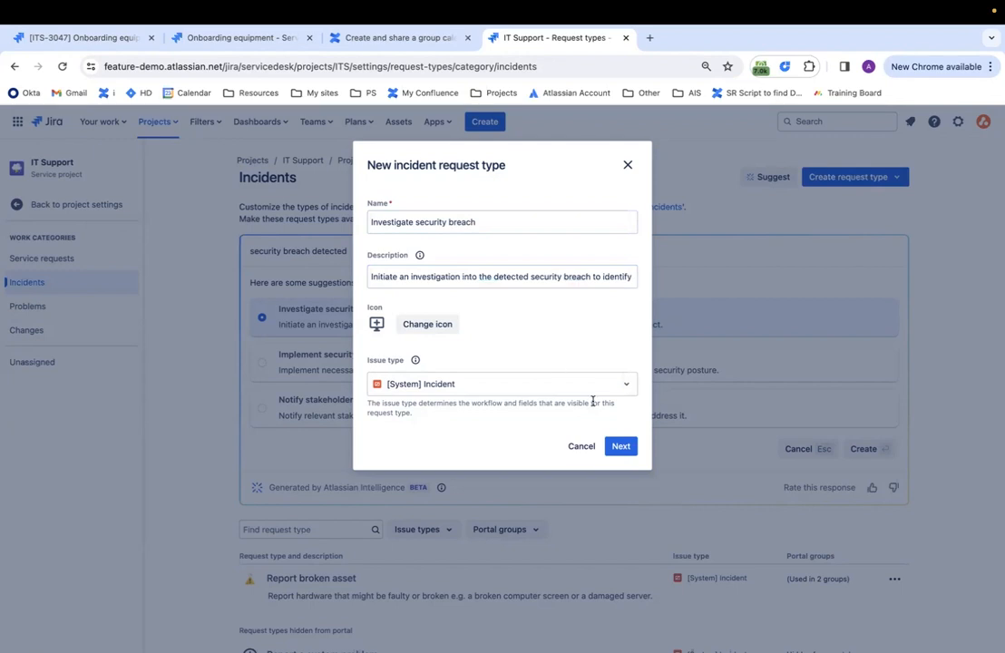
Step: Create 'Investigate security breach' in the Servers and Infrastructure portal group
click(621, 445)
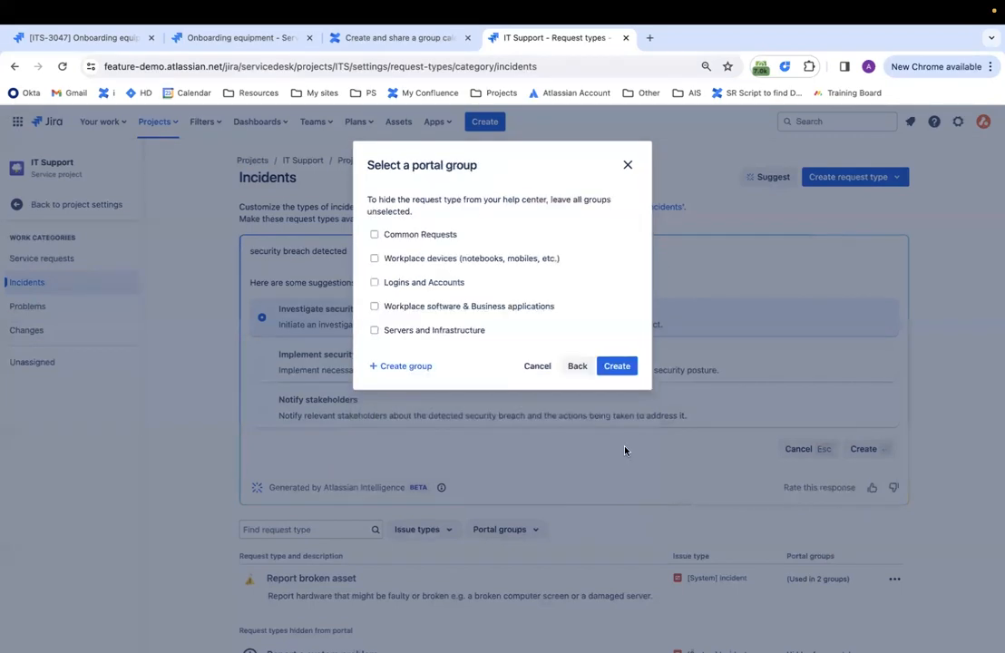
mouse_move(438, 306)
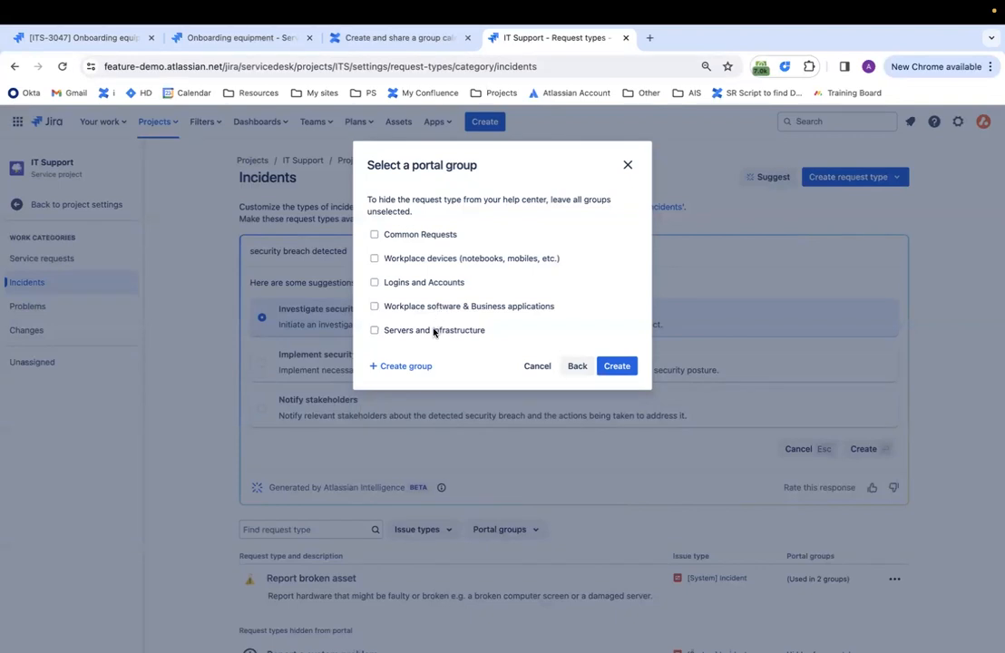
click(373, 329)
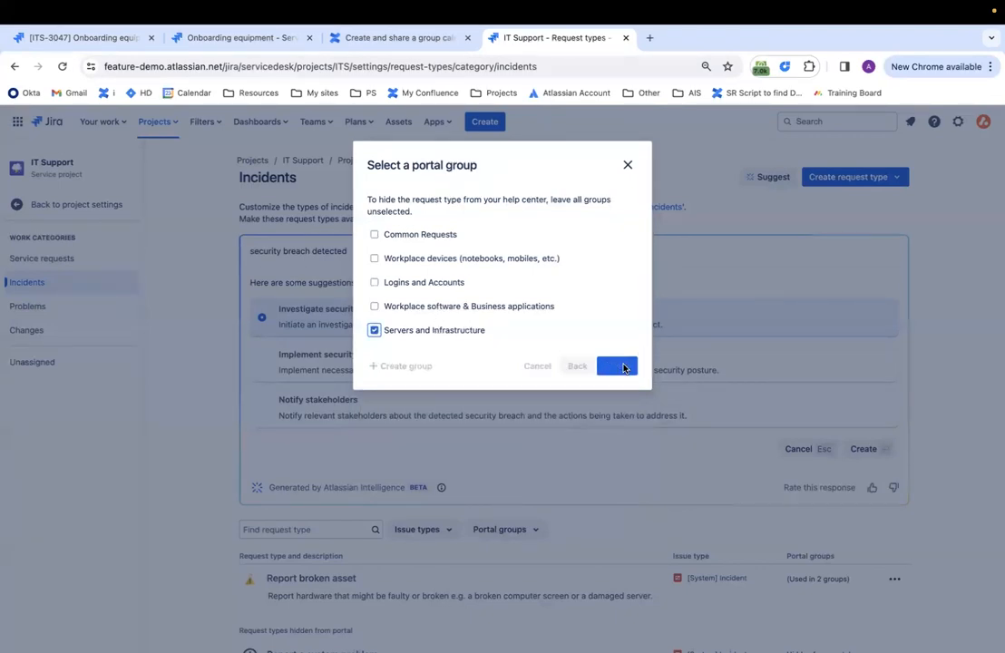
click(617, 366)
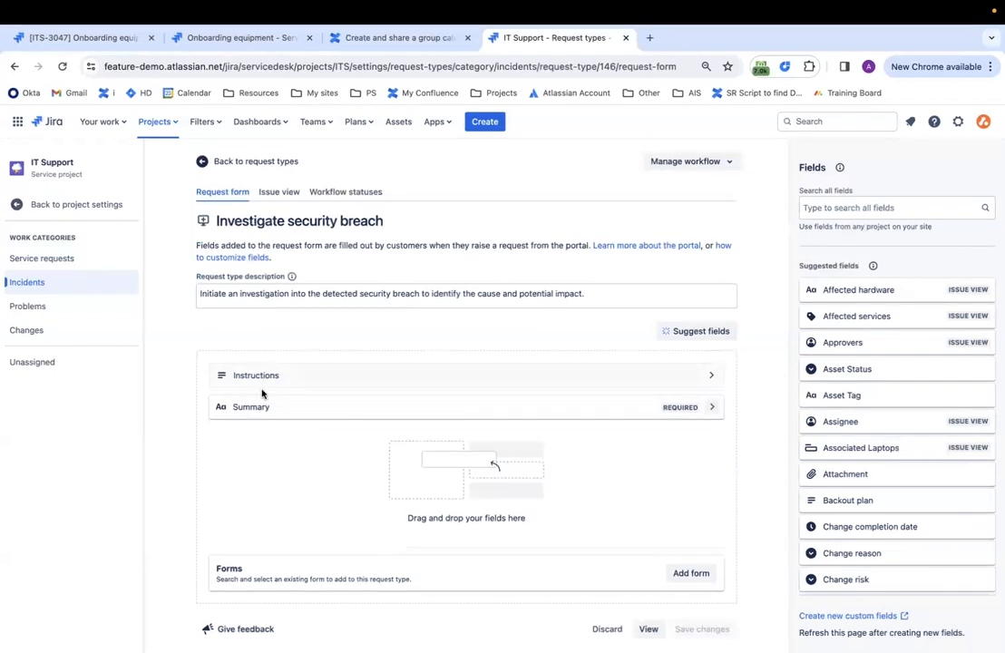
mouse_move(695, 330)
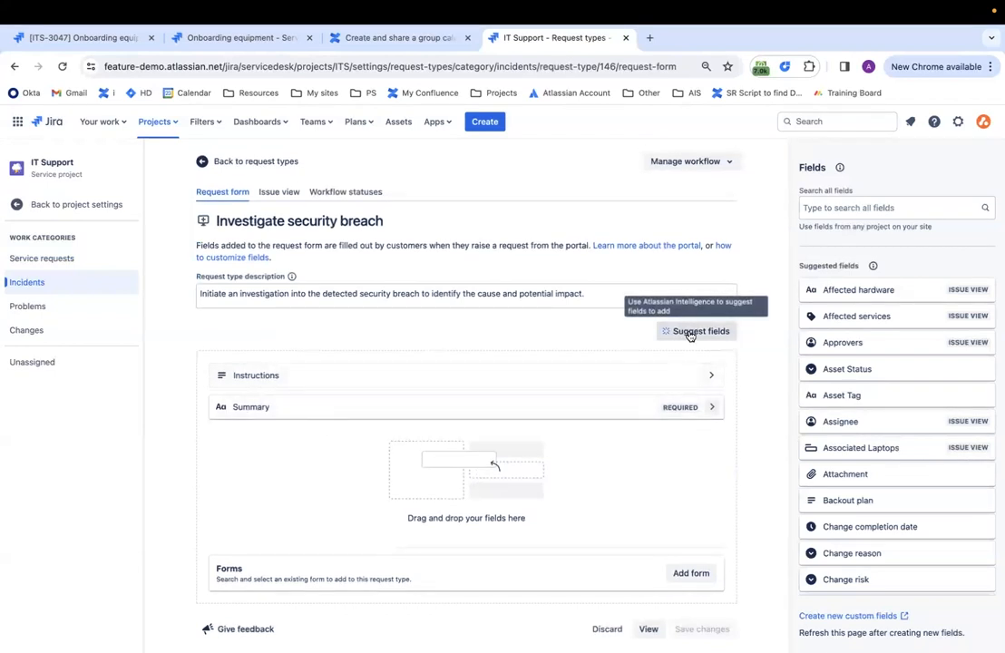
Step: Request AI field suggestions for the Investigate security breach form
click(700, 331)
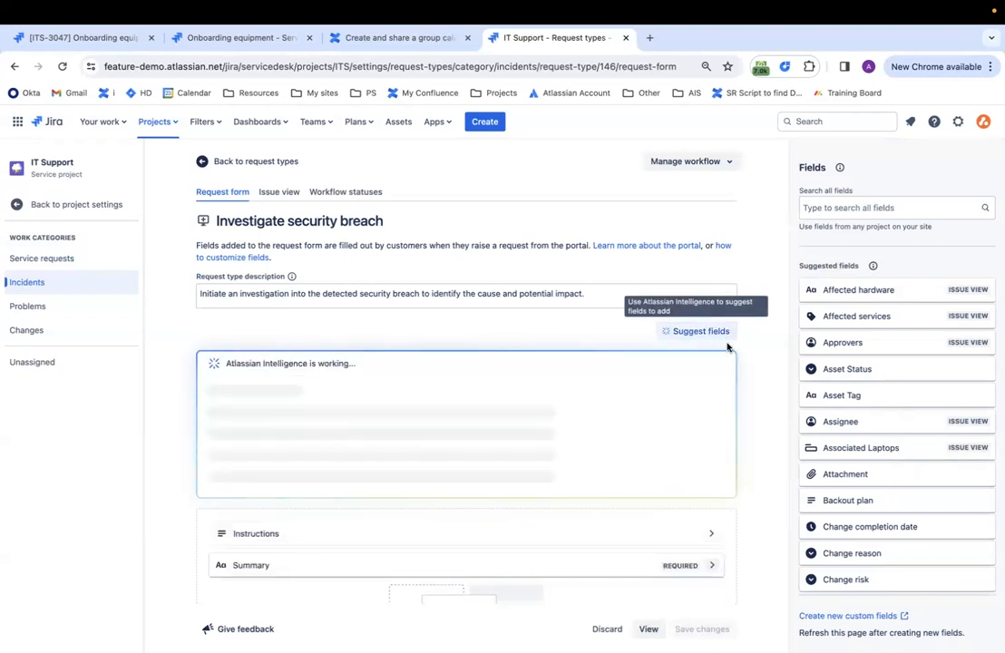
mouse_move(164, 390)
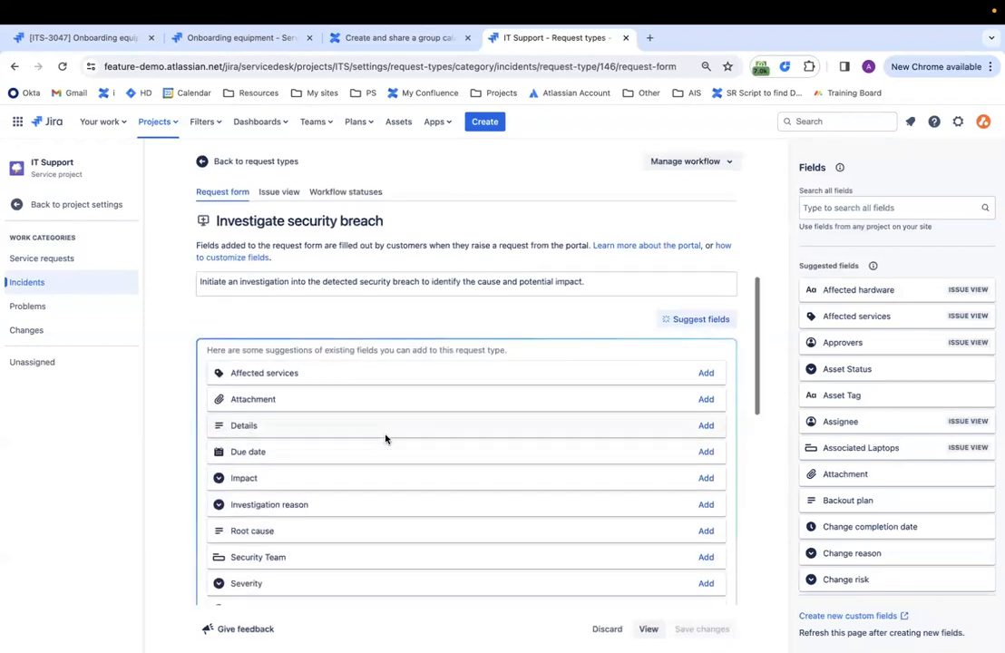
Step: Add suggested fields (Affected services, Details, Urgency, Severity, Impact) to the form
scroll(down, 3)
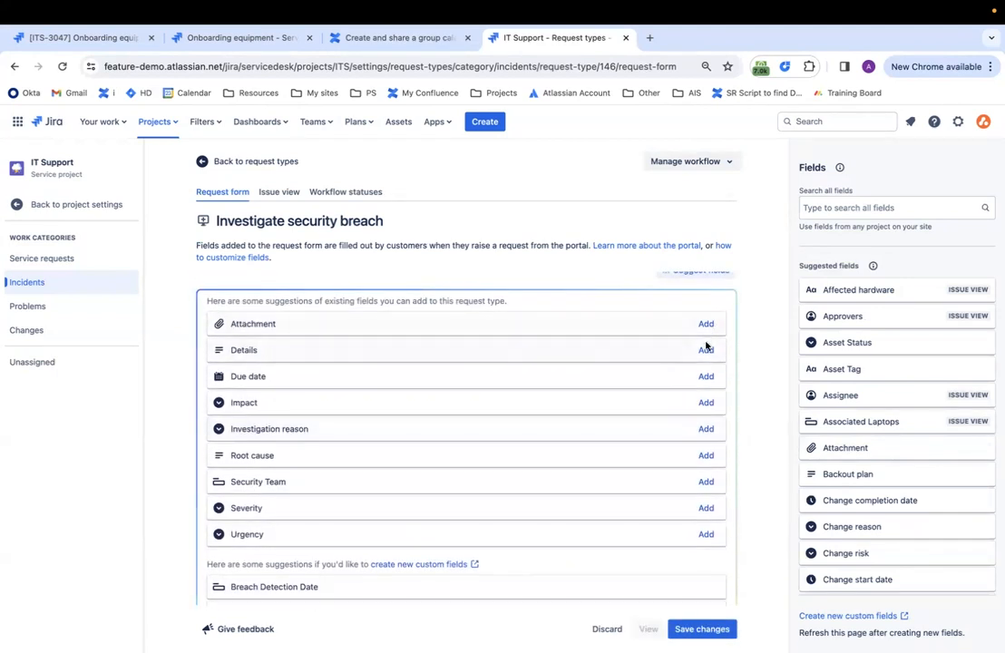
click(706, 349)
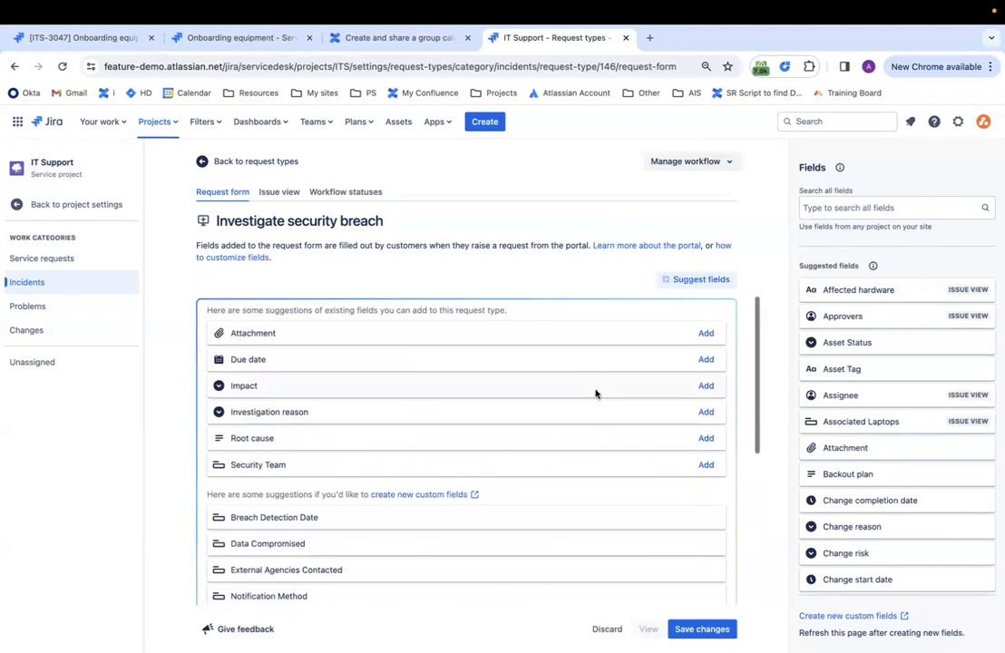
scroll(down, 3)
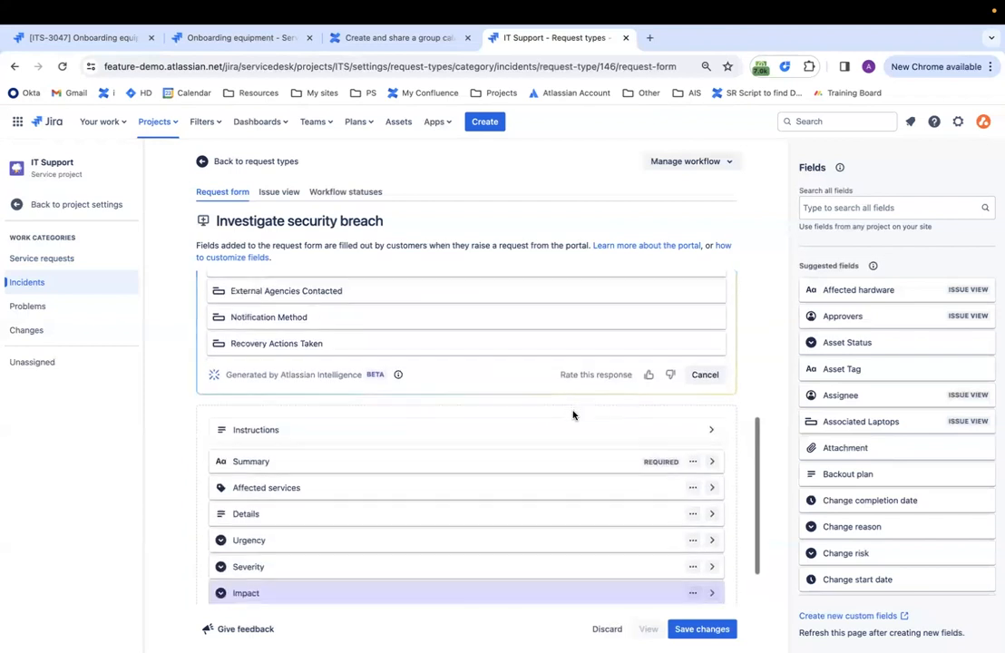
scroll(up, 3)
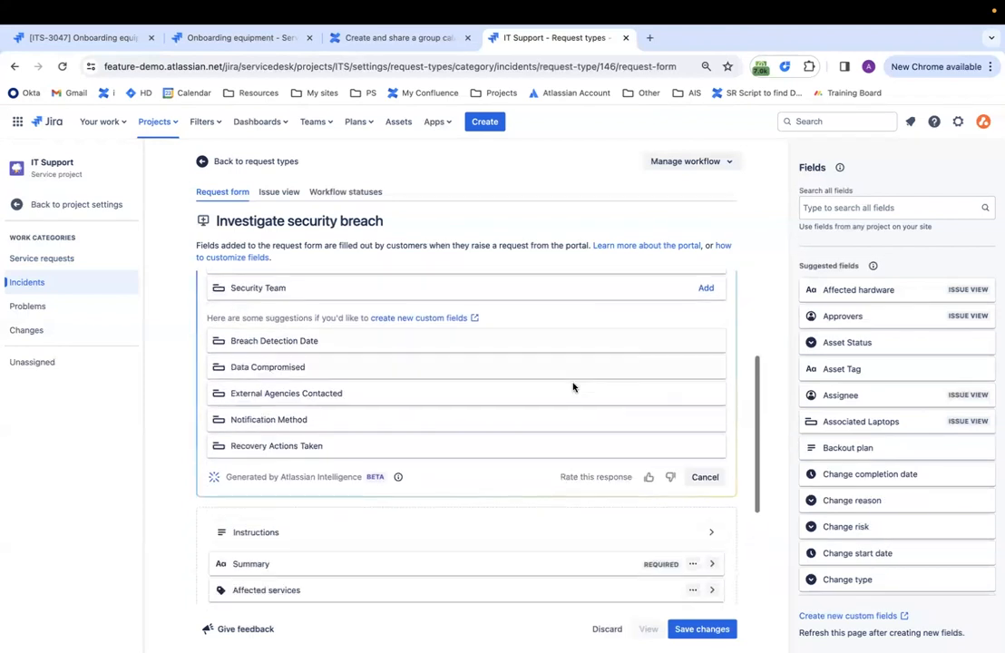
scroll(up, 3)
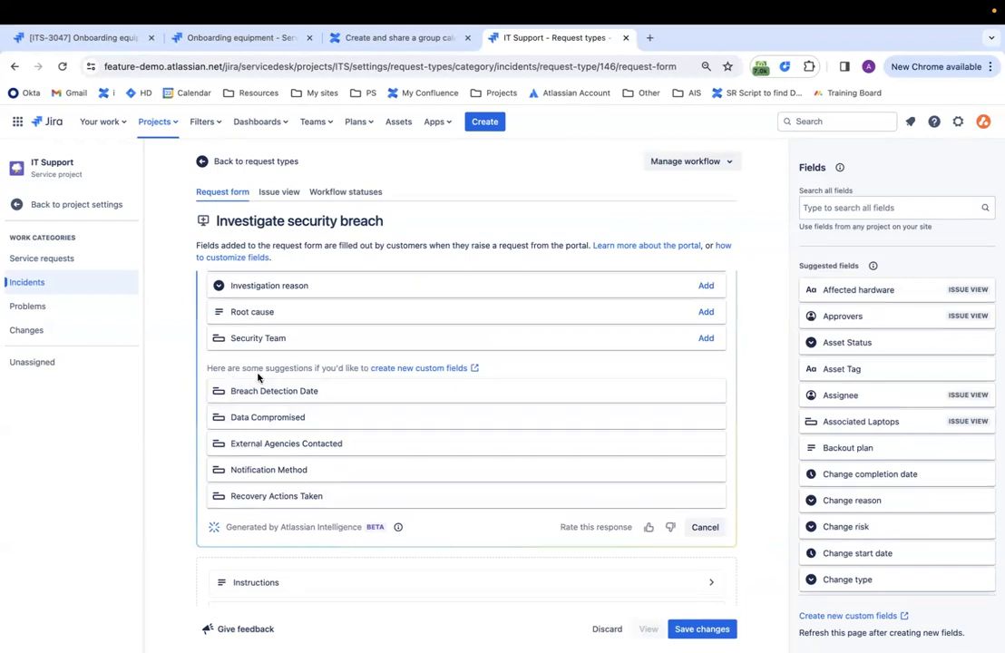
mouse_move(304, 367)
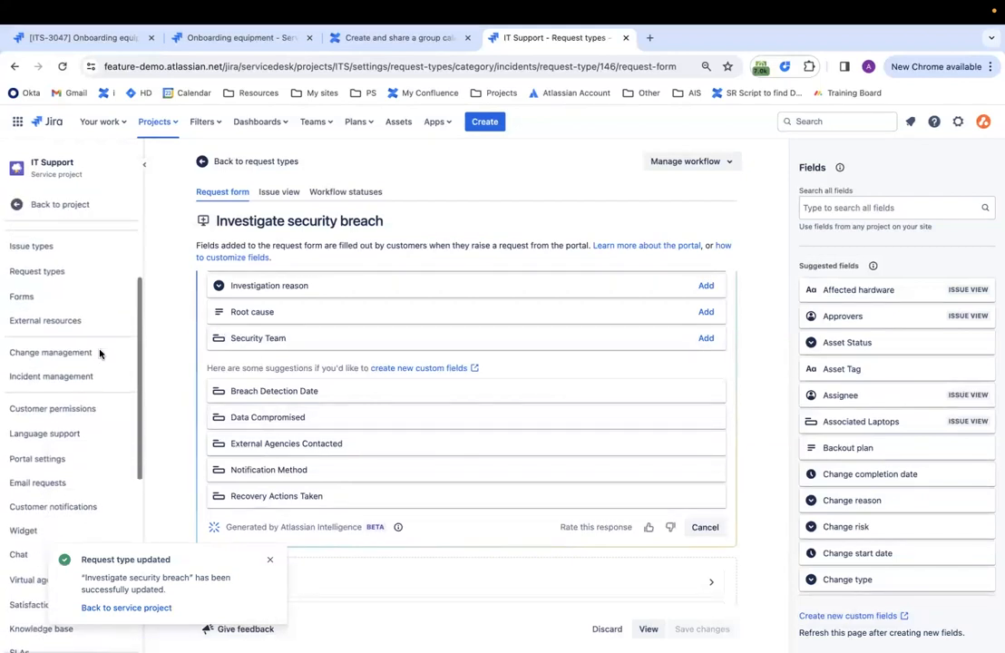
Step: Go to Automation templates and activate the 'Create rules quickly with AI' prompt
scroll(down, 3)
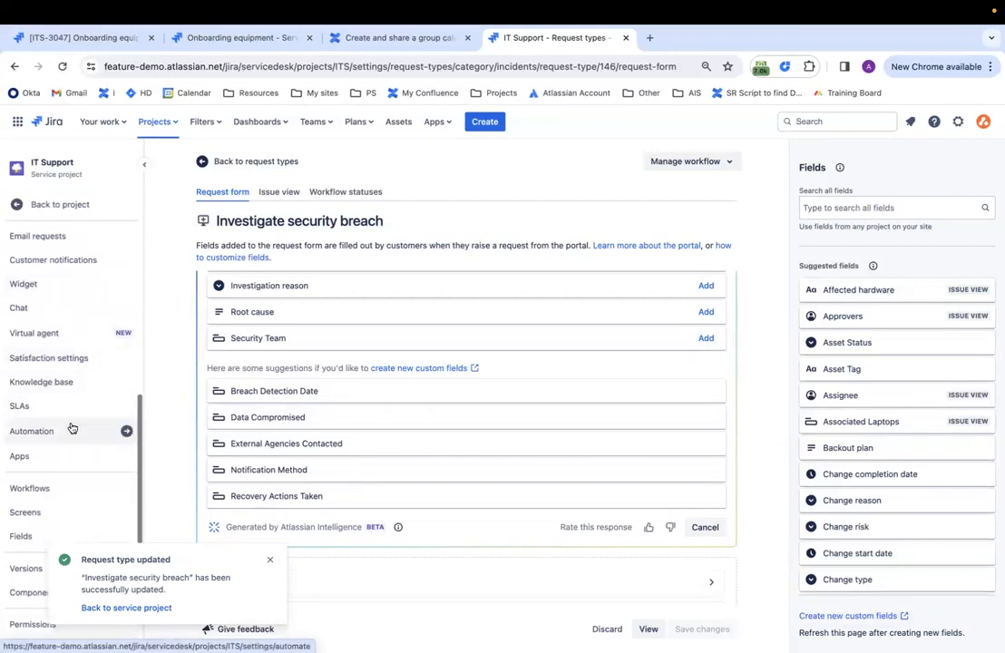
click(32, 430)
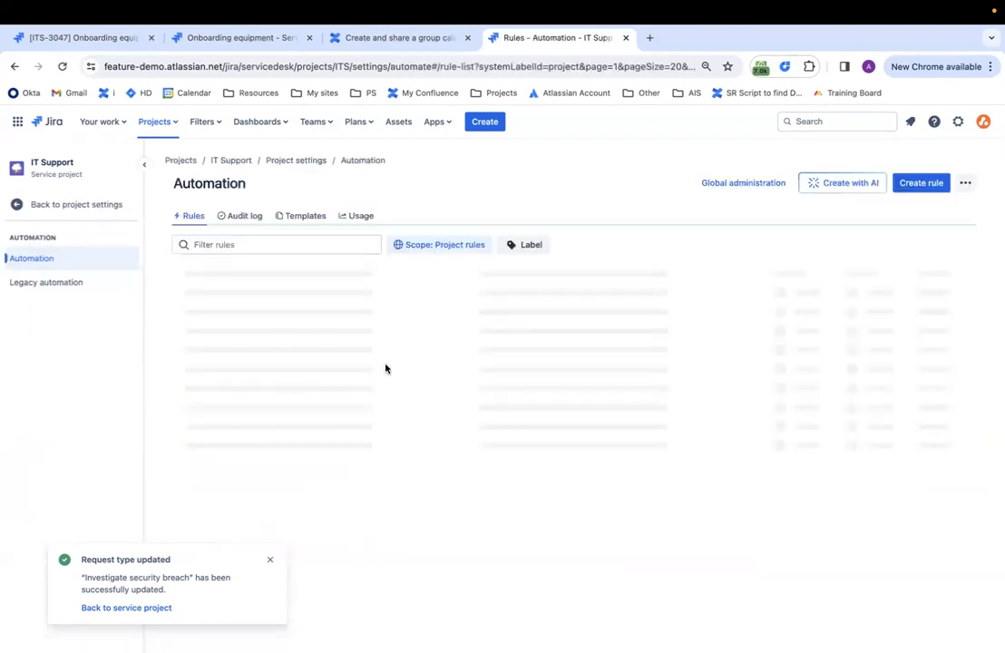
click(305, 215)
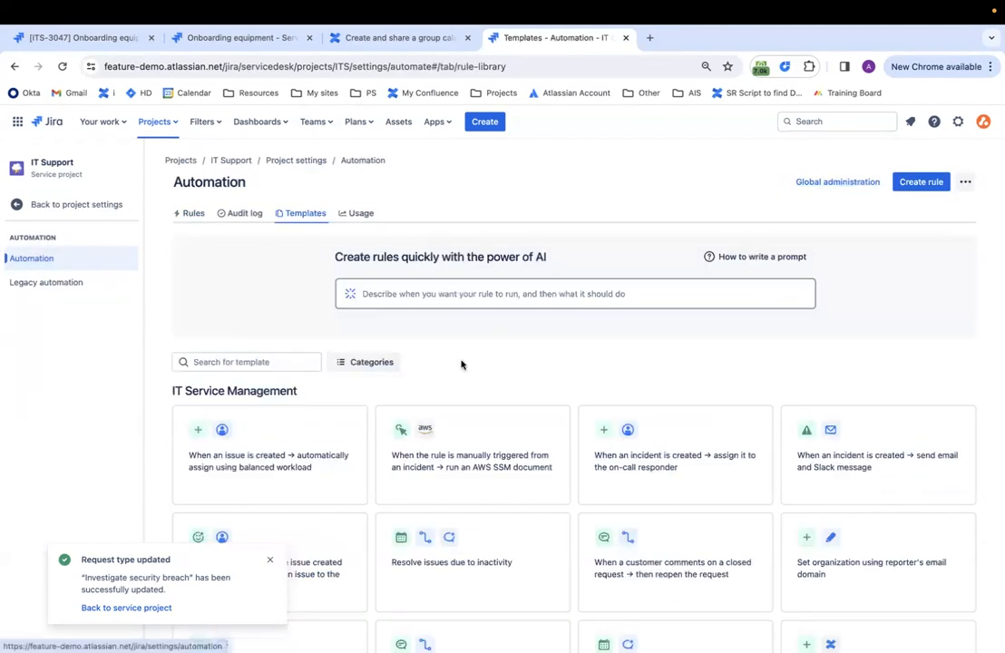
click(575, 293)
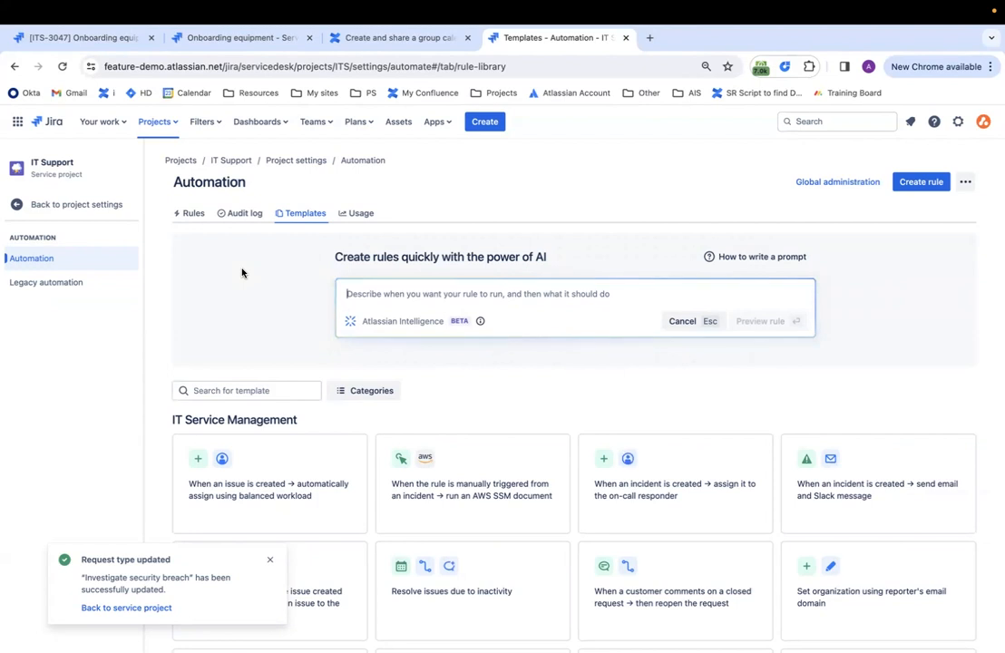
Step: Describe closing resolved issues not updated in the past 7 days, and preview the rule
text(cha)
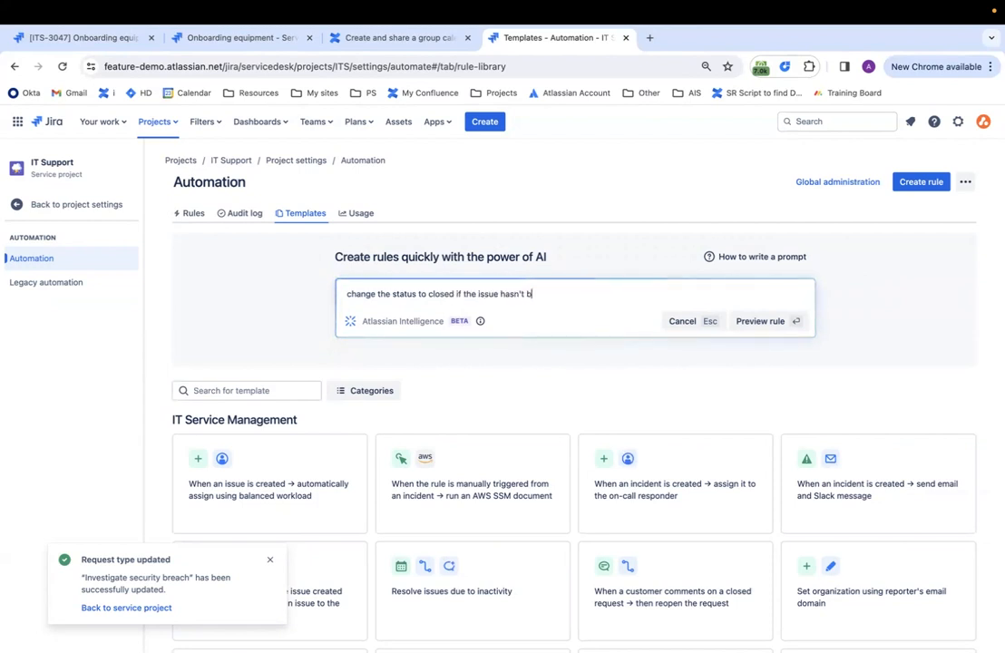
text(een updated in the)
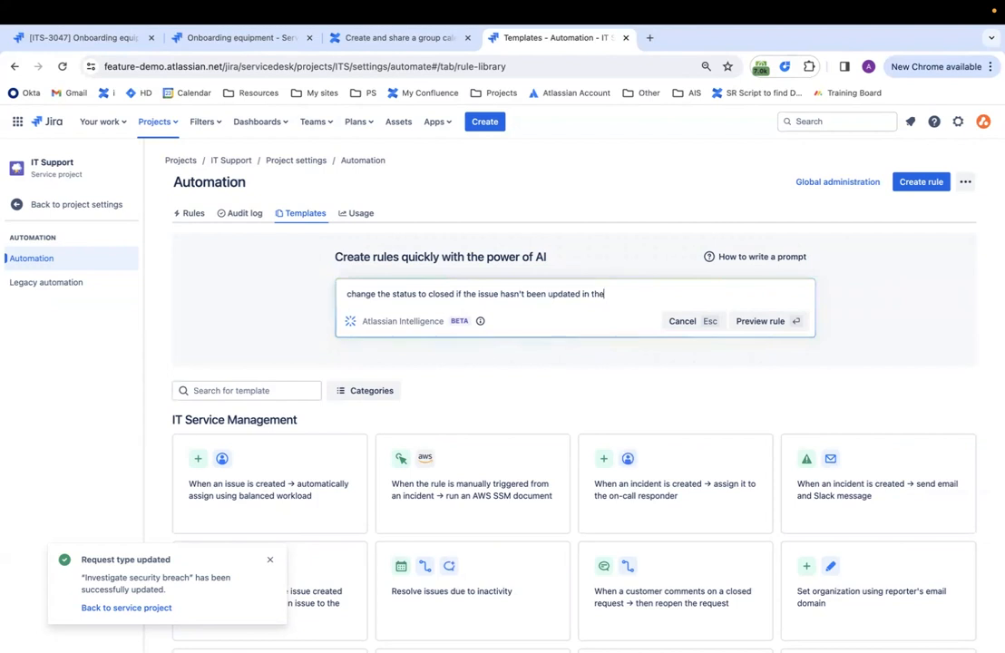
text(past 7 days)
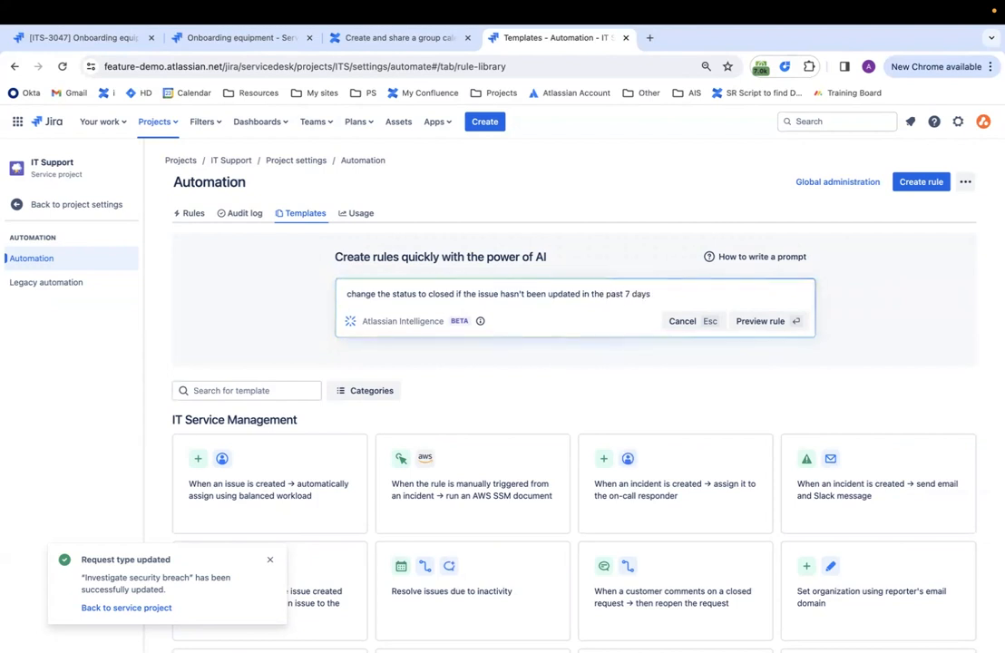
text(and is resolved or canc)
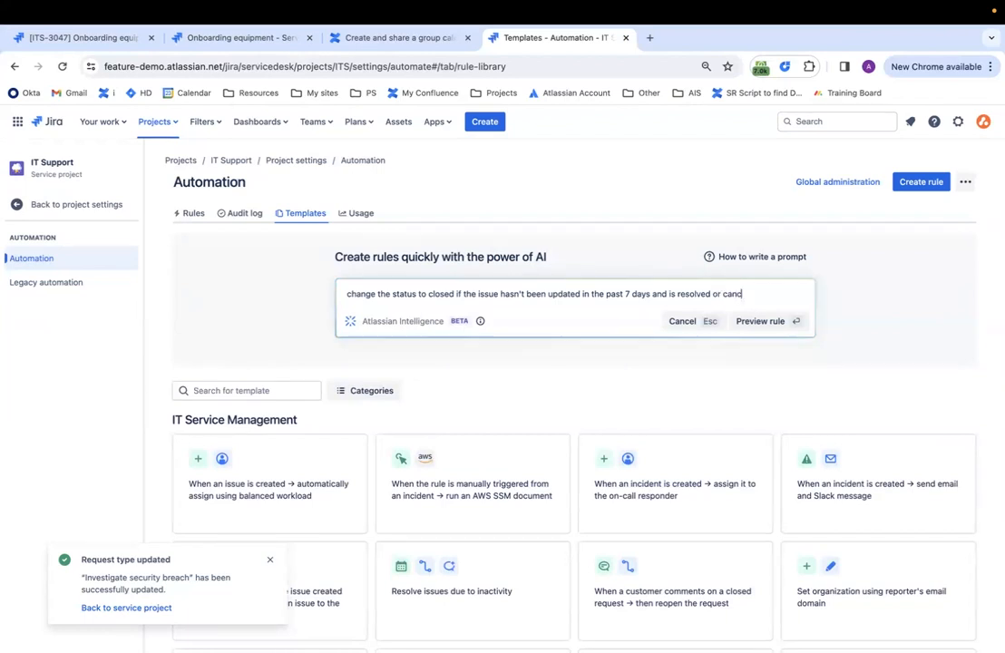
click(759, 321)
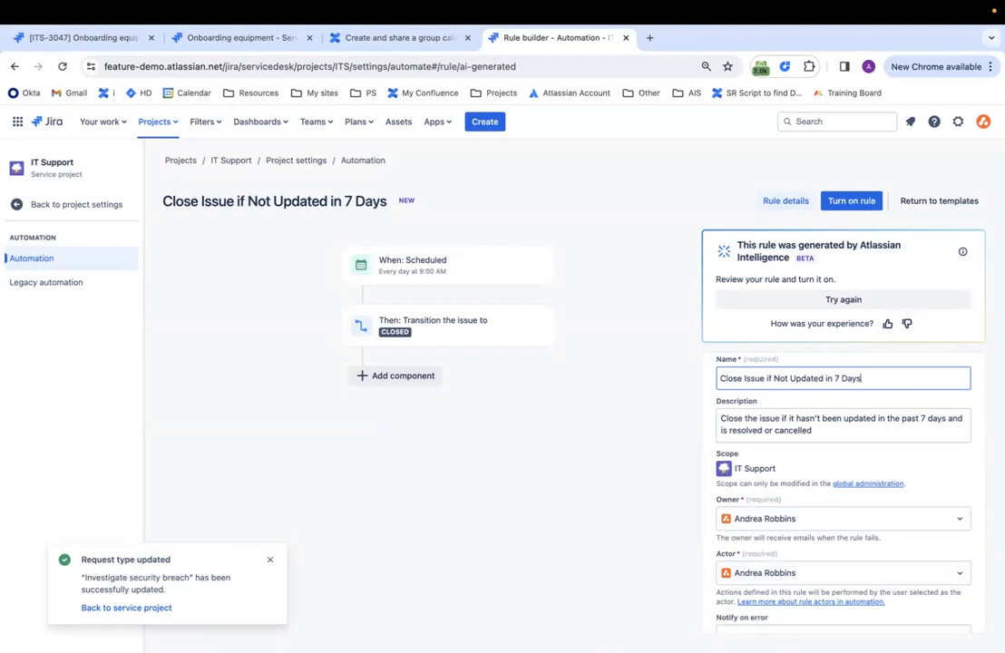
mouse_move(776, 281)
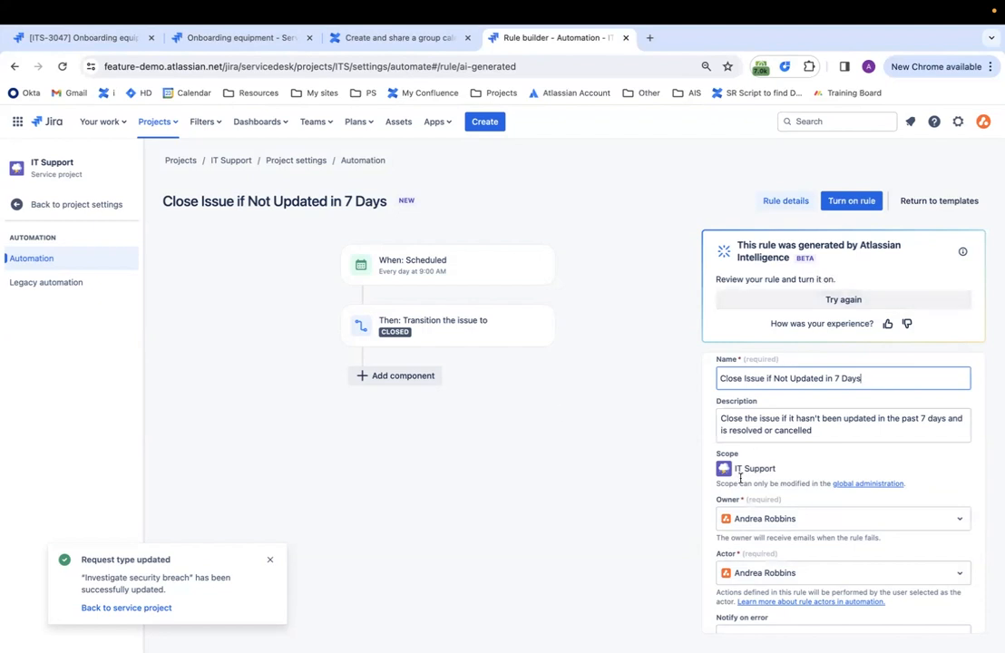
Step: Check the Scheduled trigger and CLOSED transition, then turn on 'Close Issue if Not Updated in 7 Days'
click(447, 264)
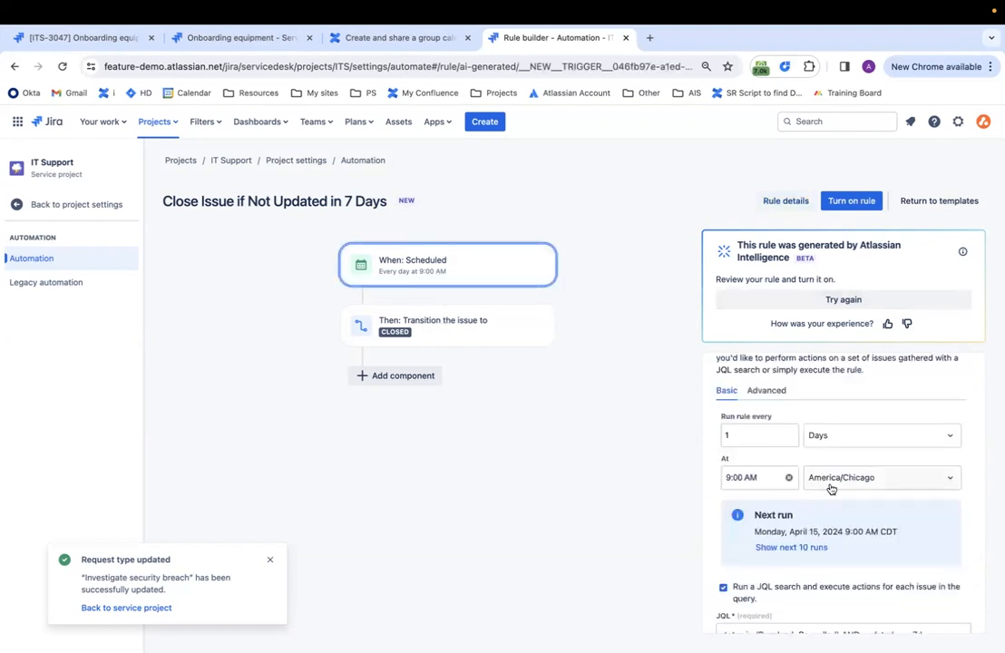
scroll(down, 3)
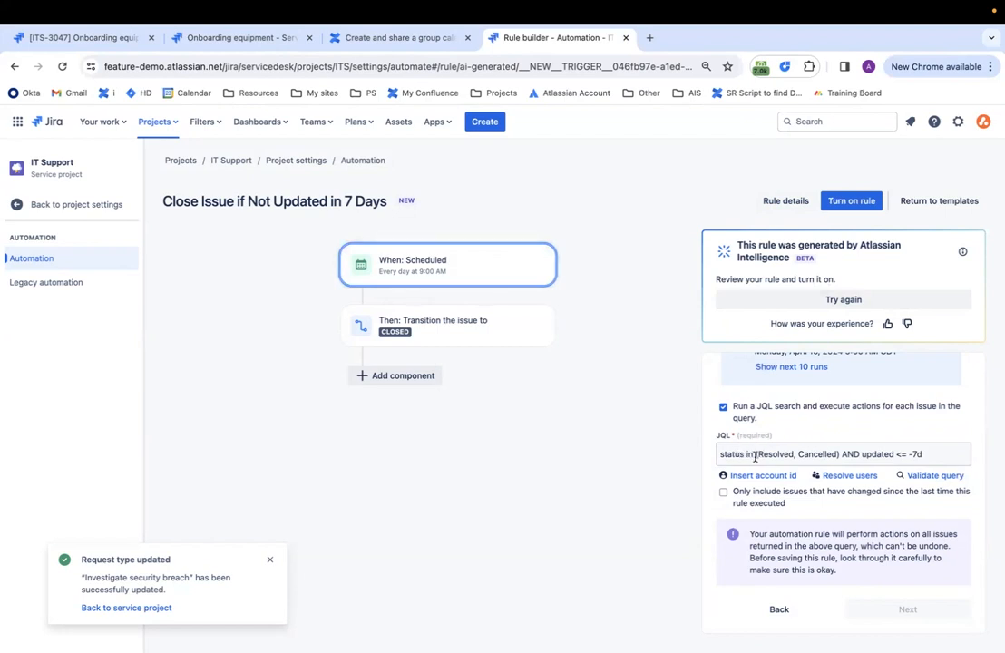
mouse_move(413, 333)
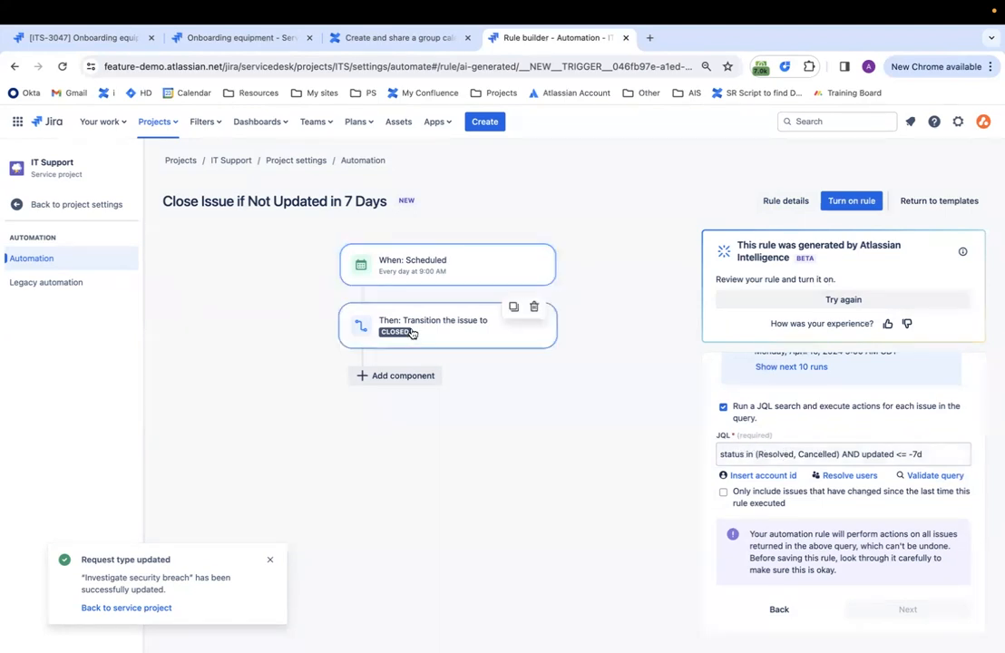
click(448, 325)
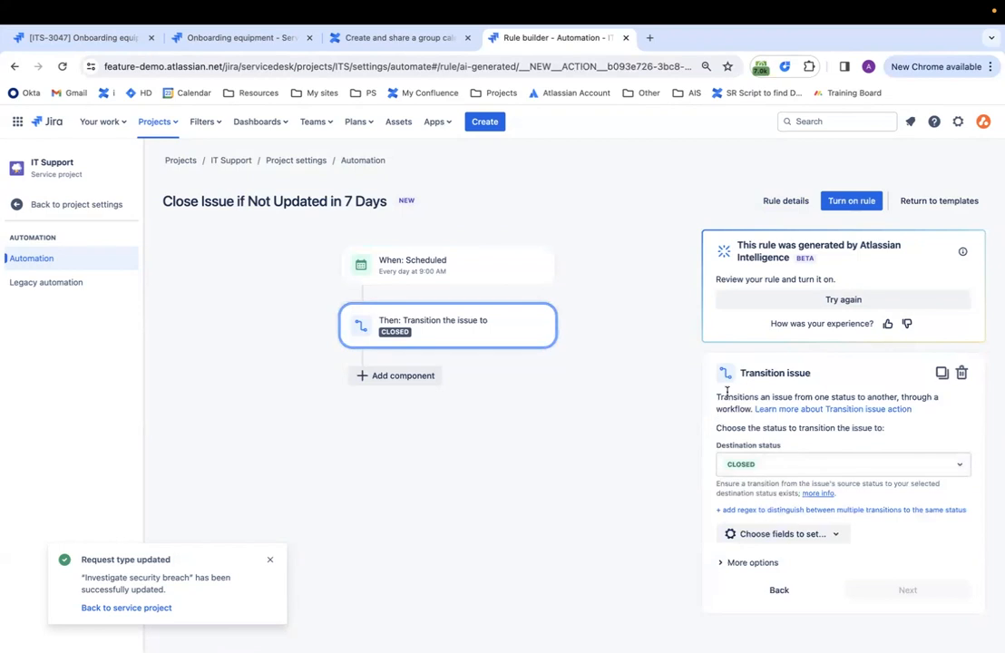
mouse_move(635, 315)
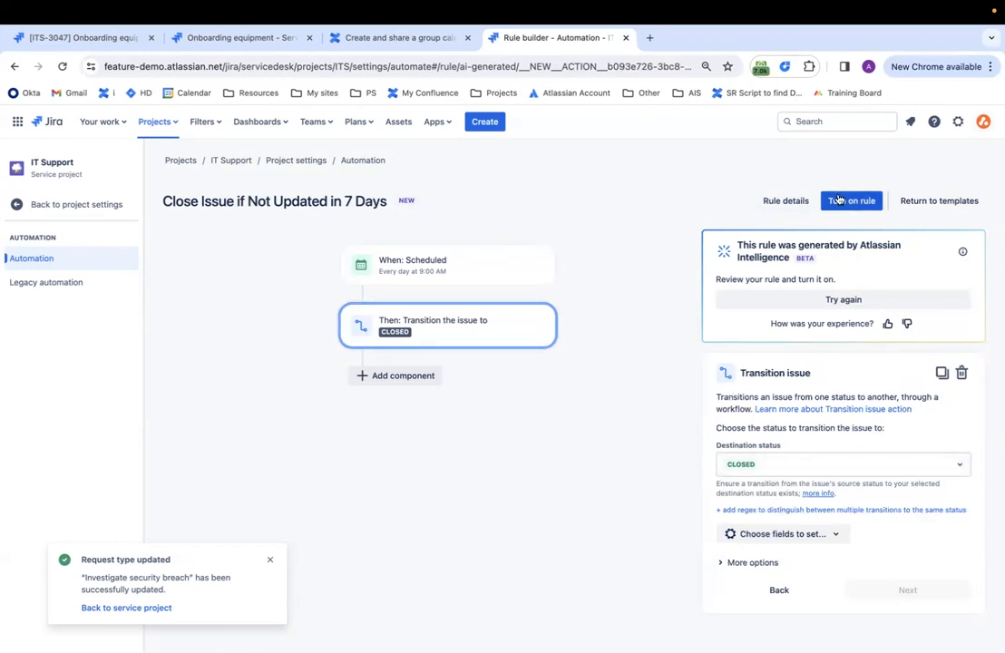
click(851, 200)
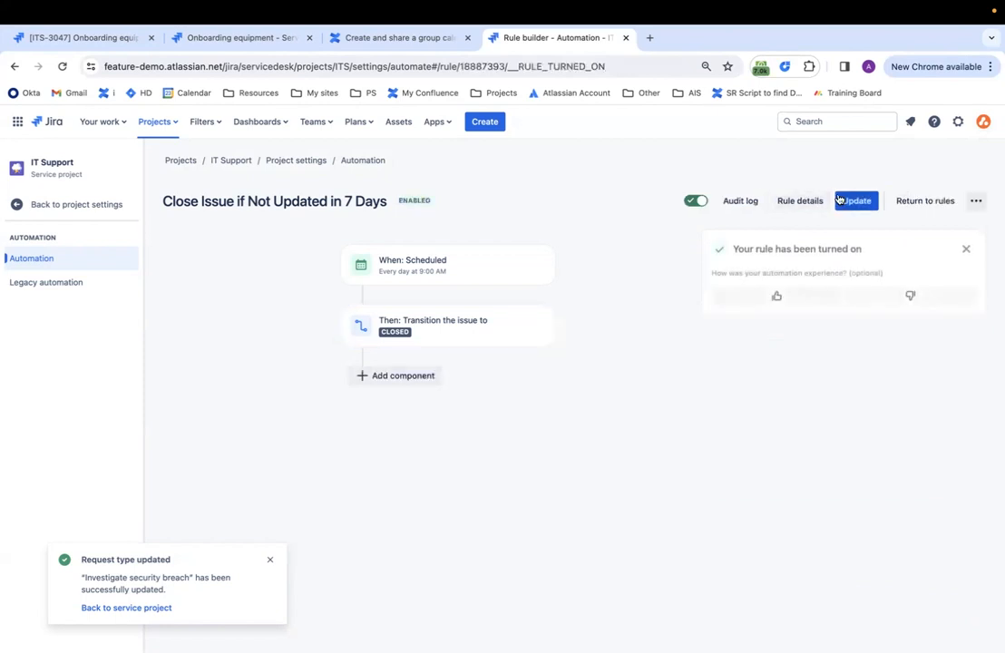